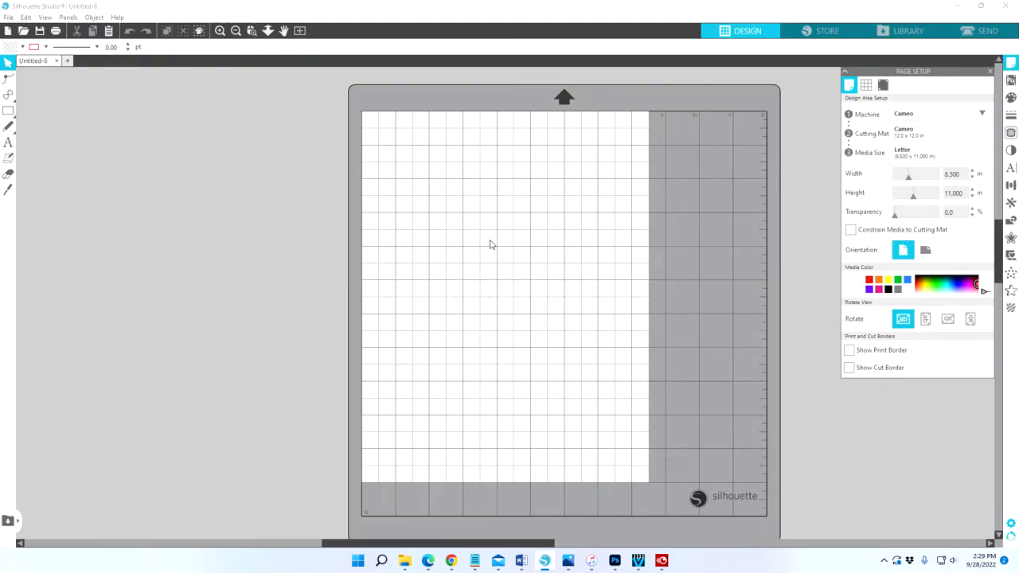
mouse_move(500, 237)
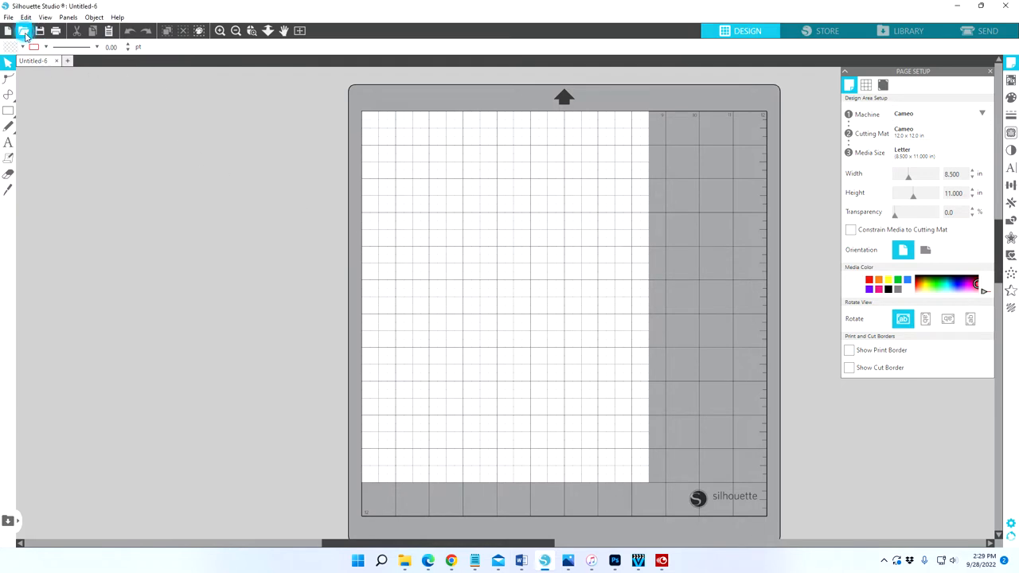
Open 333022-spells-potions-wands-amp-roots.studio3 from October Daily 2021 > Cut Files
left_click(24, 32)
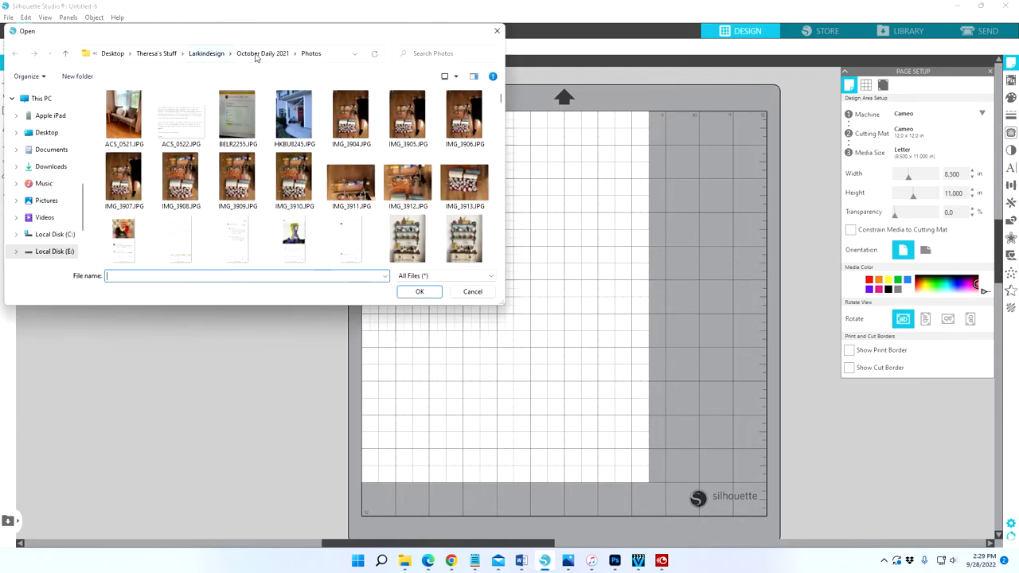
left_click(263, 53)
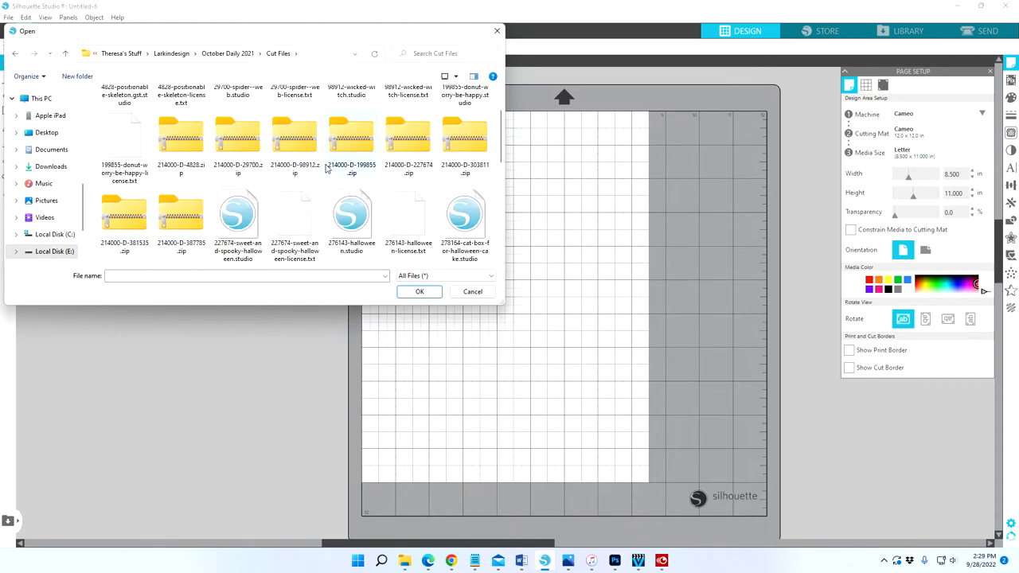
scroll("down", 3)
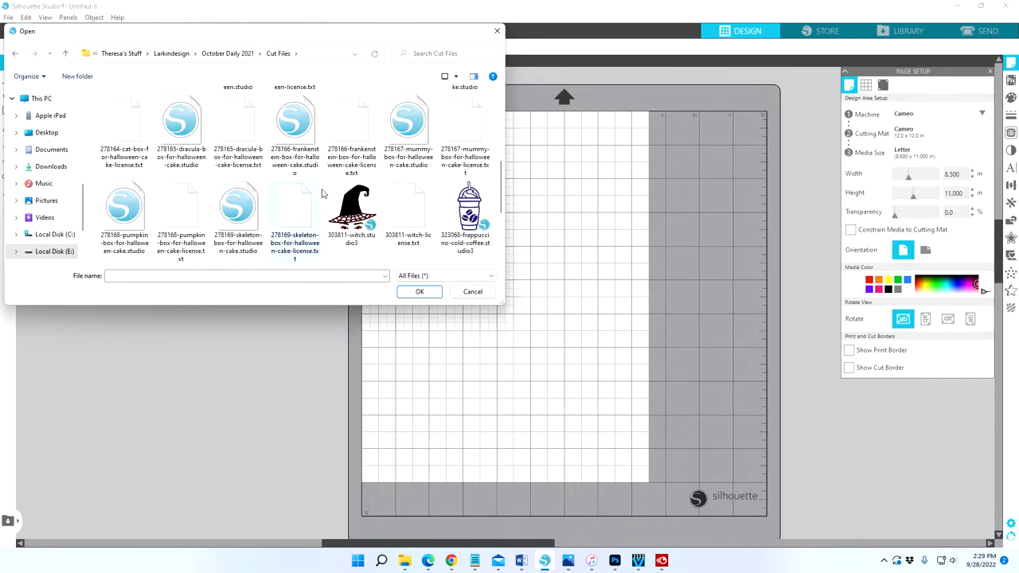
scroll("down", 3)
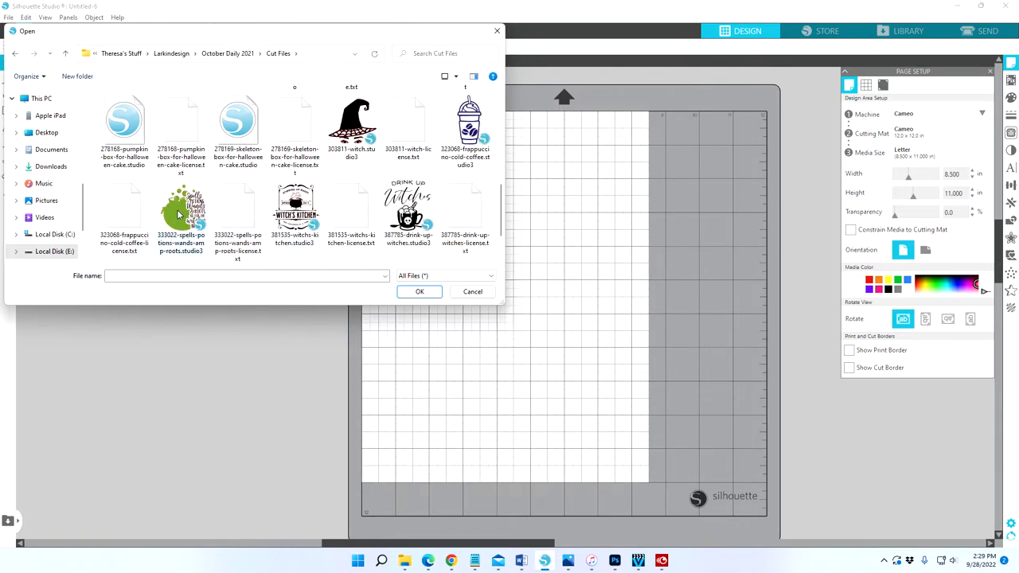
mouse_move(179, 211)
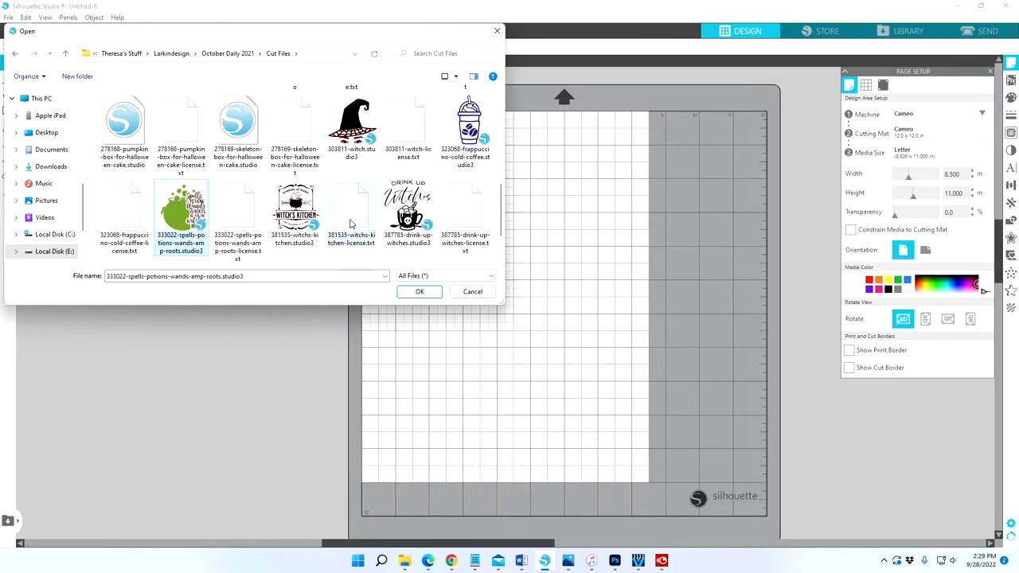
left_click(419, 291)
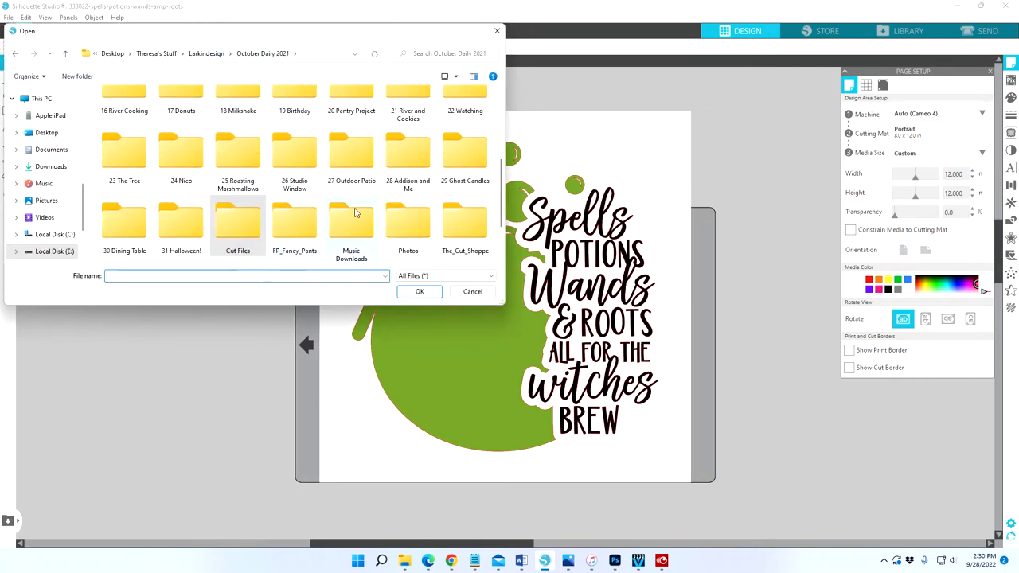
Open IMG_7295 from the Photos folder and deselect all
double_click(407, 223)
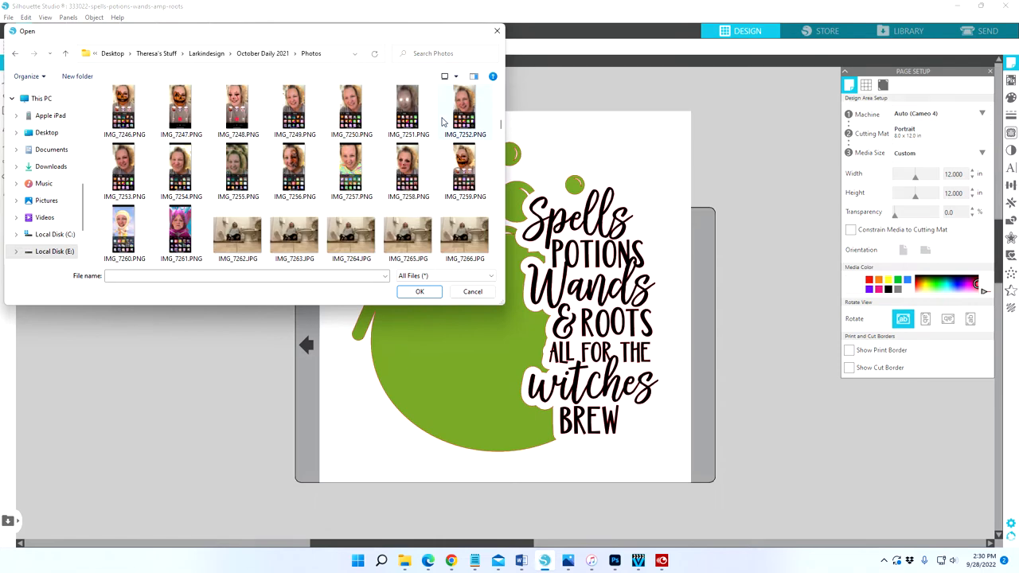
scroll("down", 3)
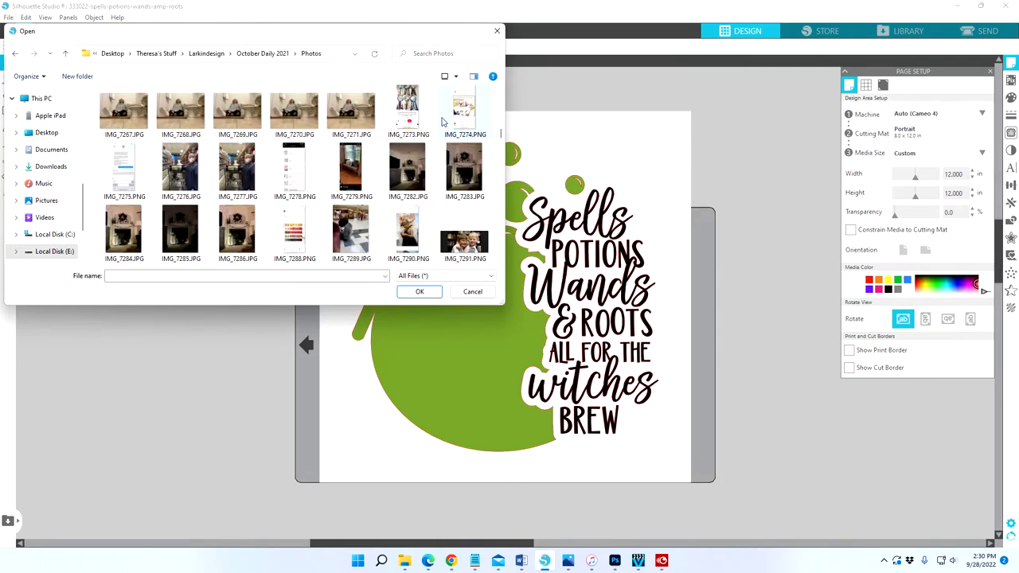
scroll("down", 3)
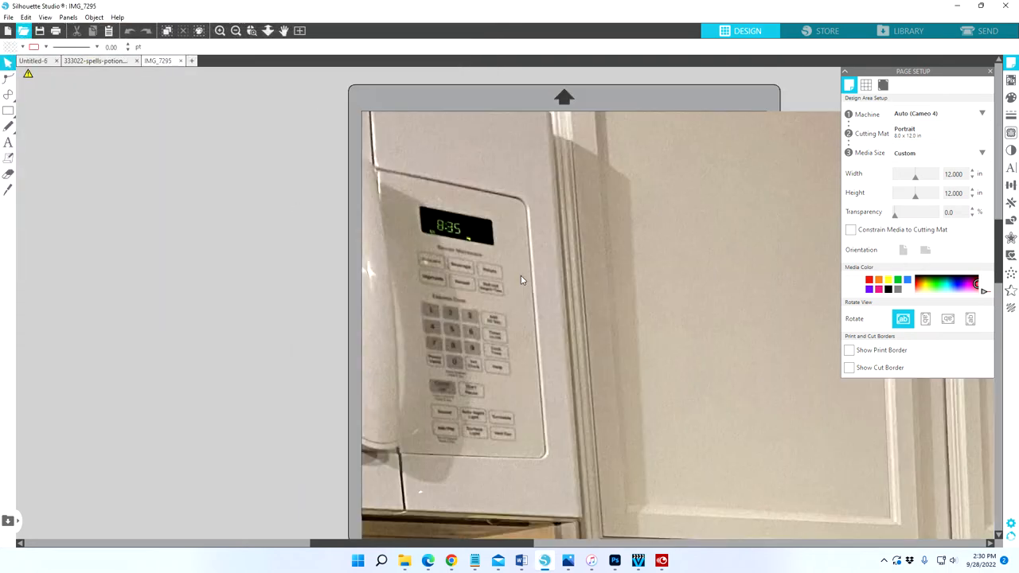
mouse_move(568, 197)
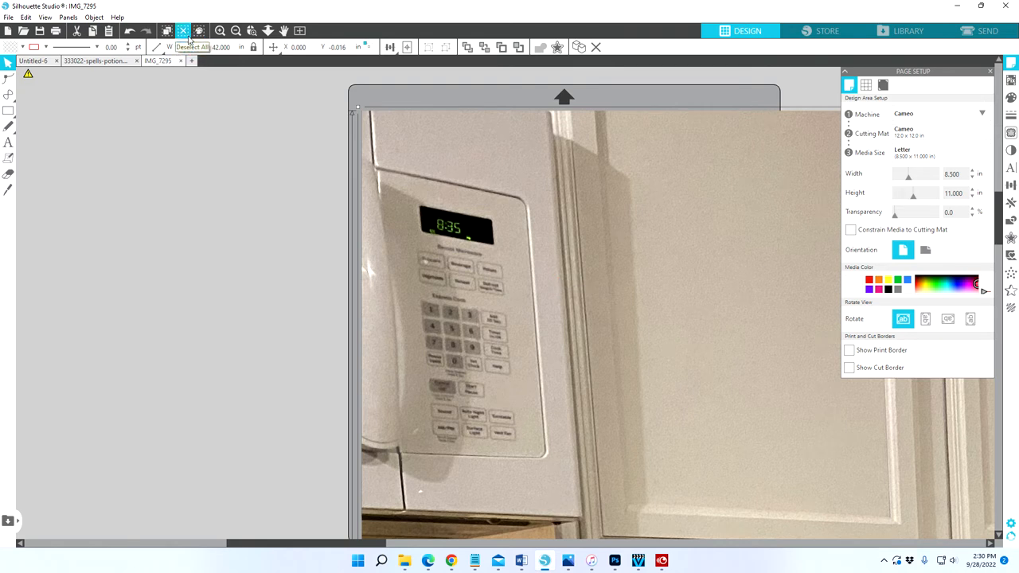
left_click(182, 31)
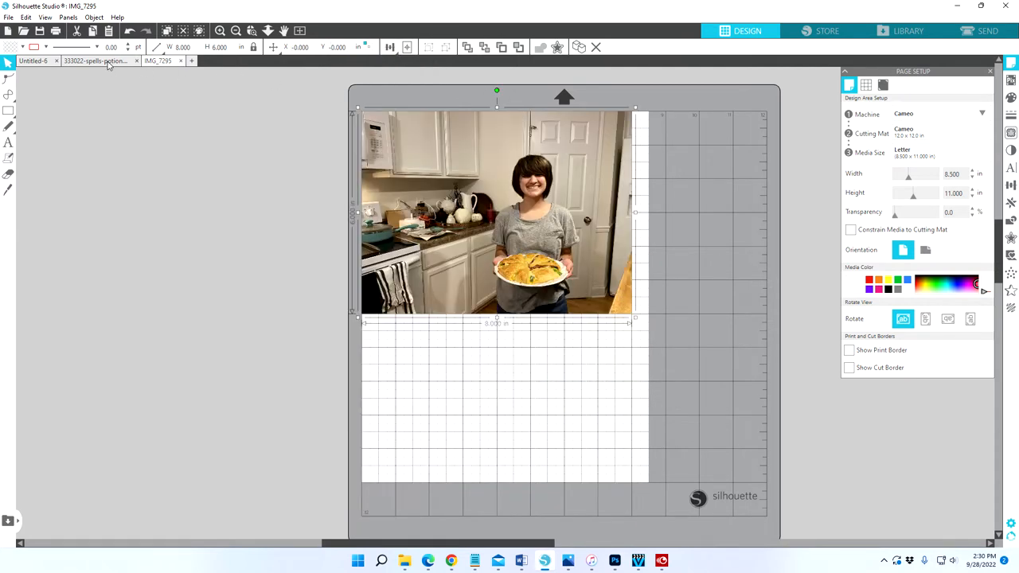
Give the cauldron page a Cameo machine, portrait orientation and Auto (Cameo) cutting mat
left_click(94, 61)
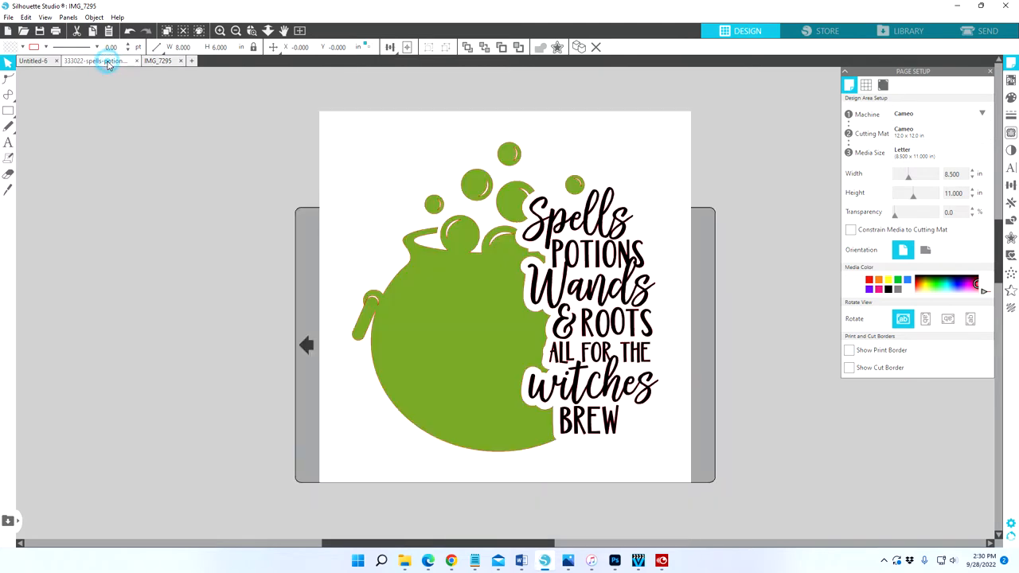
left_click(96, 61)
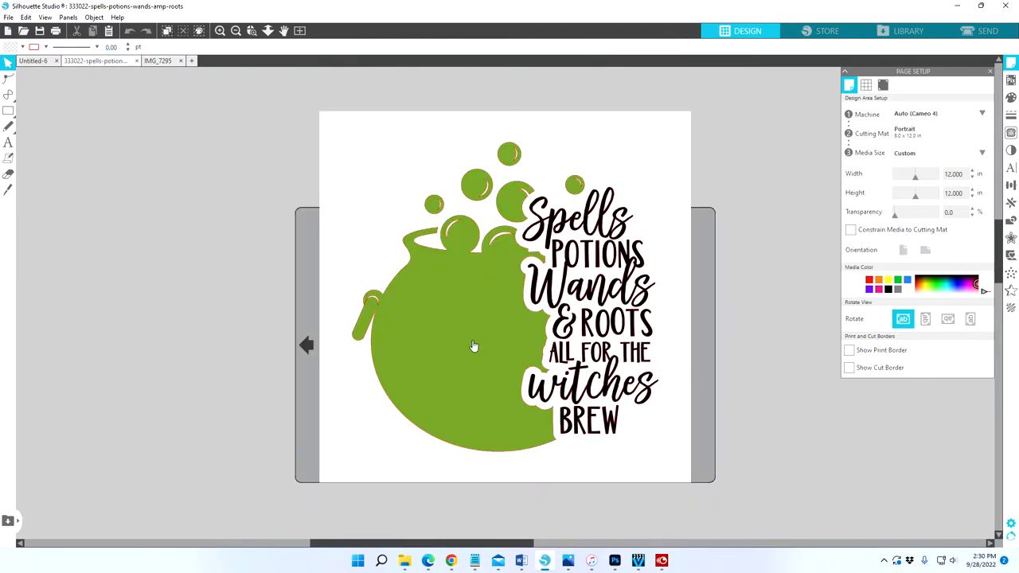
left_click(474, 346)
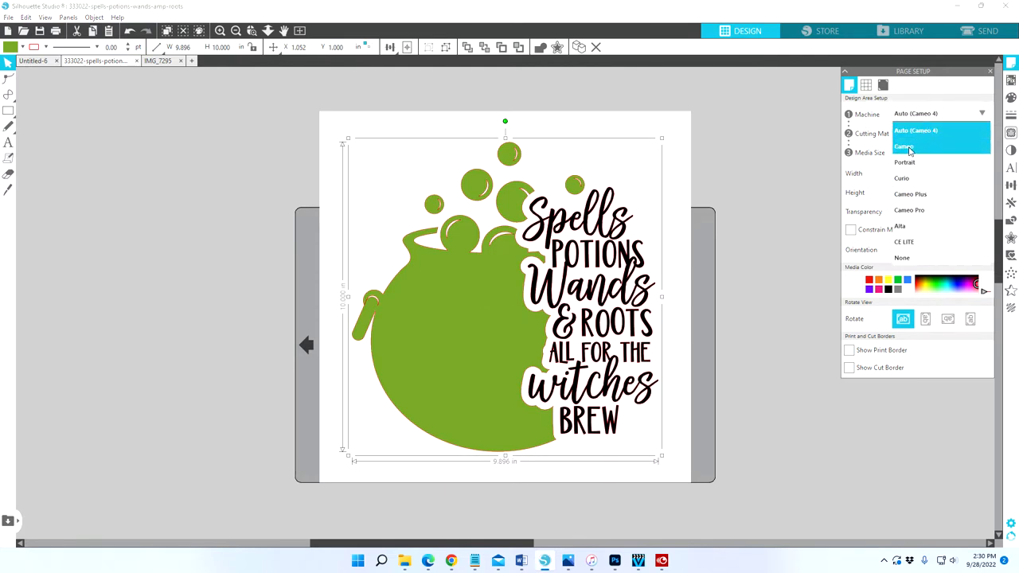
left_click(904, 146)
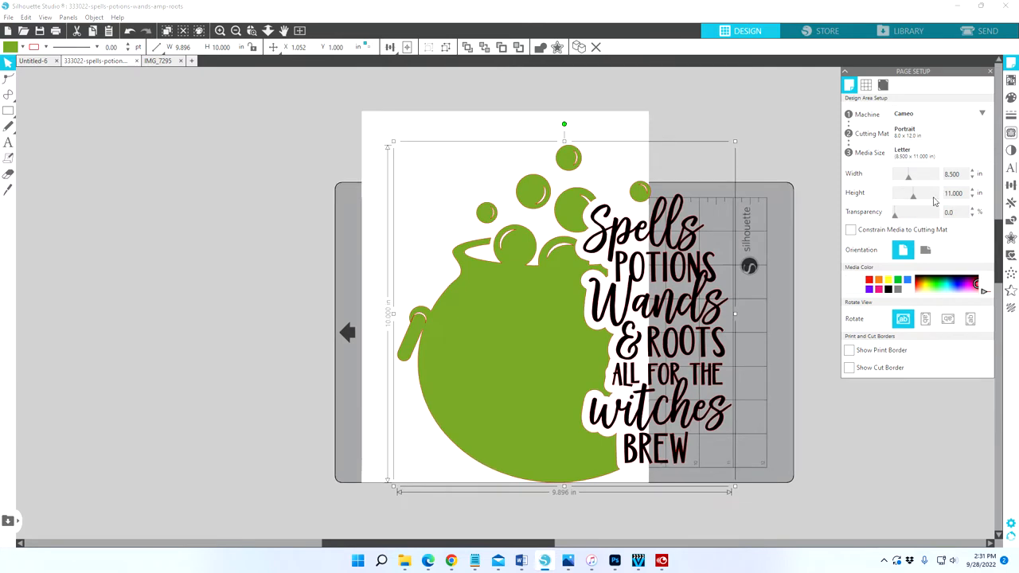
left_click(925, 249)
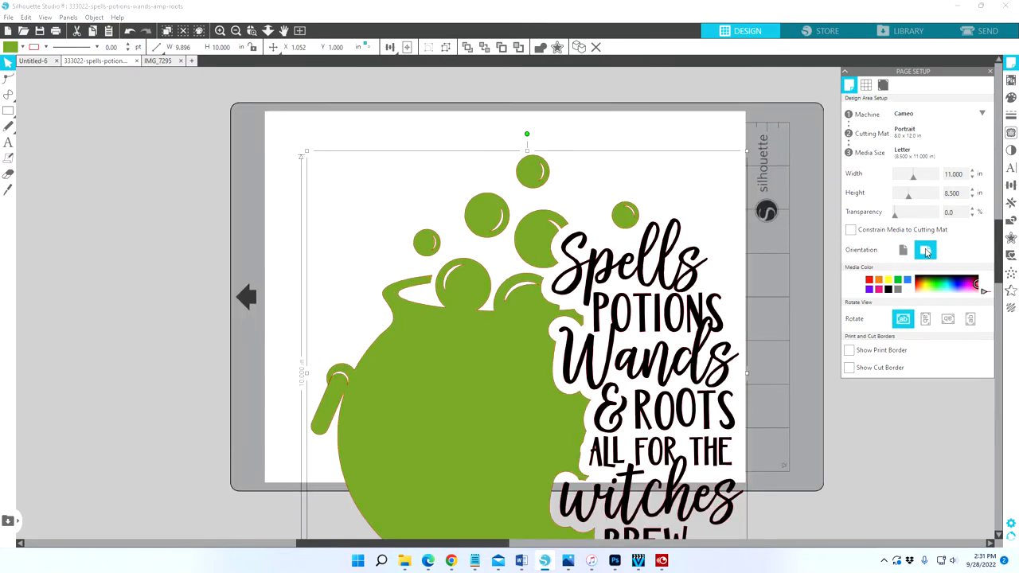
left_click(903, 249)
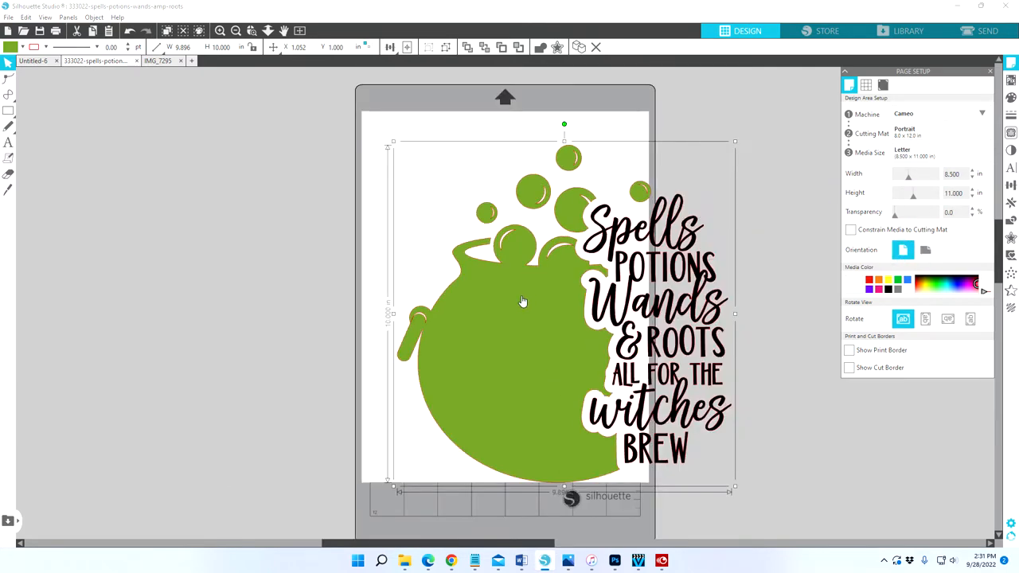
left_click(939, 133)
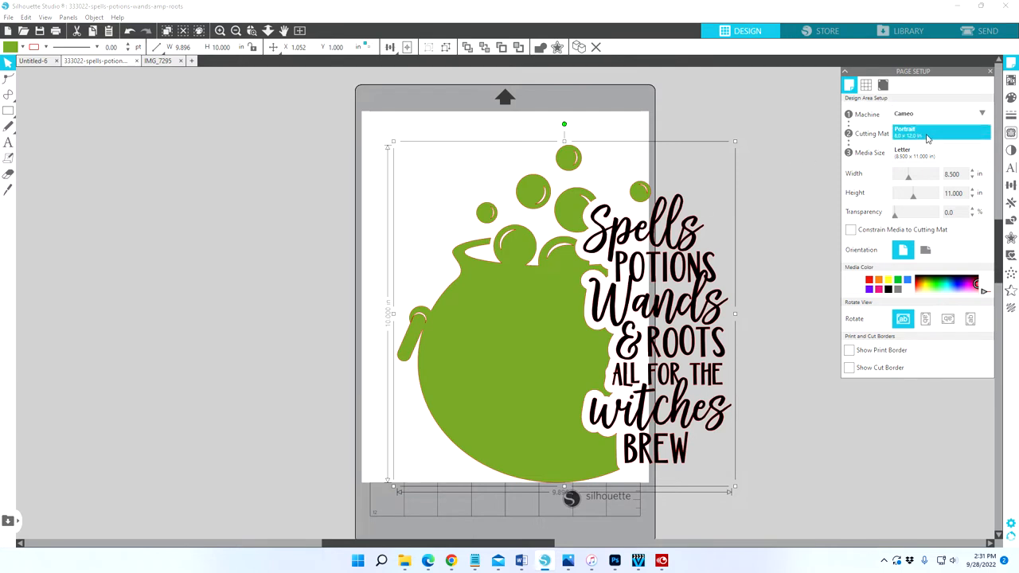
left_click(939, 133)
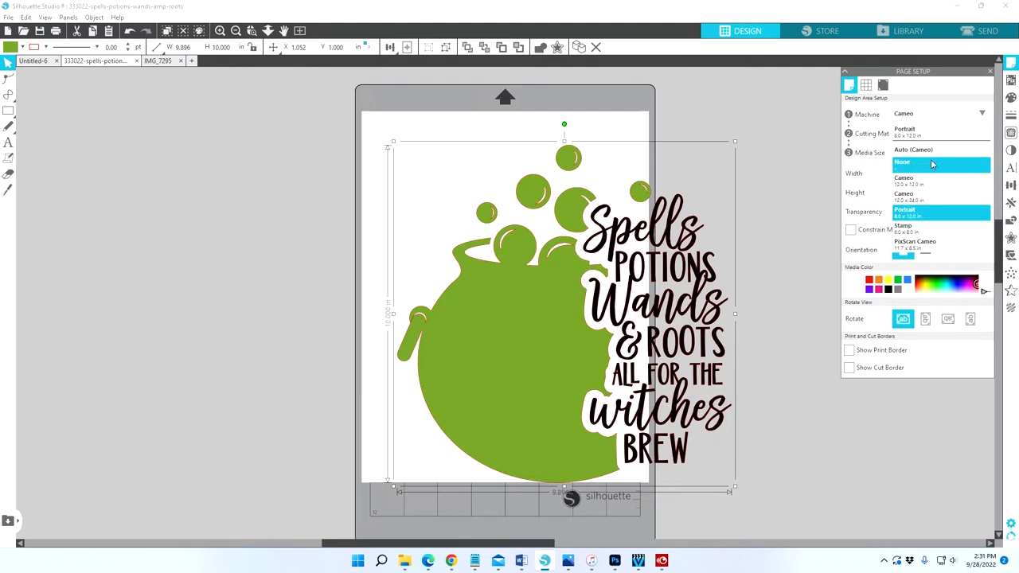
left_click(915, 153)
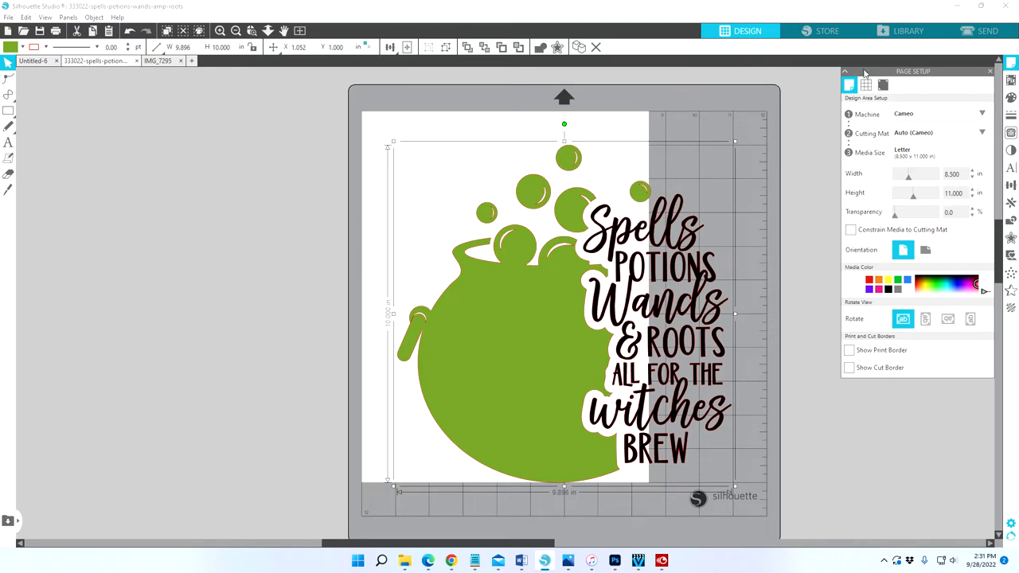
Turn registration marks on and scale the cauldron design to about 6.5 in inside them
left_click(883, 85)
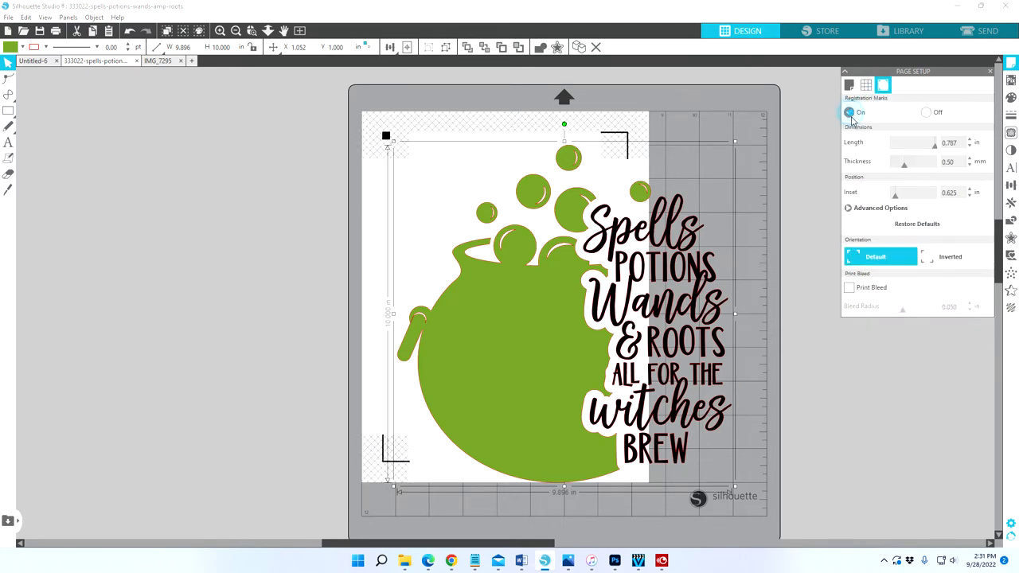
left_click(849, 111)
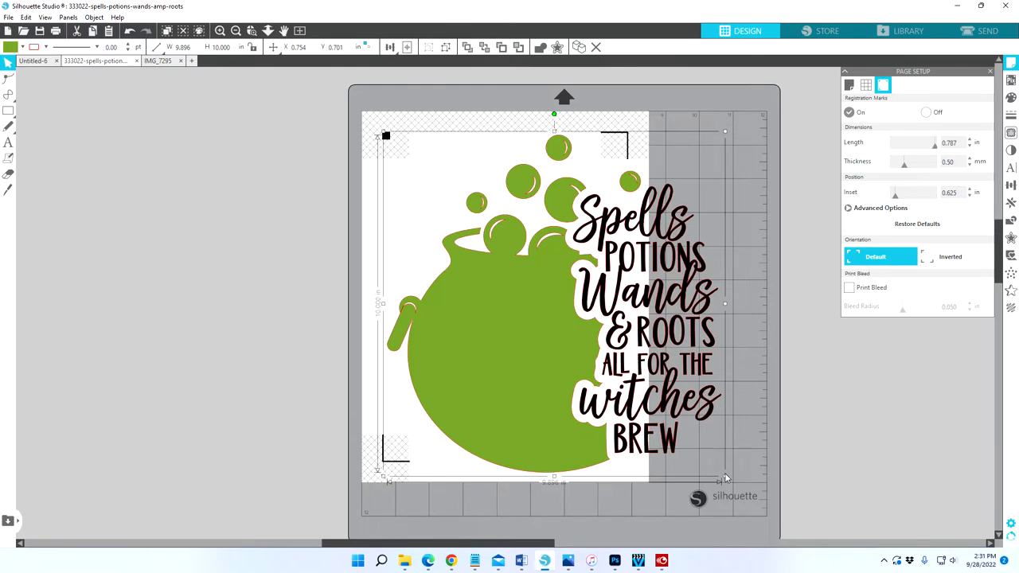
left_click_drag(724, 478, 634, 390)
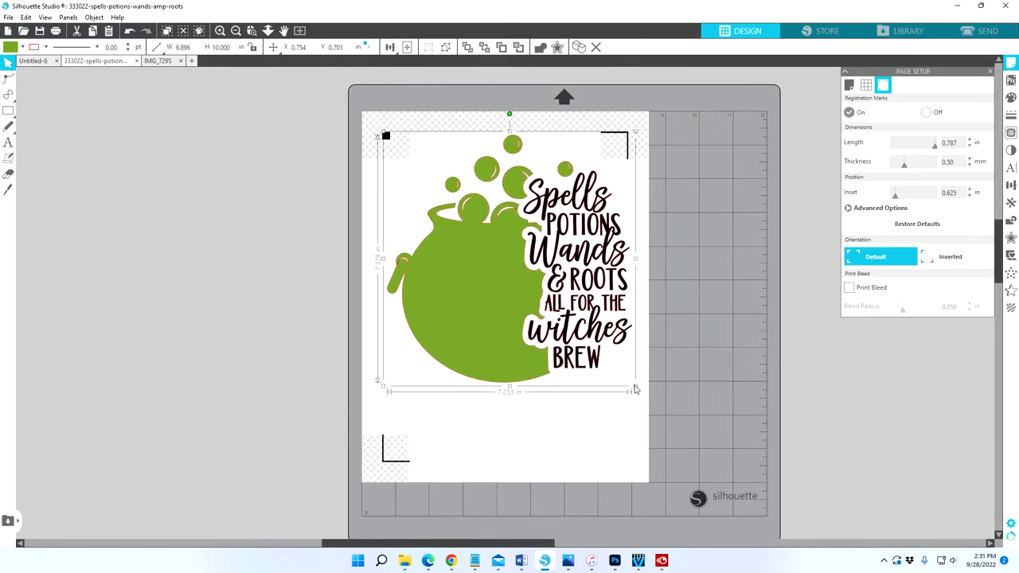
left_click_drag(635, 390, 627, 382)
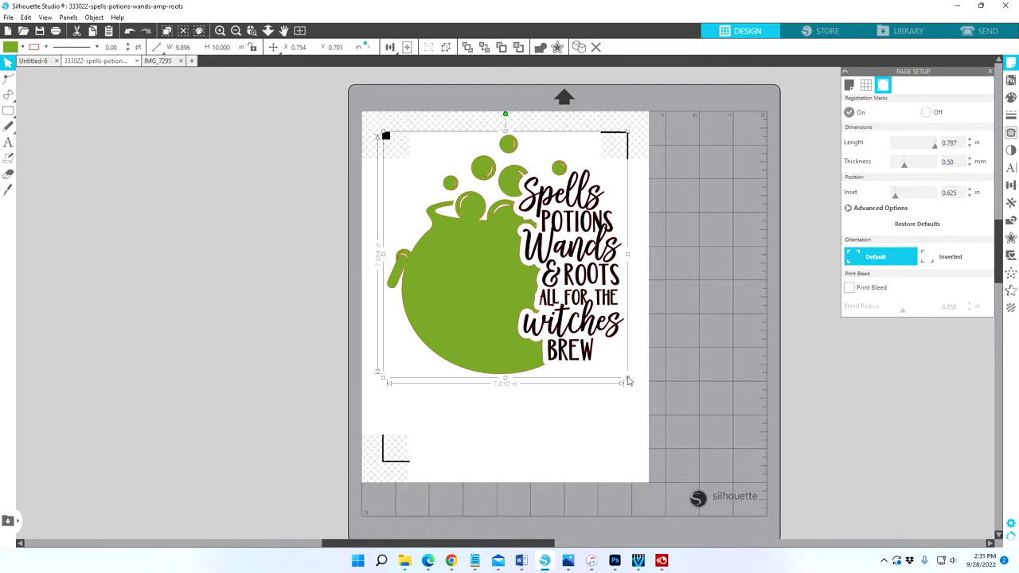
left_click_drag(627, 381, 617, 368)
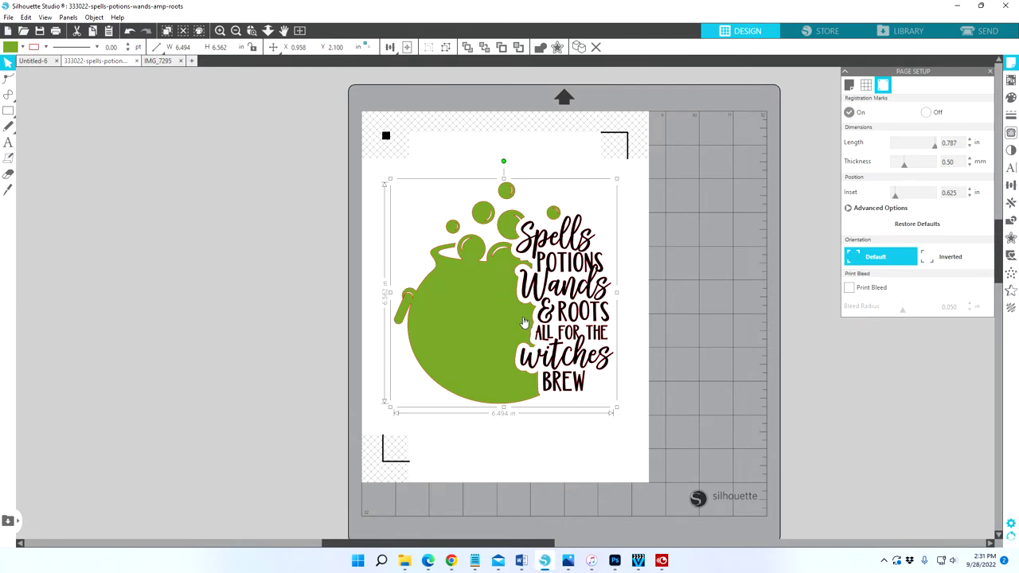
mouse_move(524, 283)
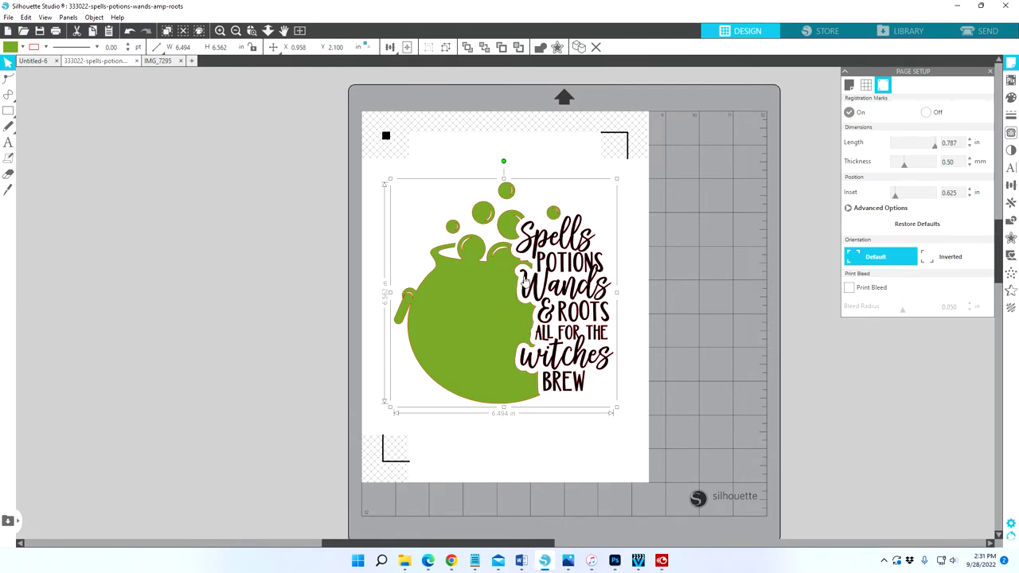
mouse_move(496, 297)
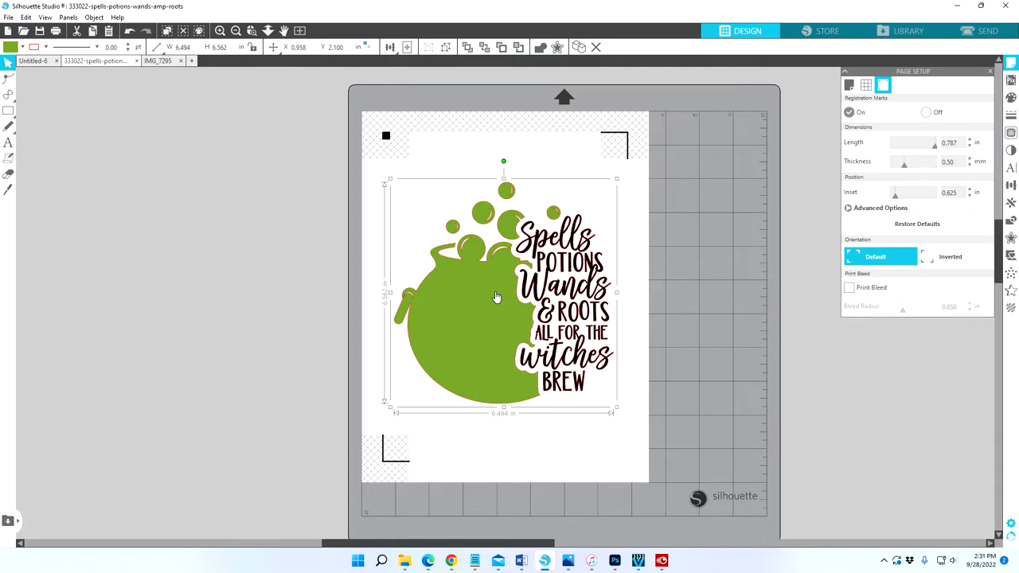
mouse_move(529, 311)
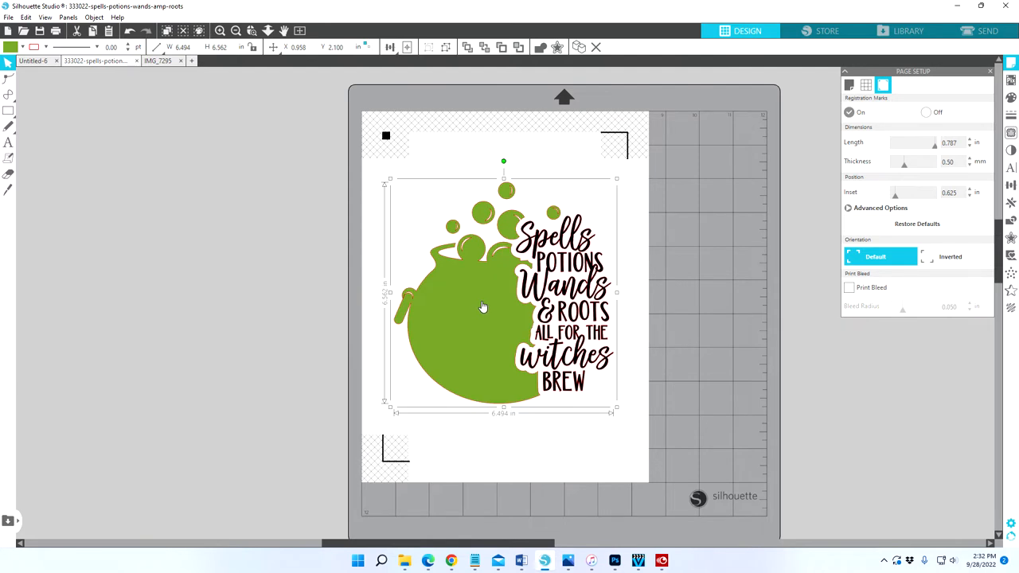
mouse_move(581, 271)
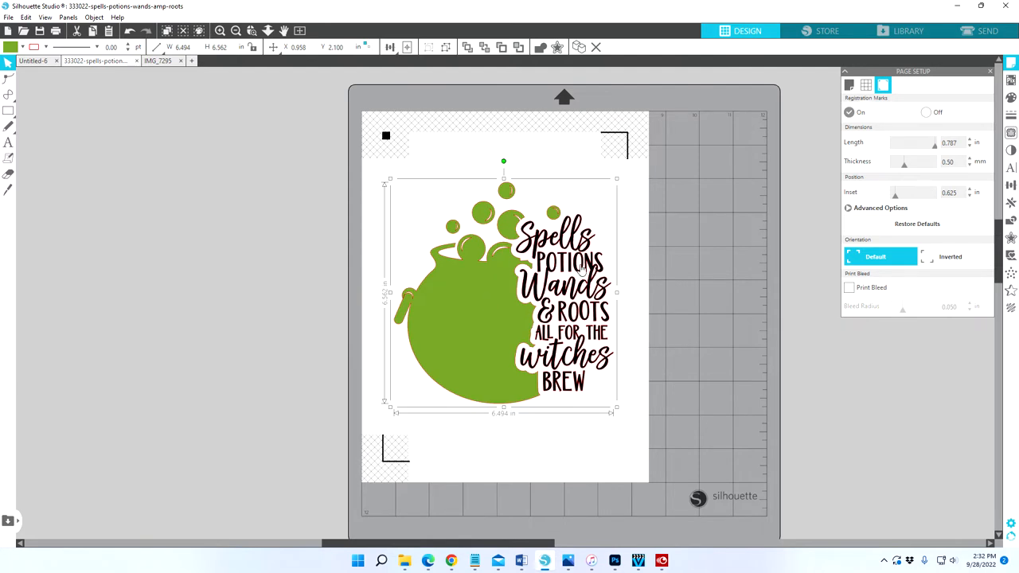
mouse_move(576, 352)
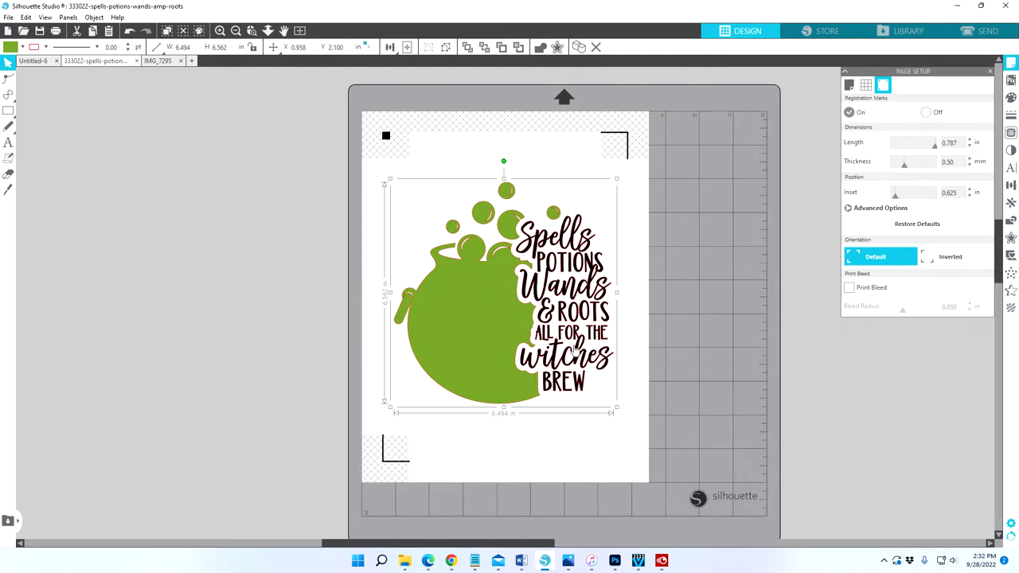
mouse_move(570, 399)
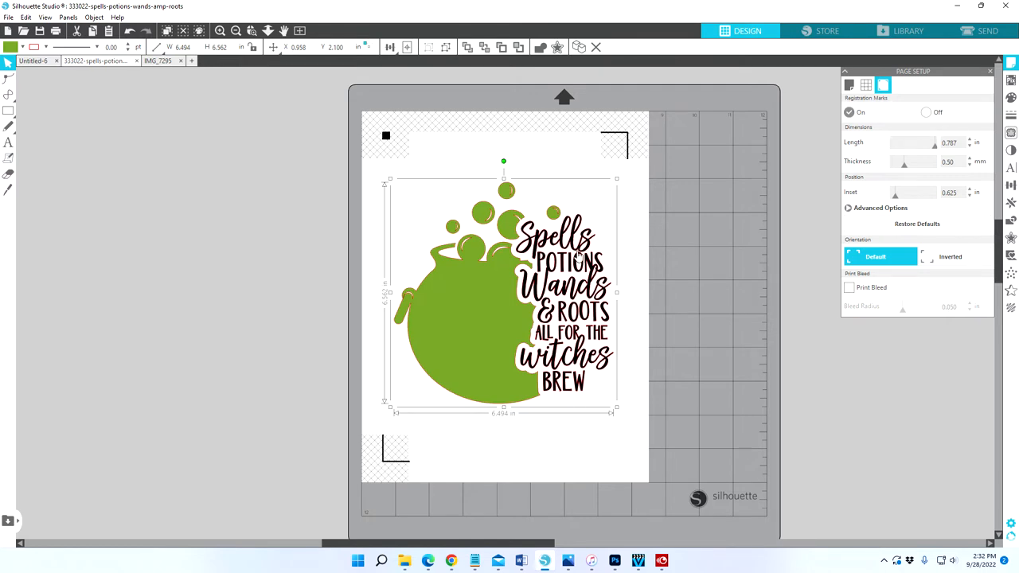
mouse_move(480, 238)
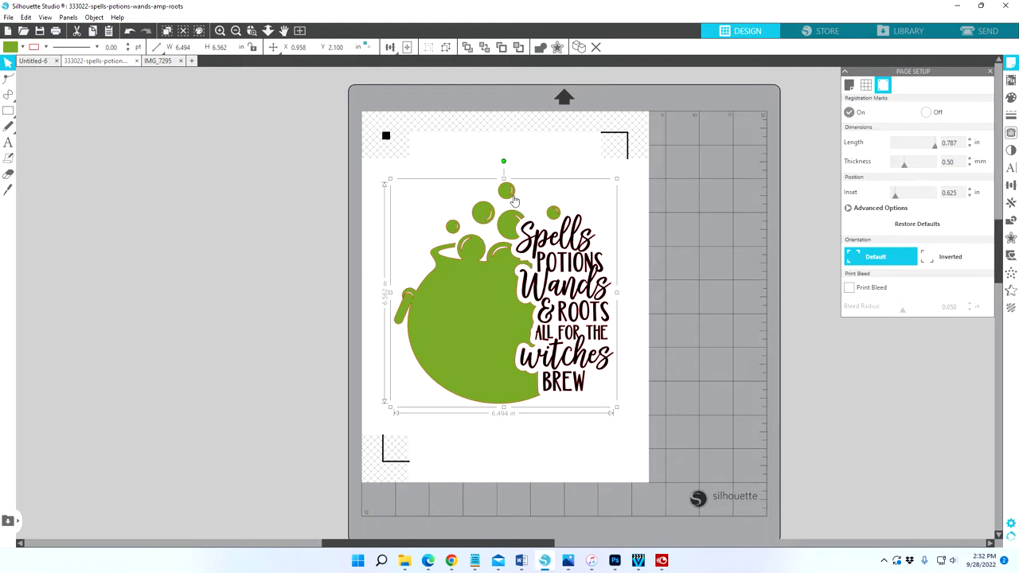
mouse_move(613, 213)
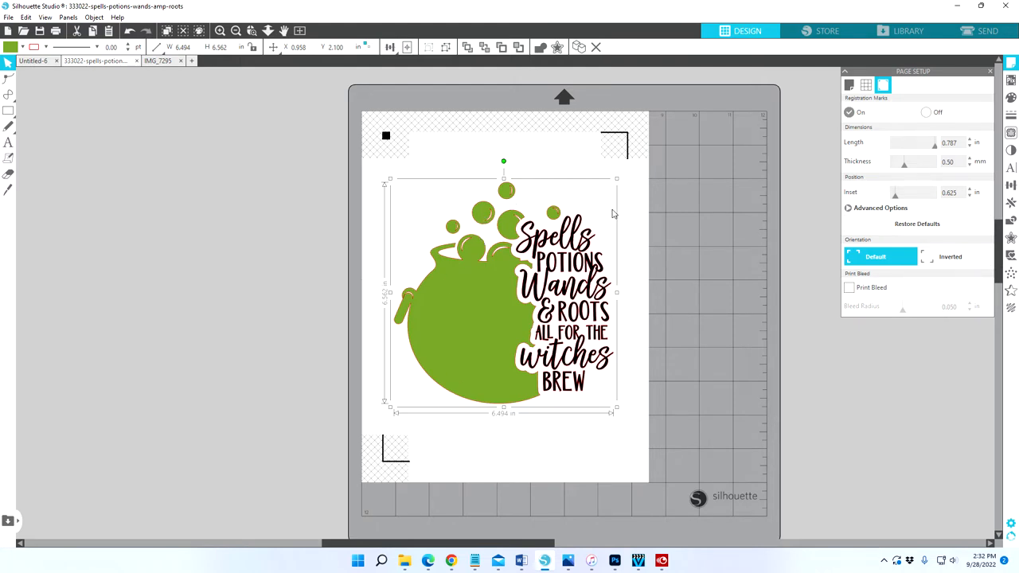
mouse_move(569, 253)
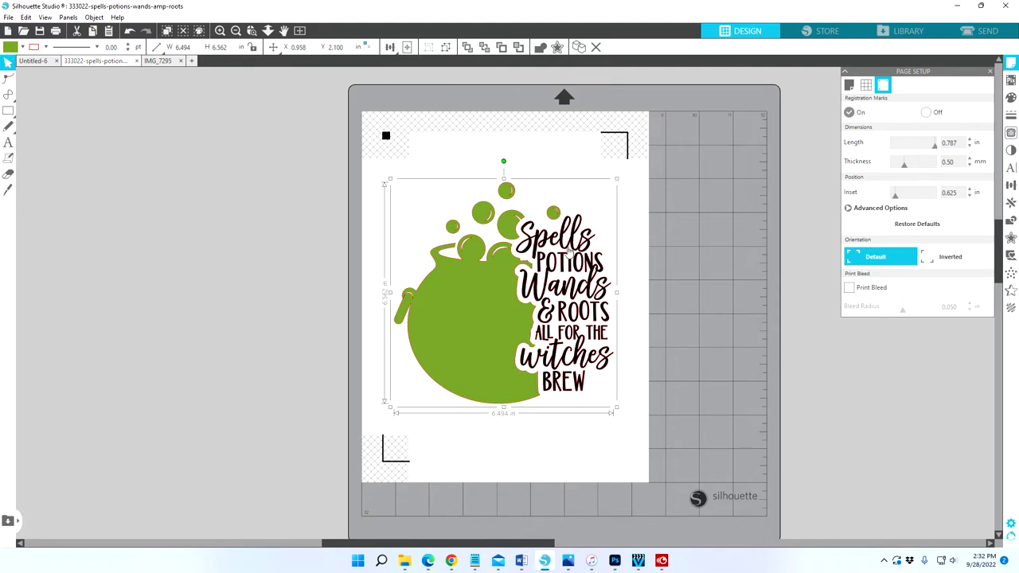
mouse_move(506, 339)
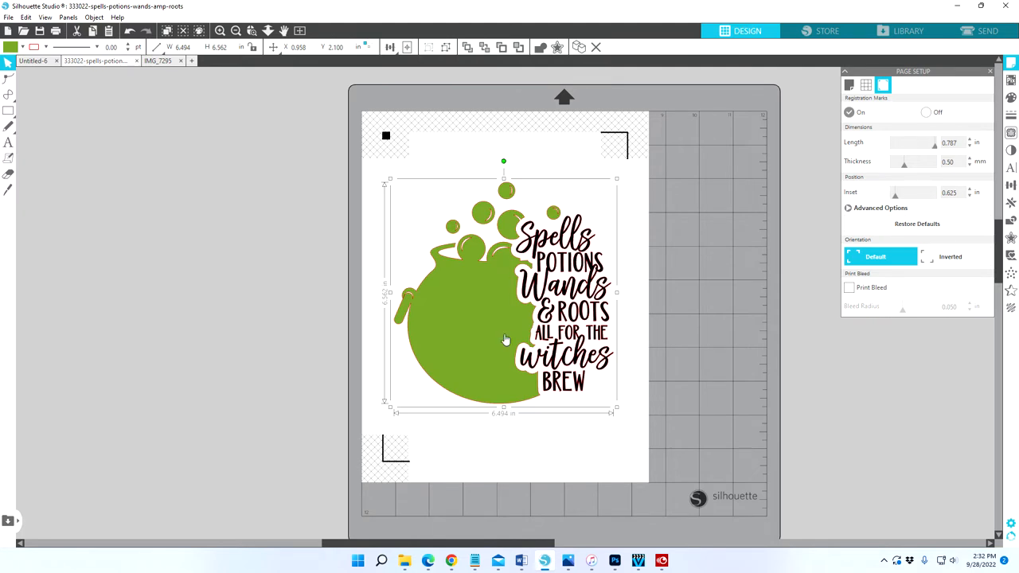
mouse_move(496, 231)
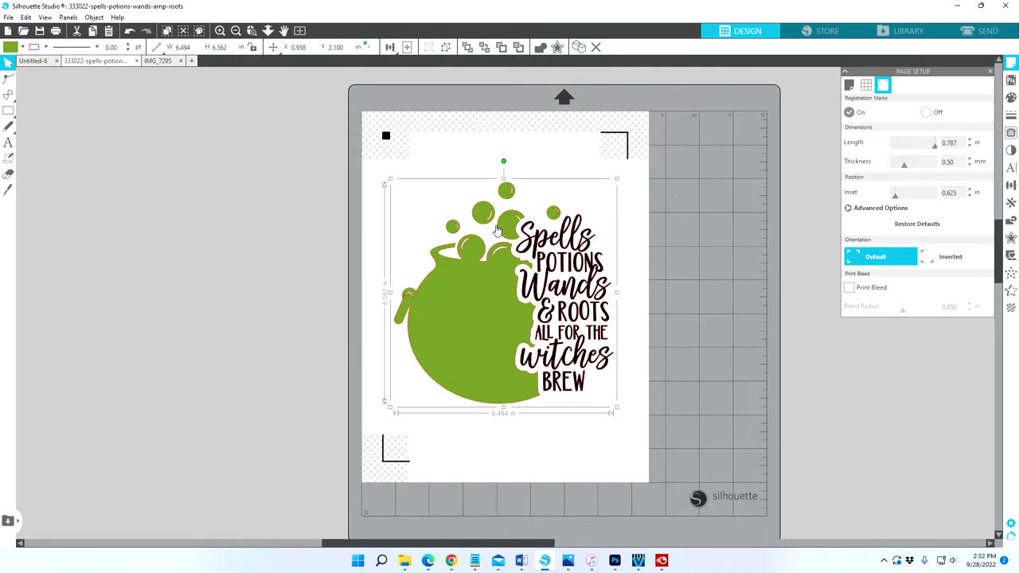
mouse_move(503, 247)
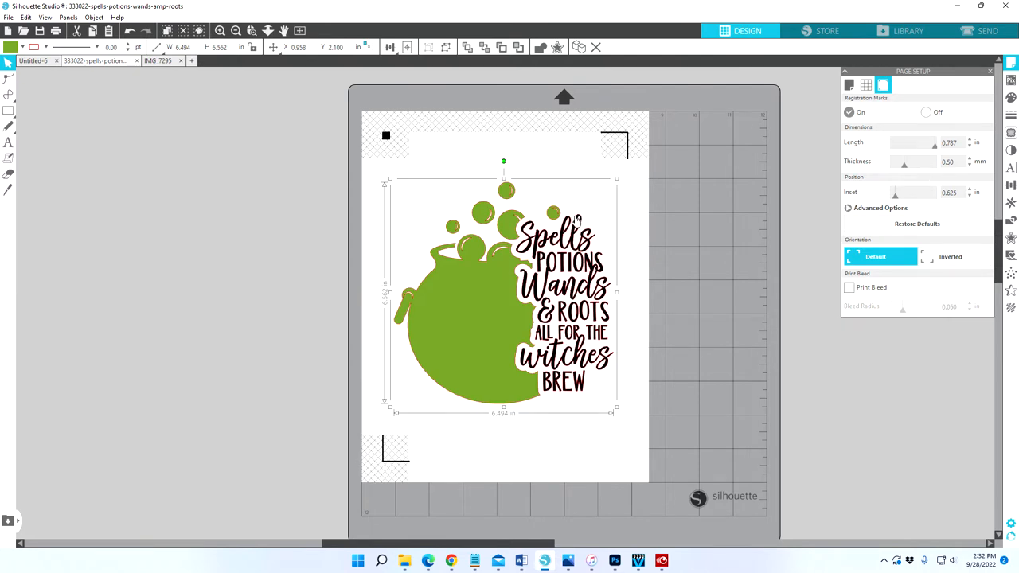
mouse_move(567, 374)
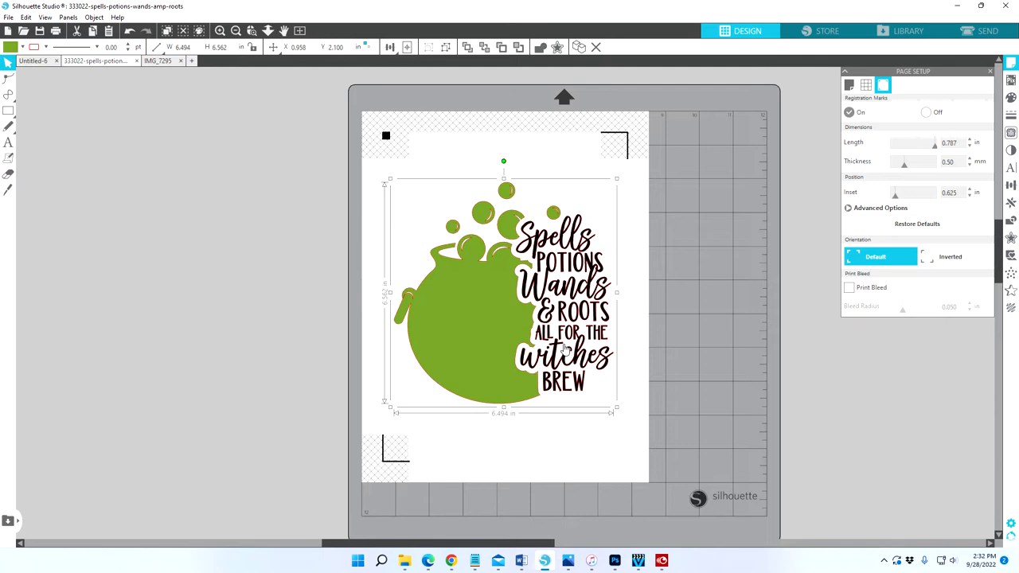
mouse_move(493, 317)
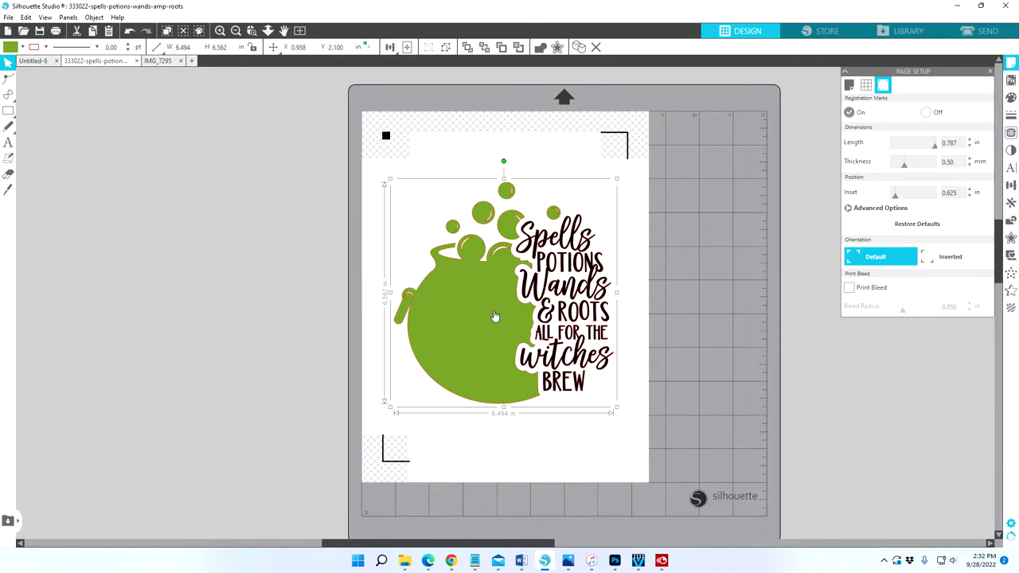
mouse_move(490, 308)
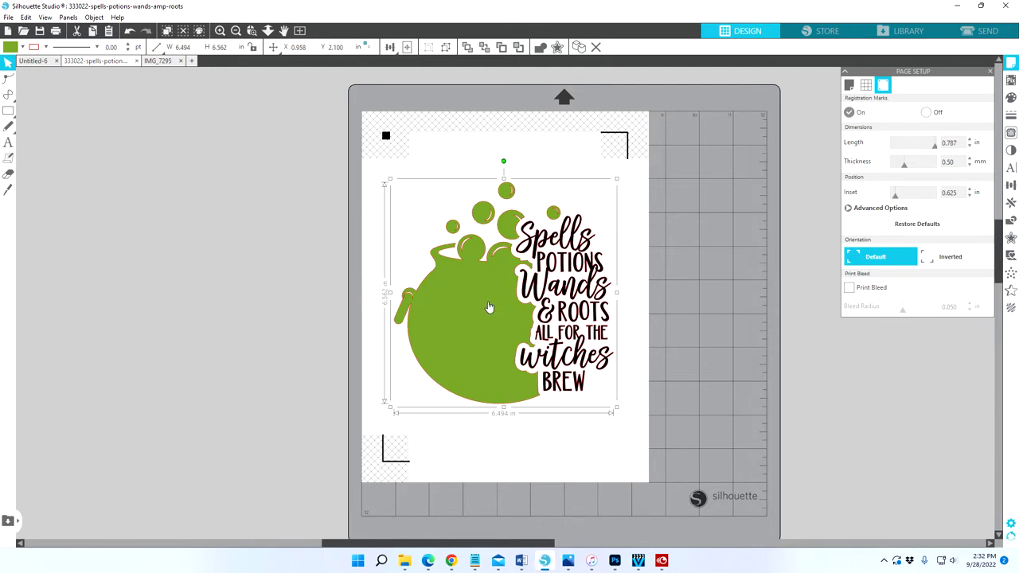
mouse_move(468, 334)
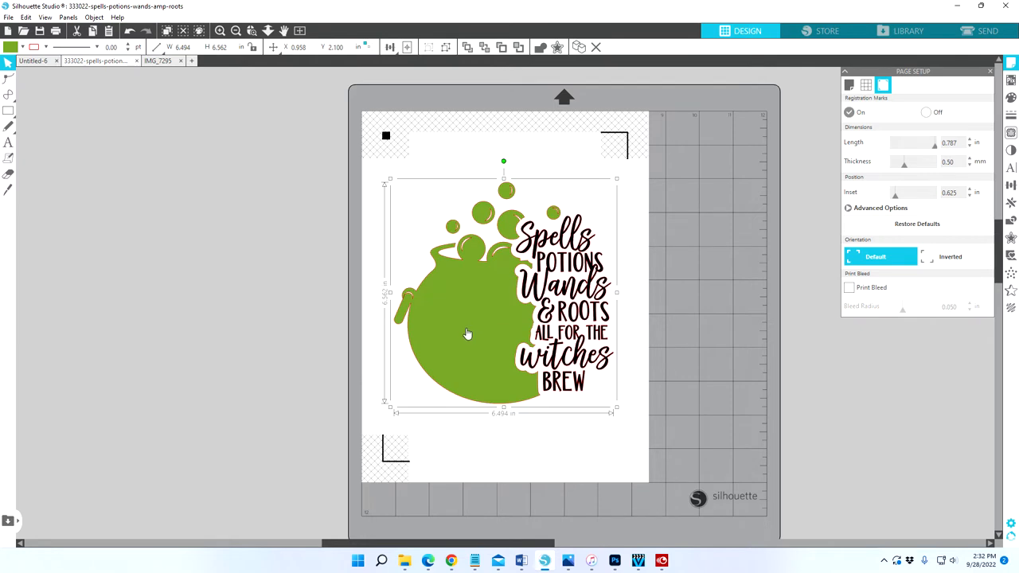
mouse_move(474, 314)
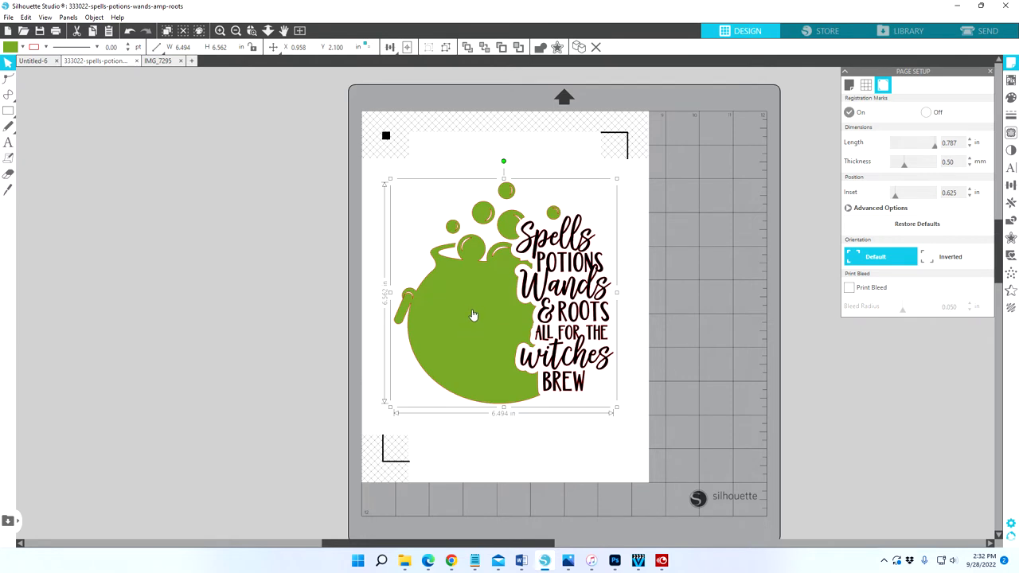
mouse_move(724, 135)
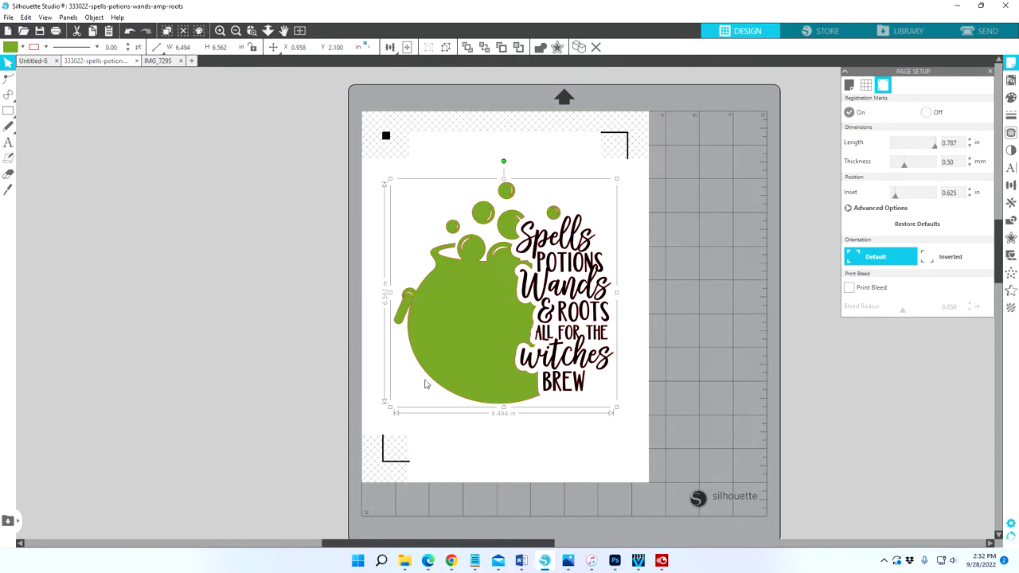
mouse_move(431, 388)
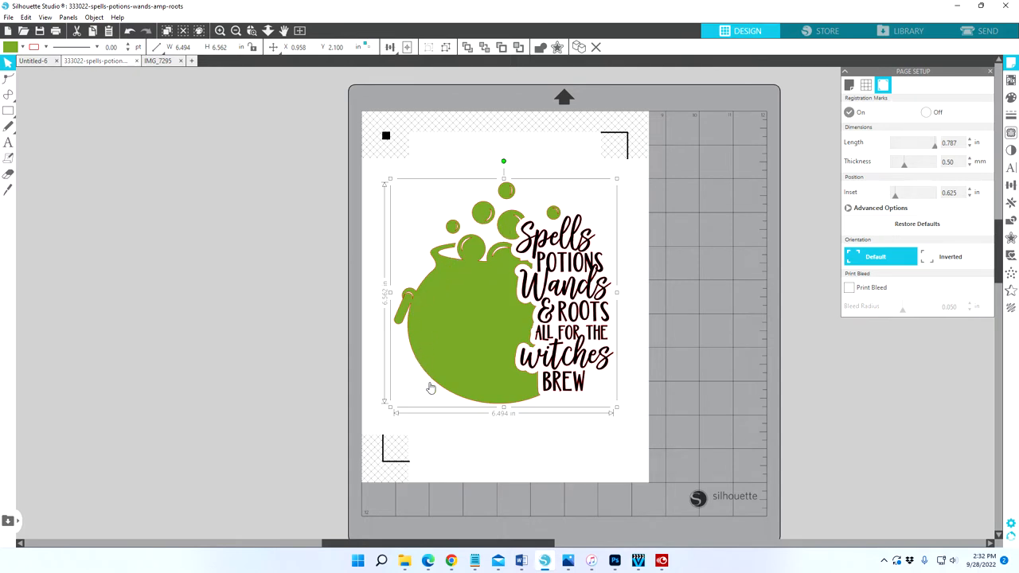
mouse_move(611, 292)
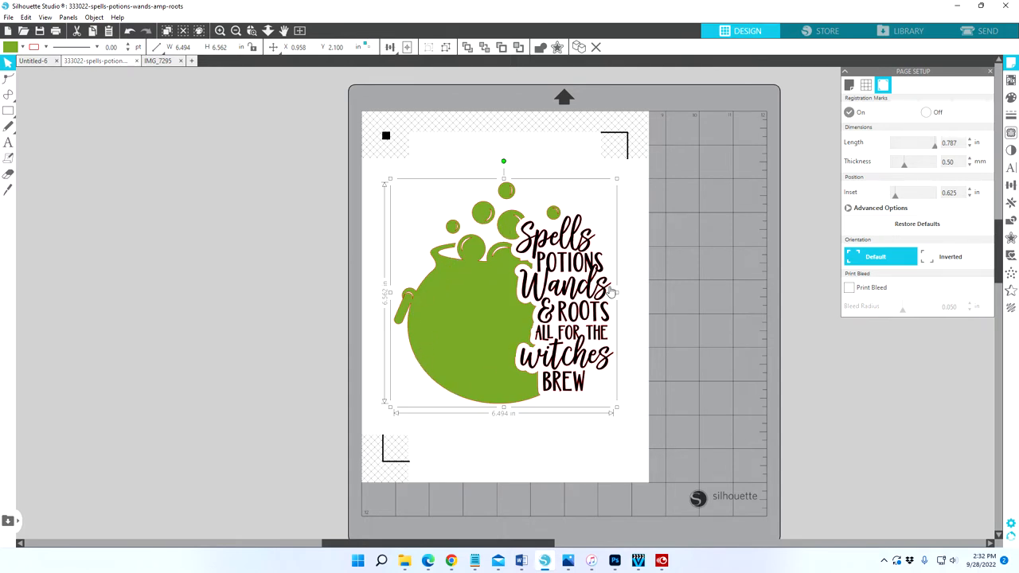
mouse_move(574, 314)
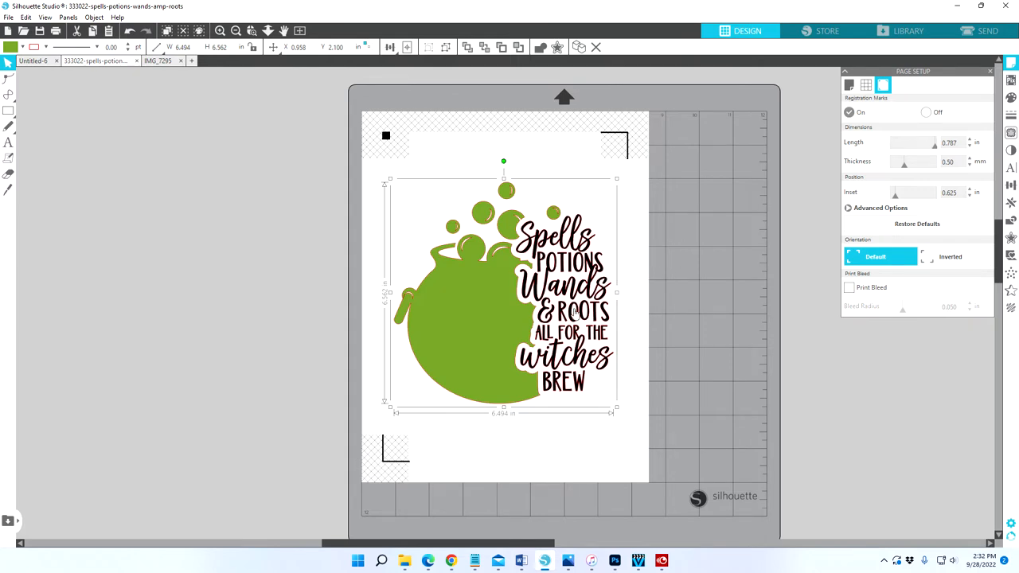
mouse_move(551, 215)
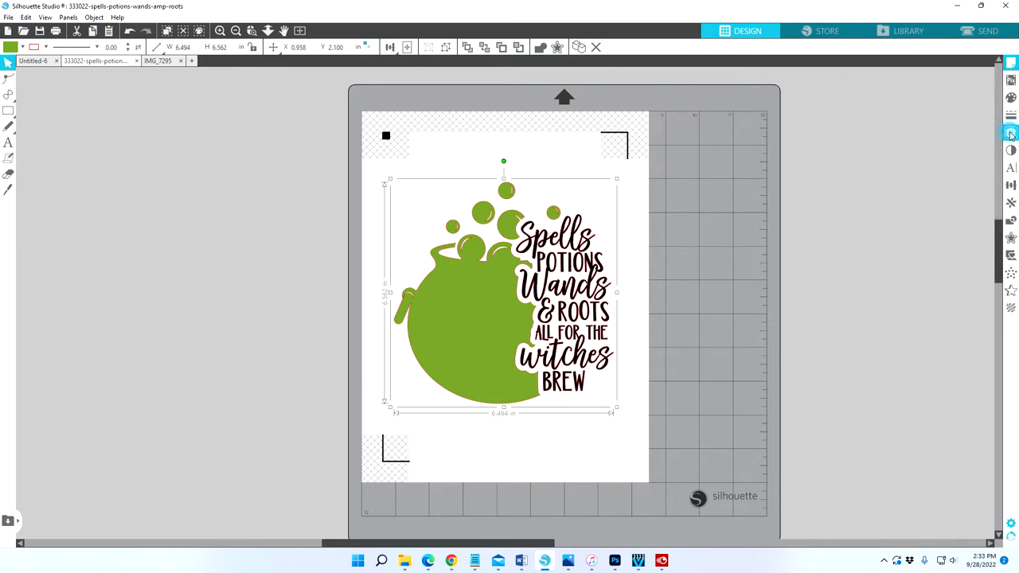
Trace the whole cauldron design into cut lines with a raised threshold
left_click(1011, 134)
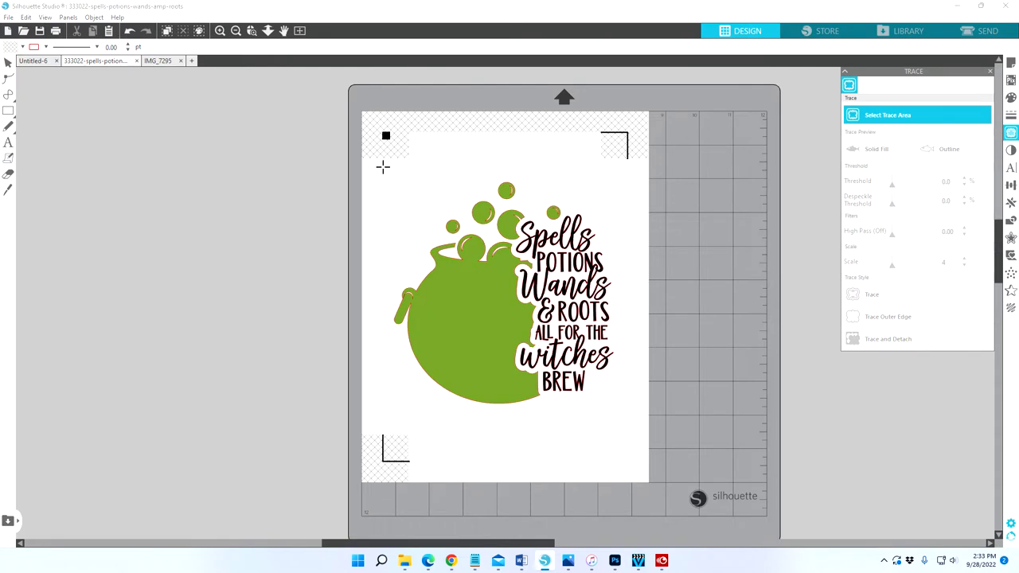
left_click_drag(386, 164, 628, 434)
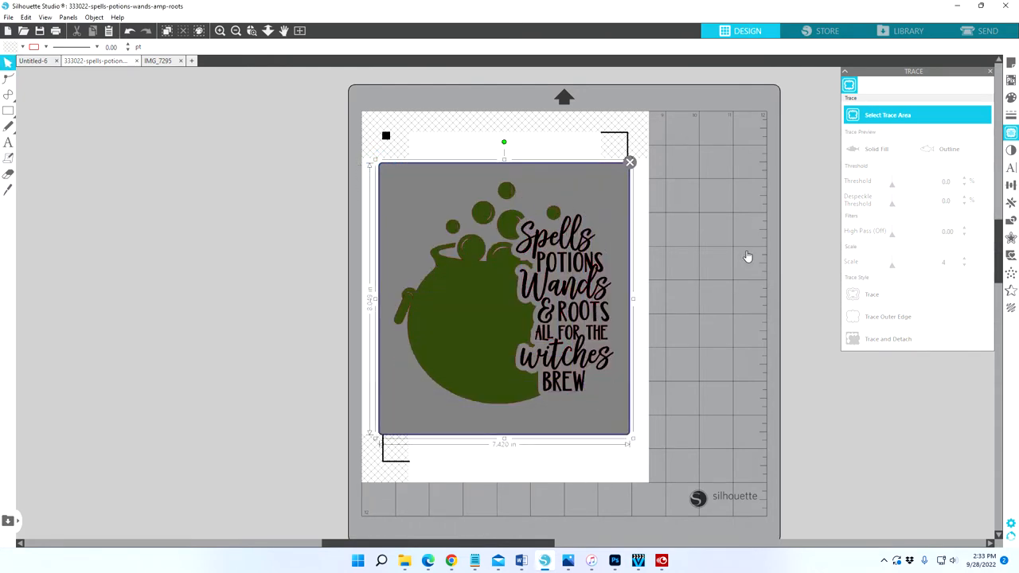
left_click(876, 149)
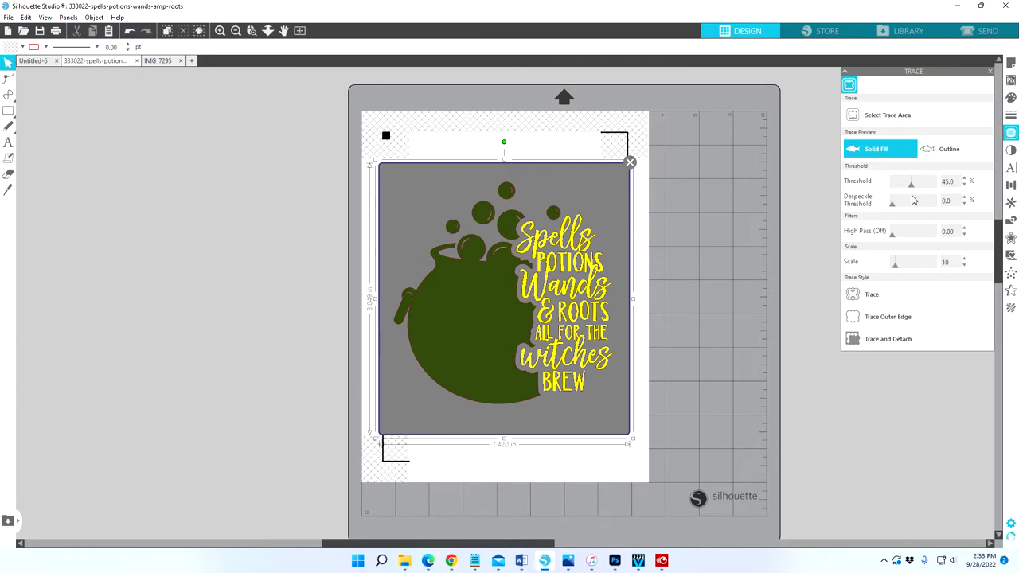
left_click_drag(911, 182, 938, 181)
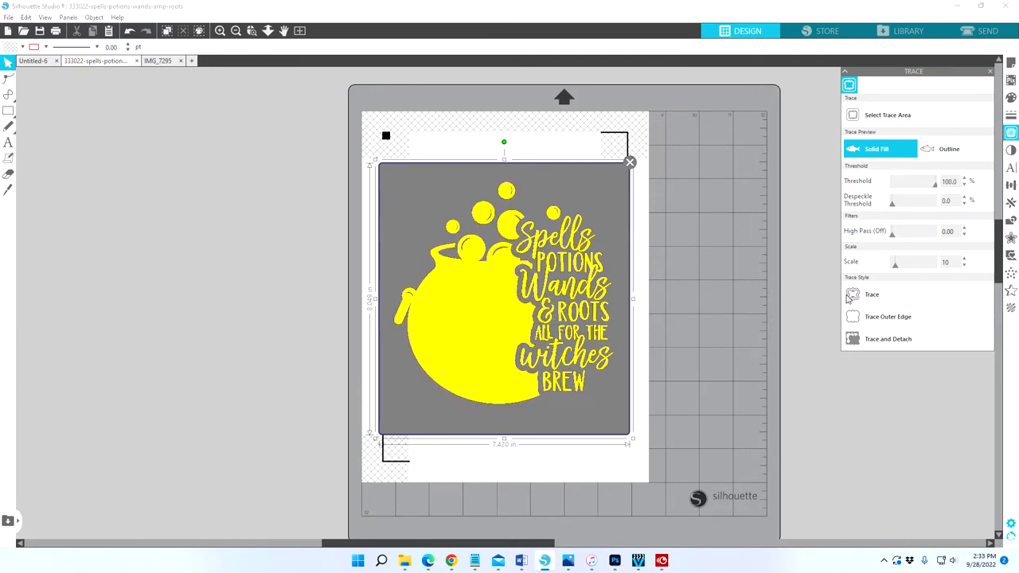
left_click(872, 293)
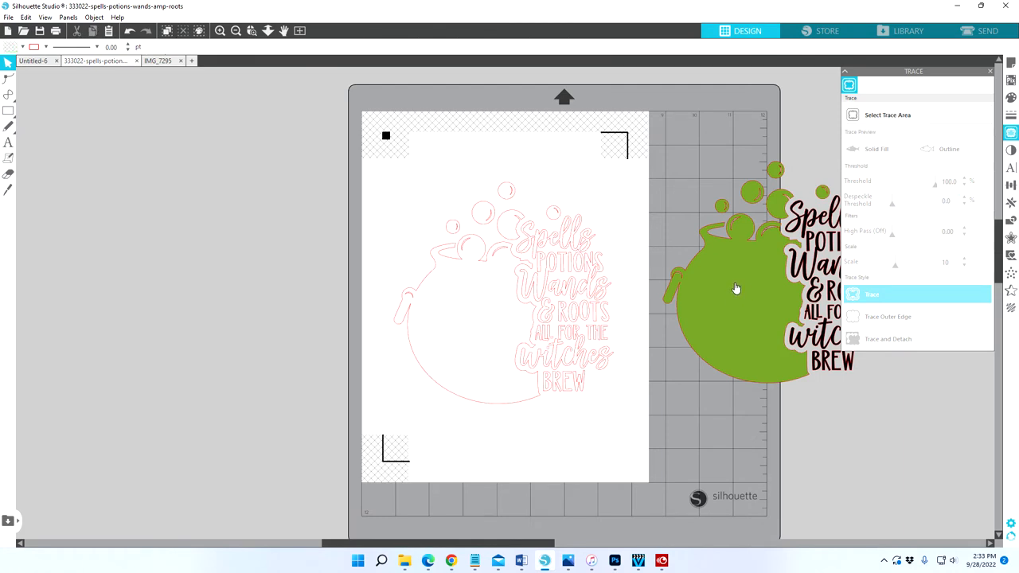
mouse_move(470, 286)
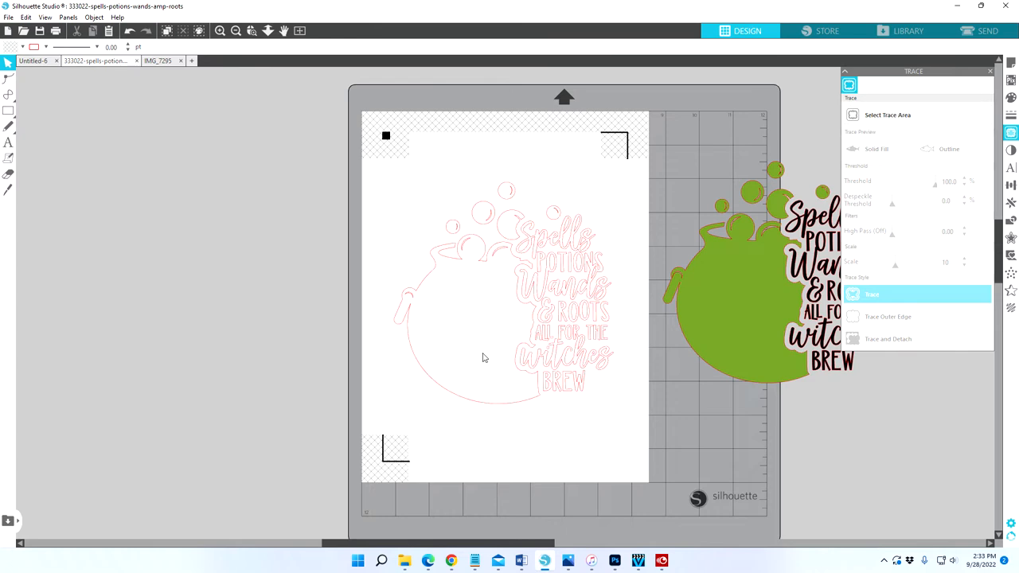
mouse_move(450, 229)
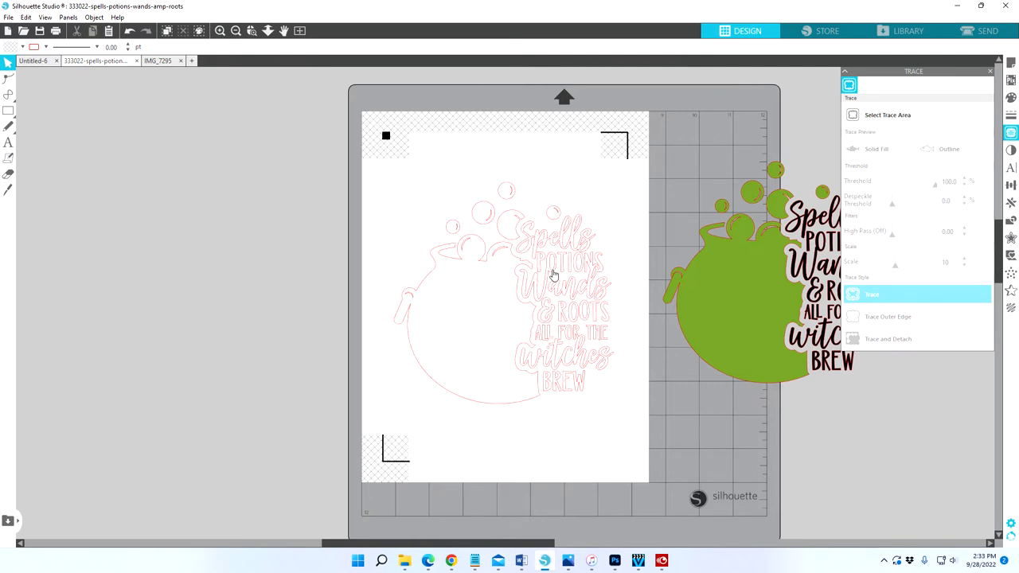
Release the trace's compound path and pick out the leftover letter and bubble pieces
left_click(554, 275)
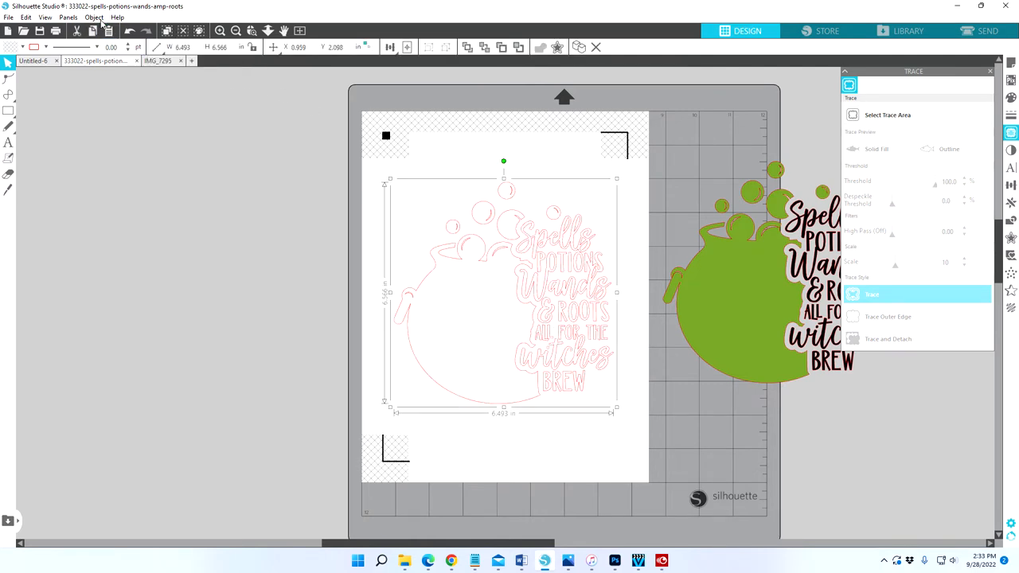
left_click(94, 17)
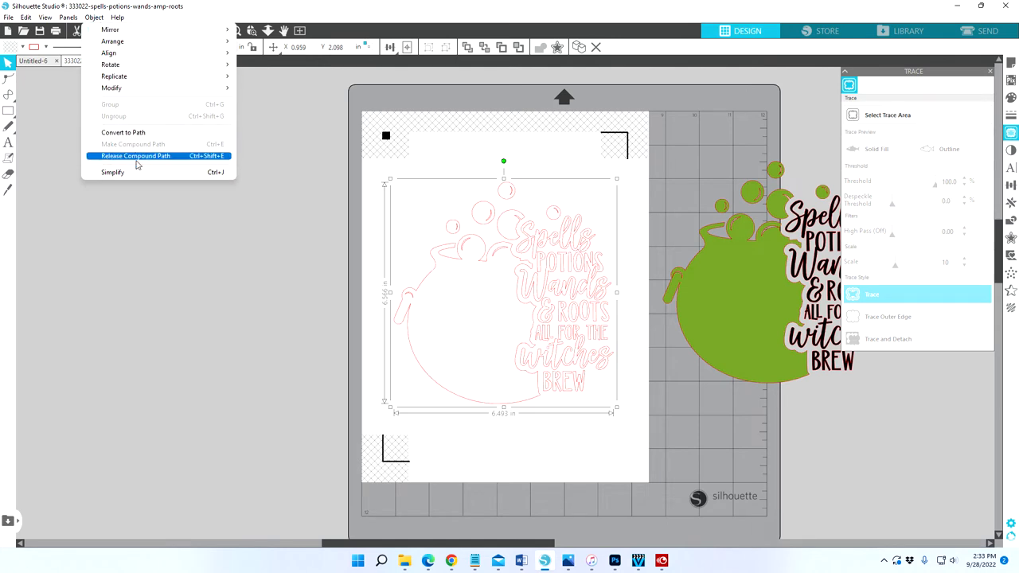
left_click(136, 155)
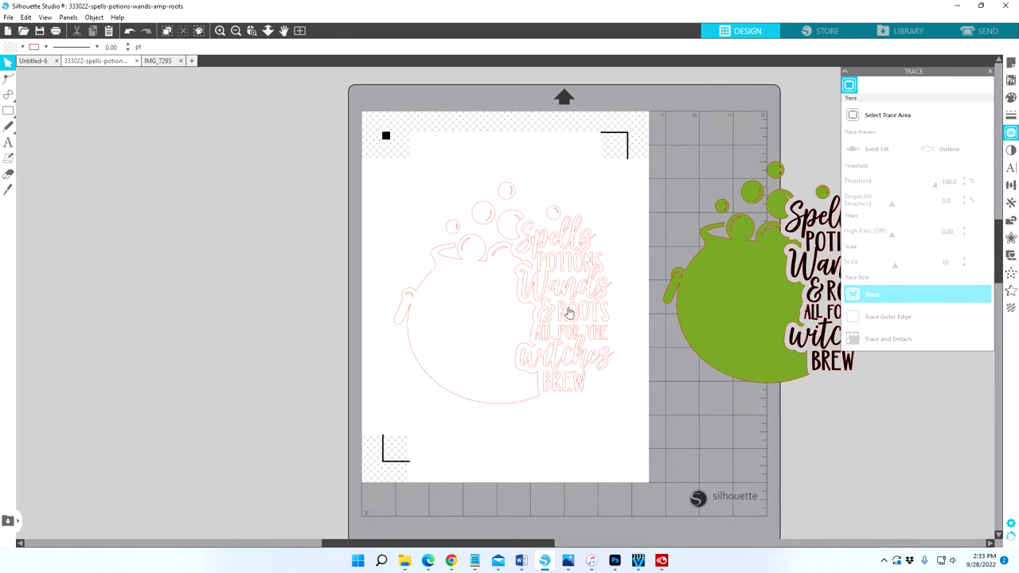
mouse_move(619, 183)
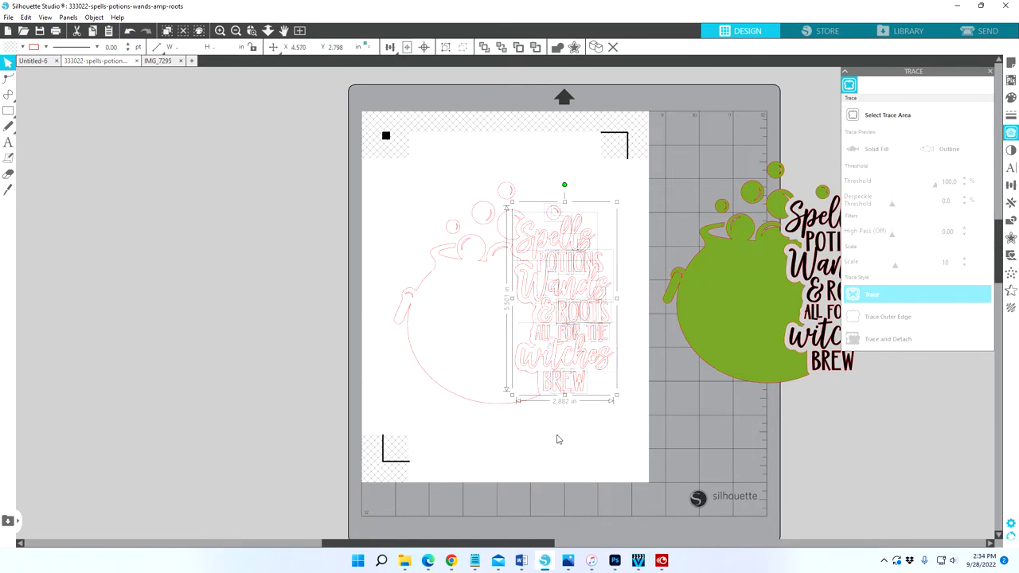
mouse_move(595, 431)
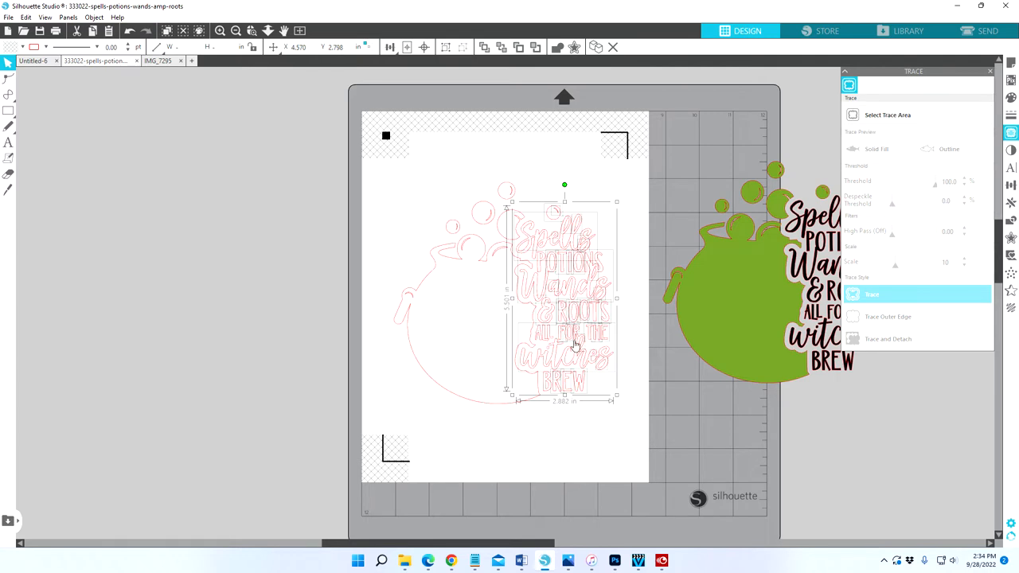
mouse_move(572, 308)
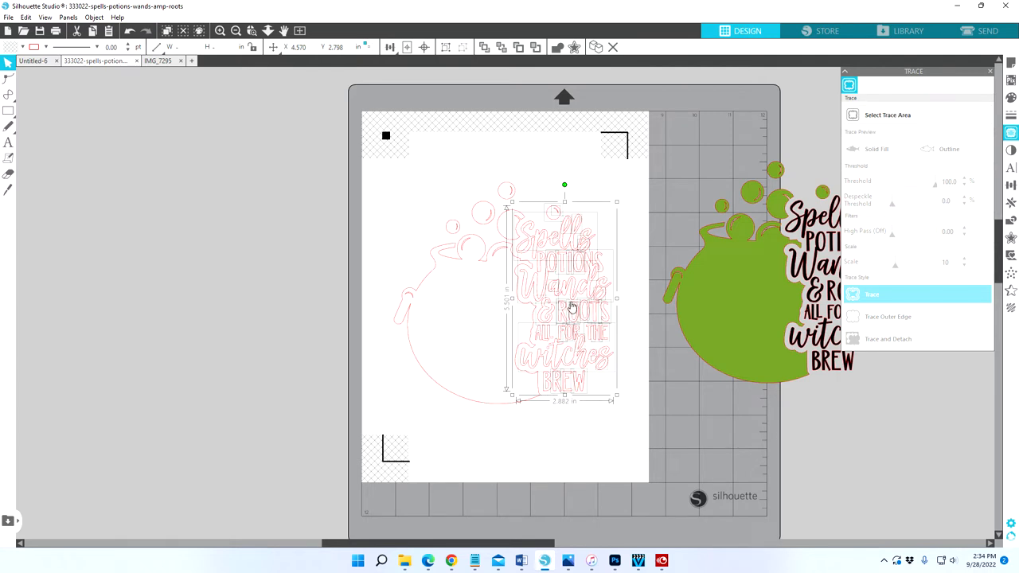
mouse_move(585, 303)
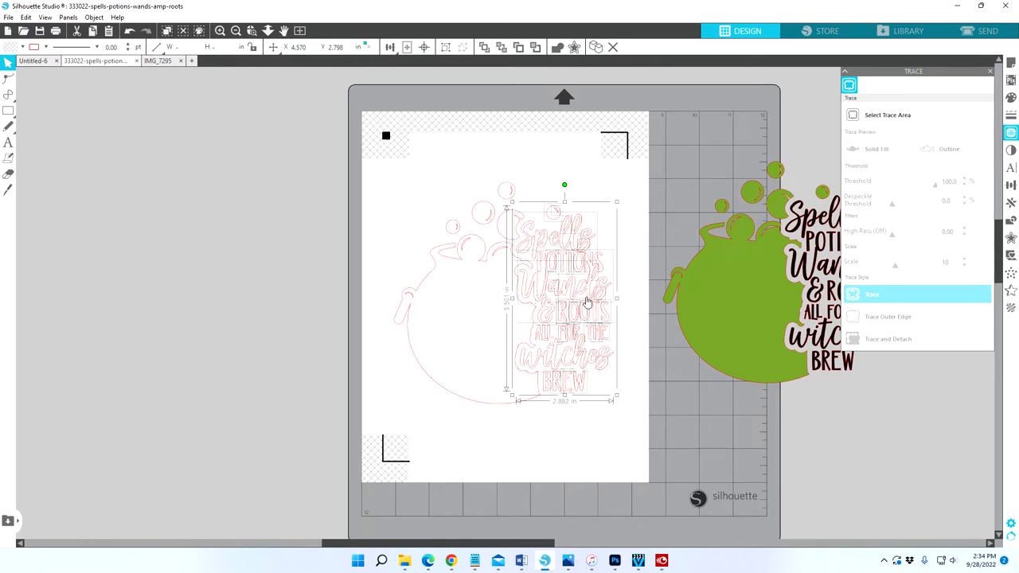
mouse_move(598, 375)
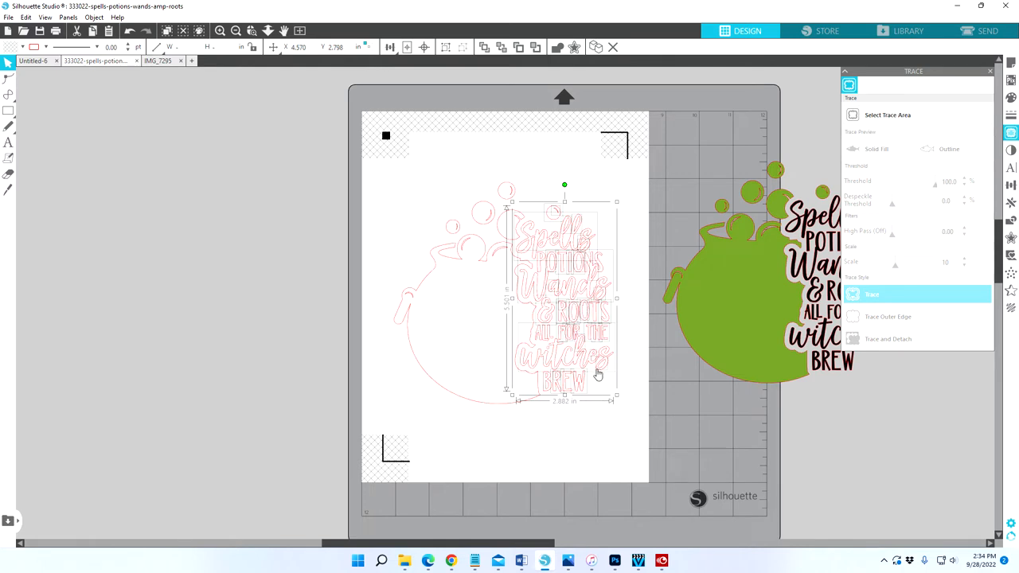
mouse_move(565, 438)
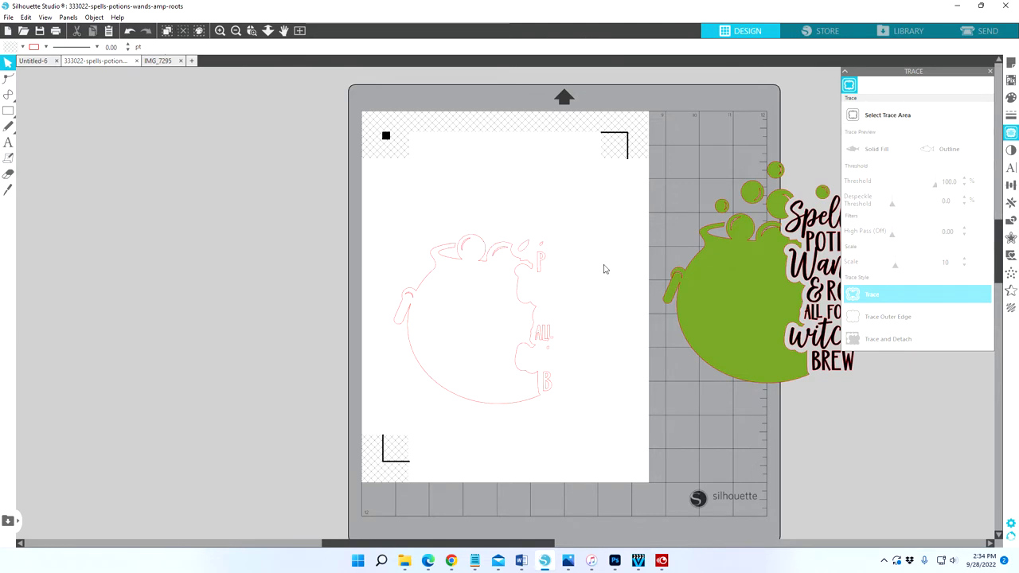
mouse_move(234, 77)
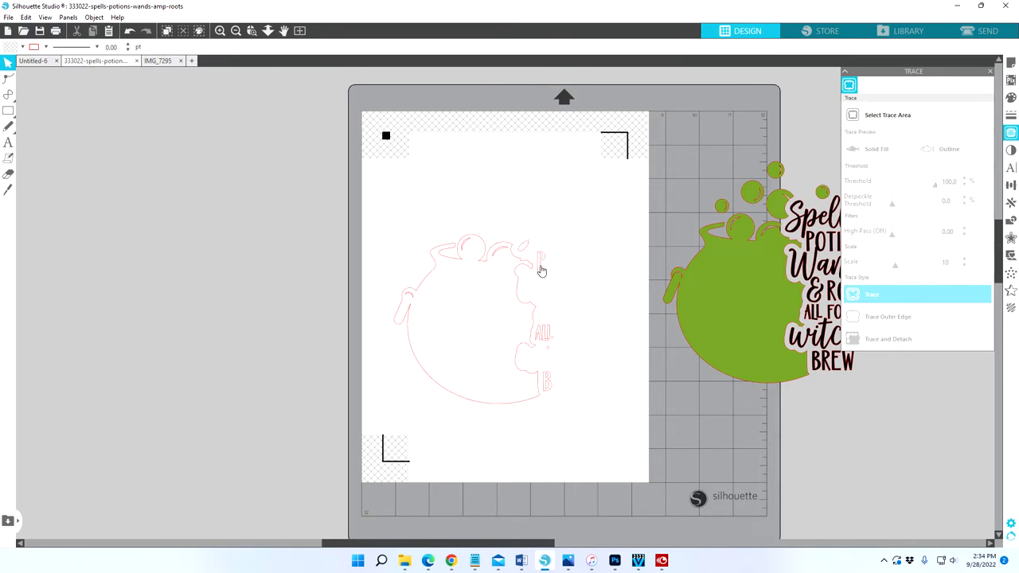
left_click(525, 251)
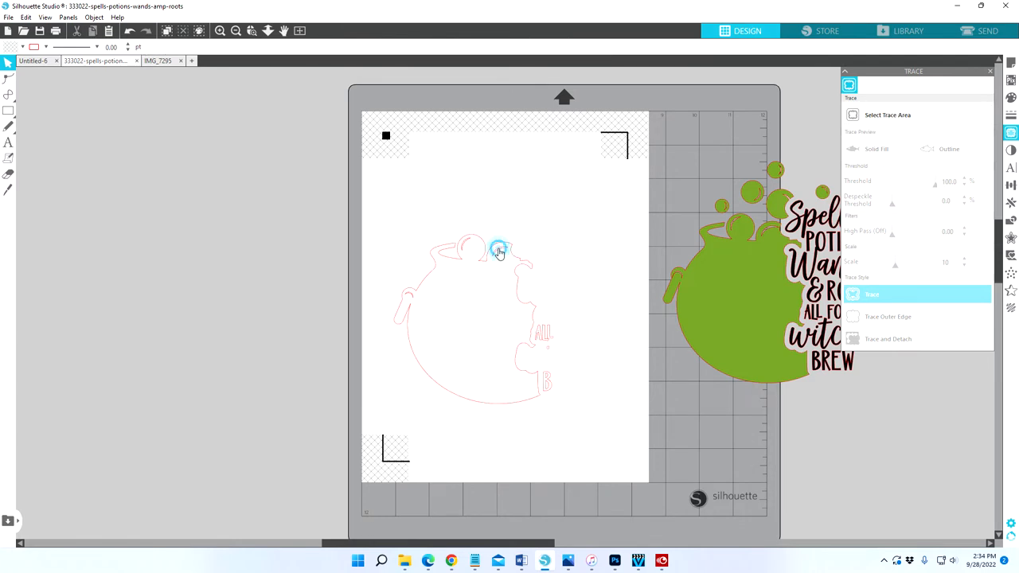
left_click(497, 249)
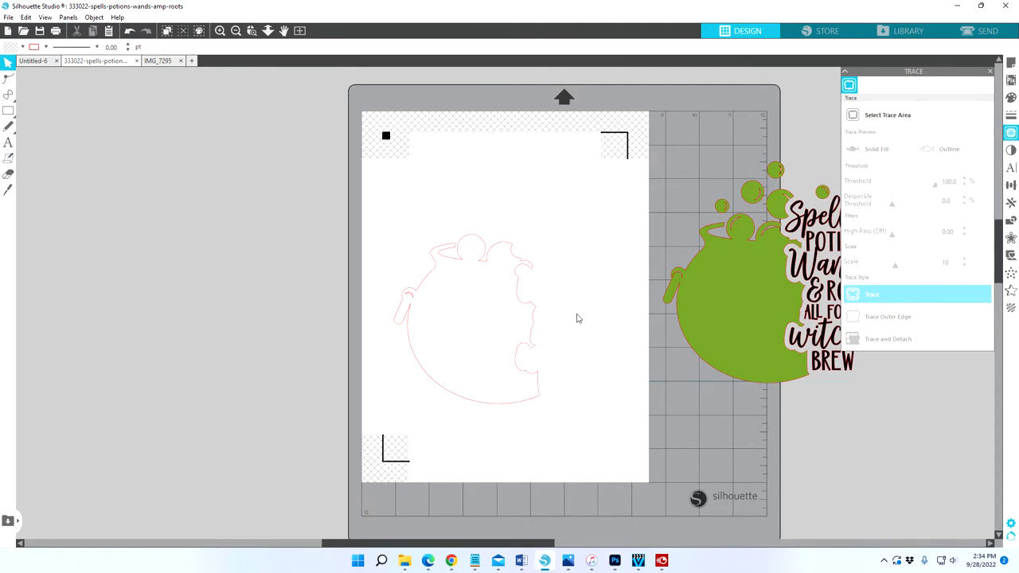
mouse_move(466, 250)
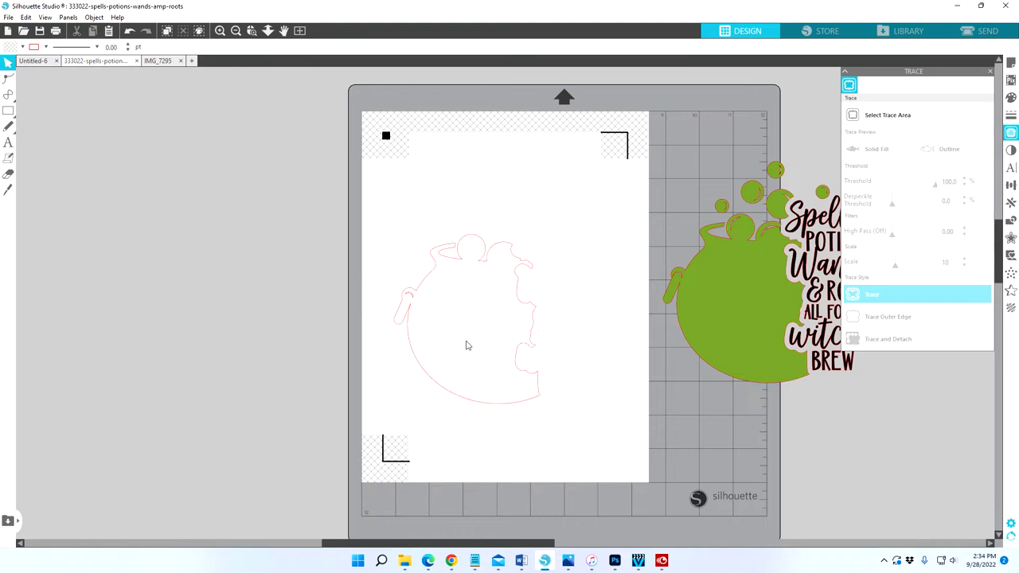
mouse_move(473, 333)
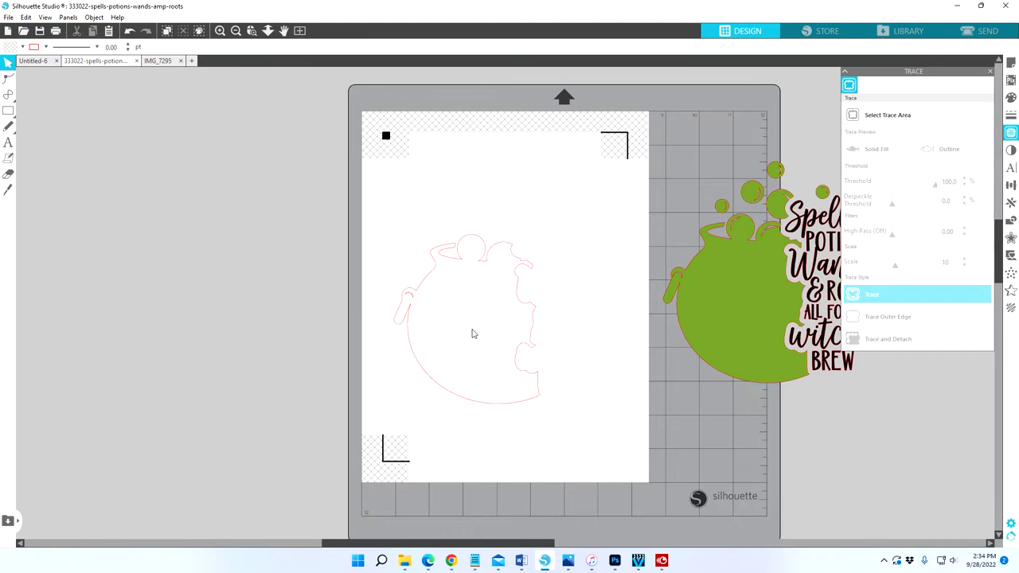
mouse_move(468, 247)
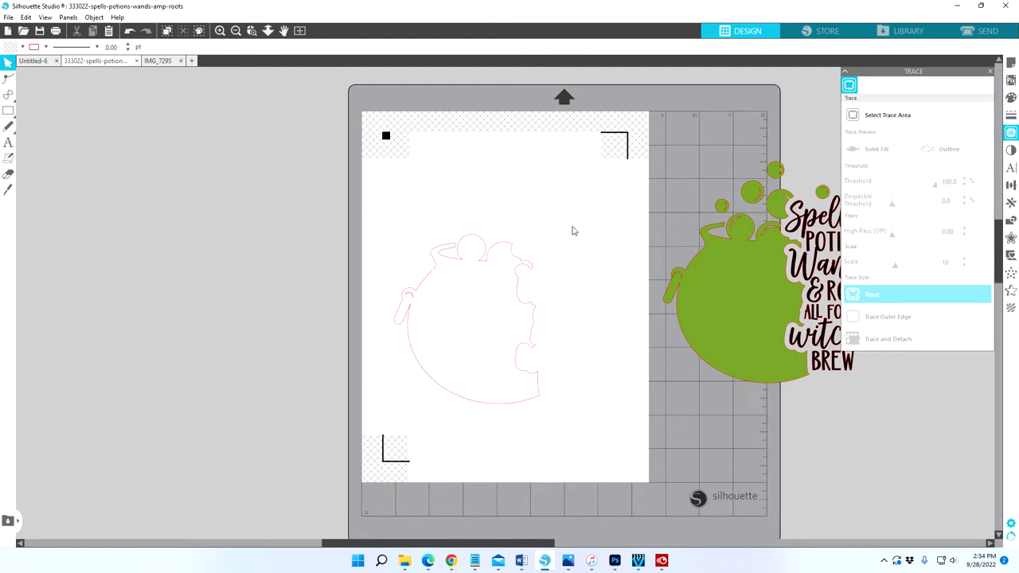
mouse_move(482, 245)
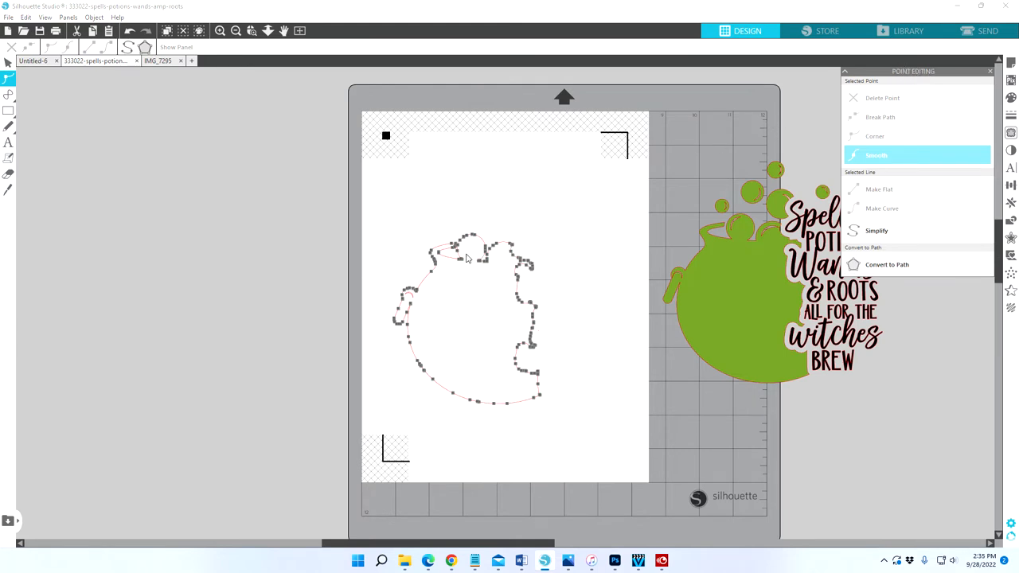
Delete stray points along the cauldron rim and reshape the rim curve
left_click(874, 137)
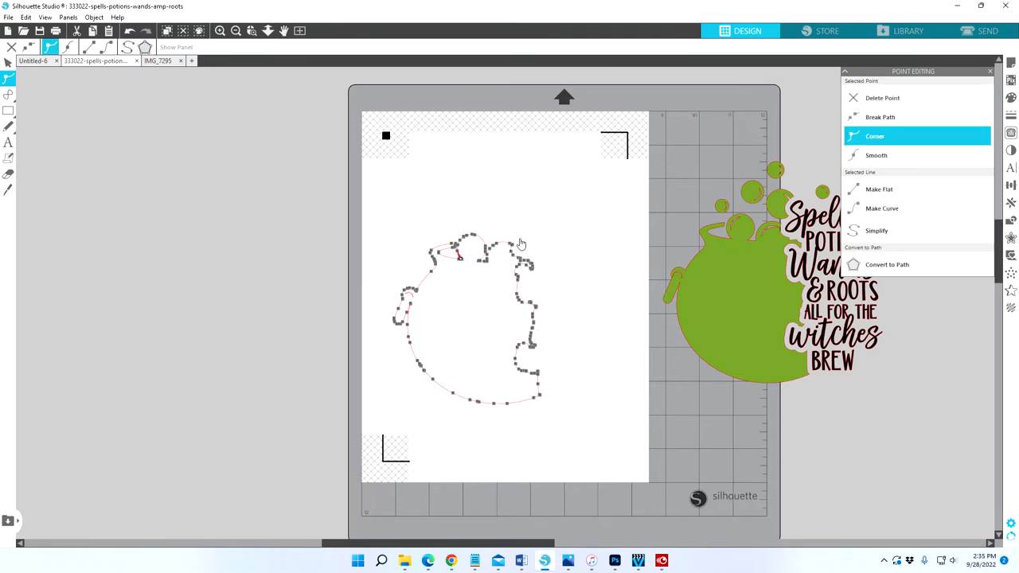
mouse_move(713, 173)
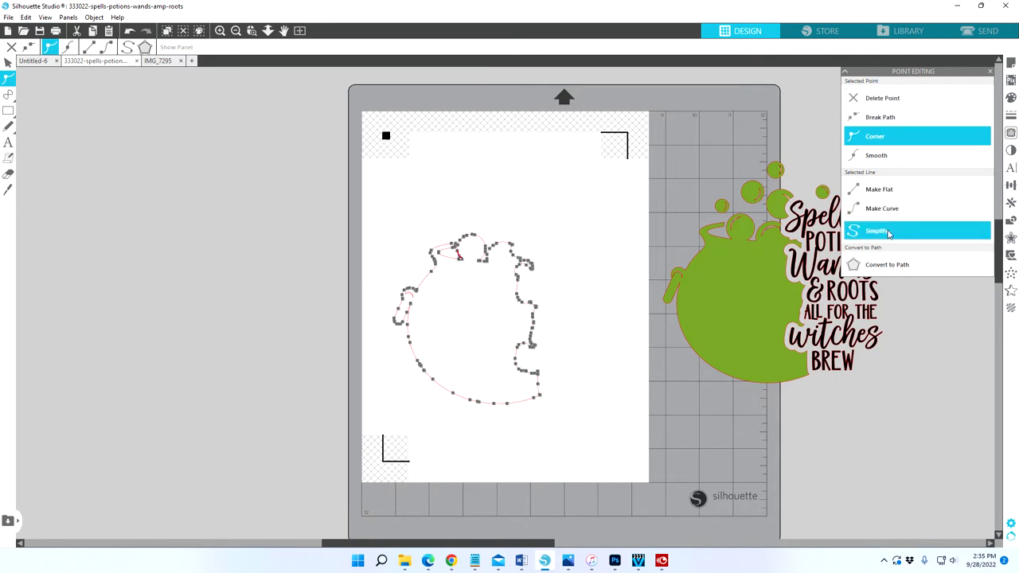
mouse_move(876, 230)
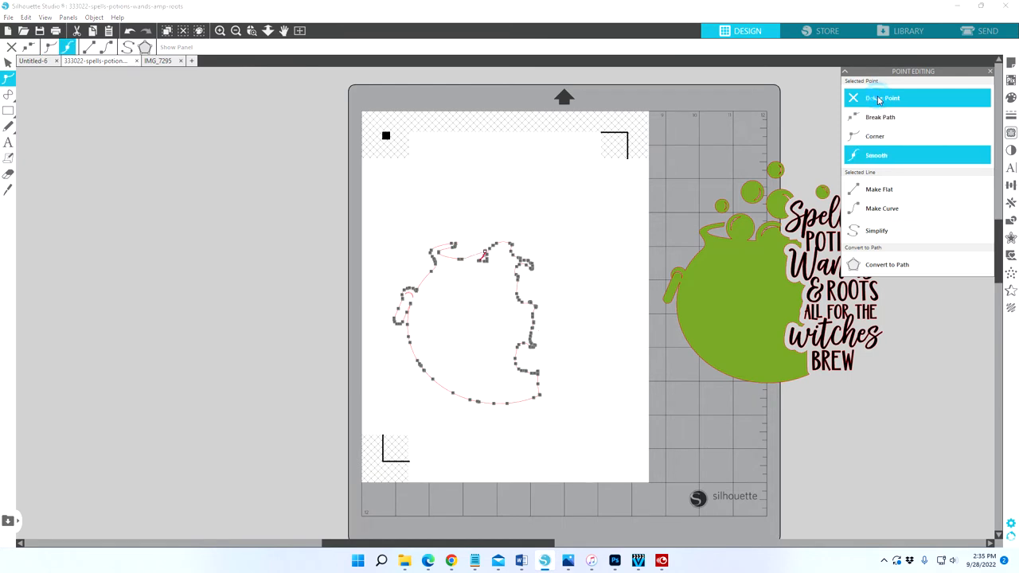
left_click(875, 136)
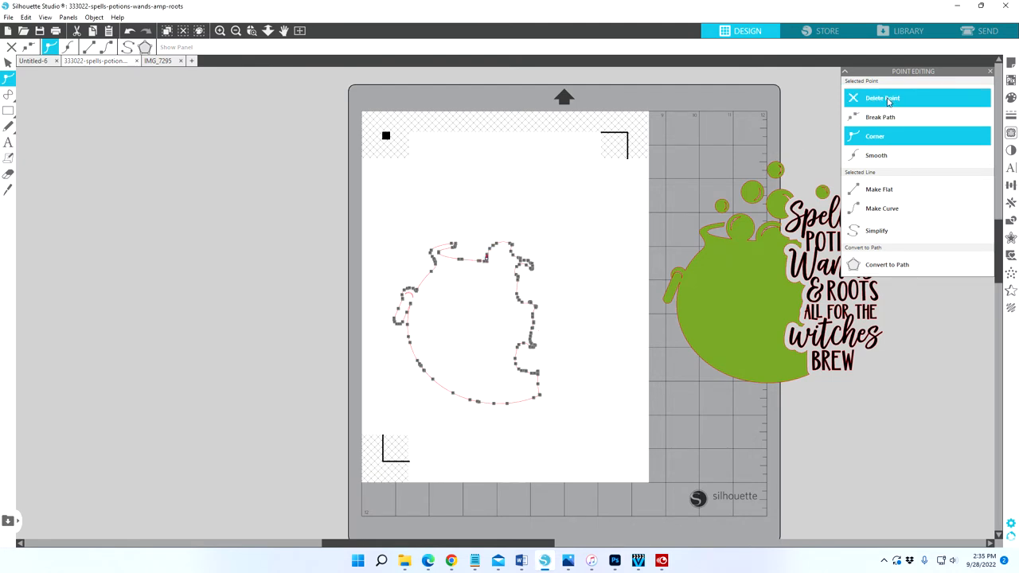
left_click(877, 155)
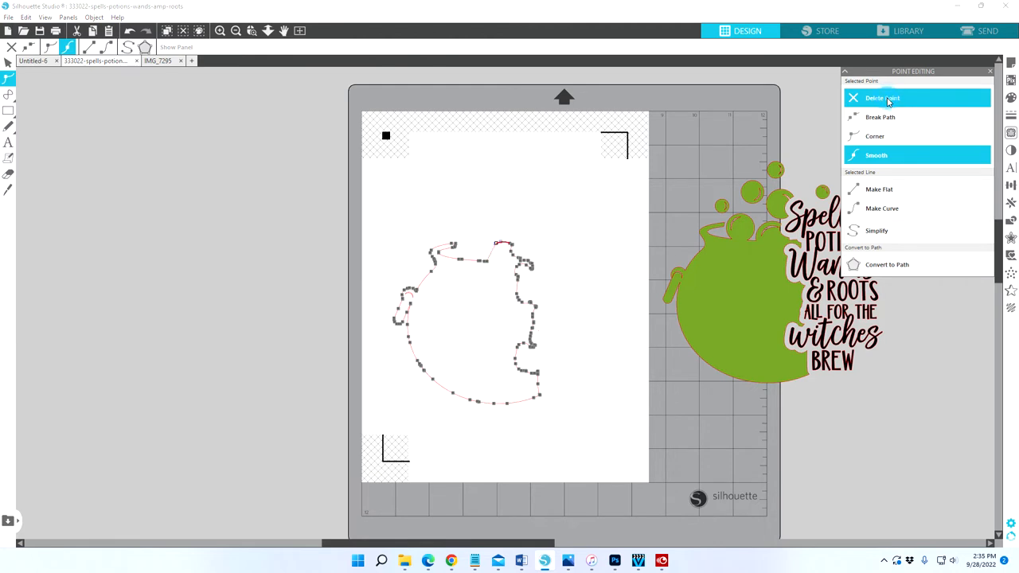
left_click_drag(497, 243, 513, 256)
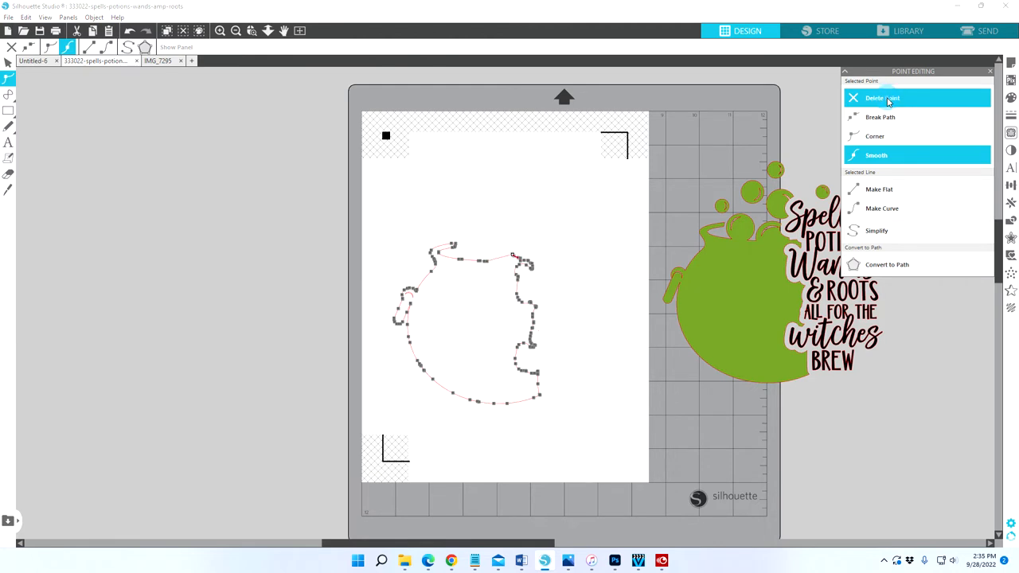
left_click(875, 135)
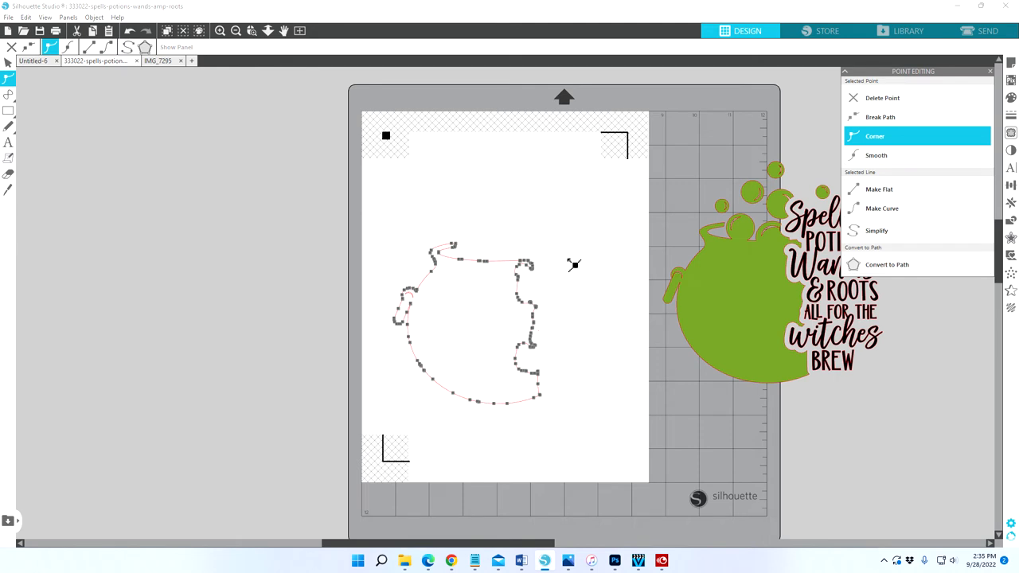
left_click(875, 155)
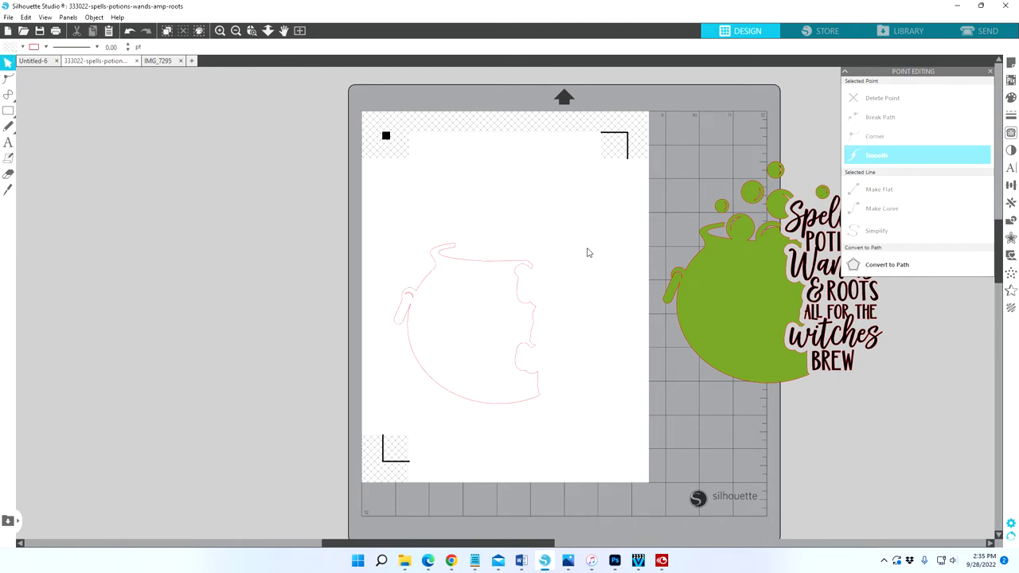
mouse_move(467, 327)
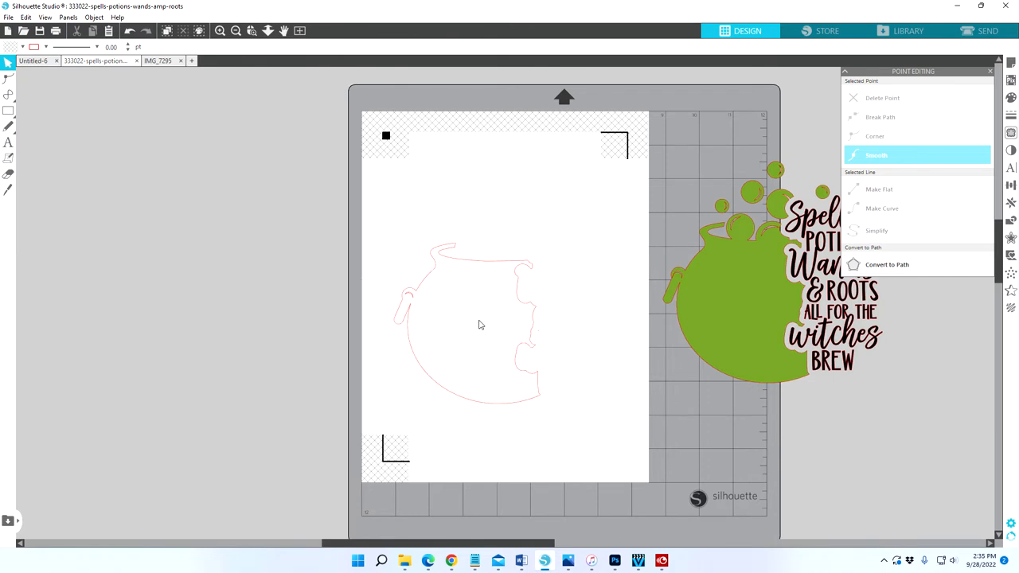
mouse_move(522, 322)
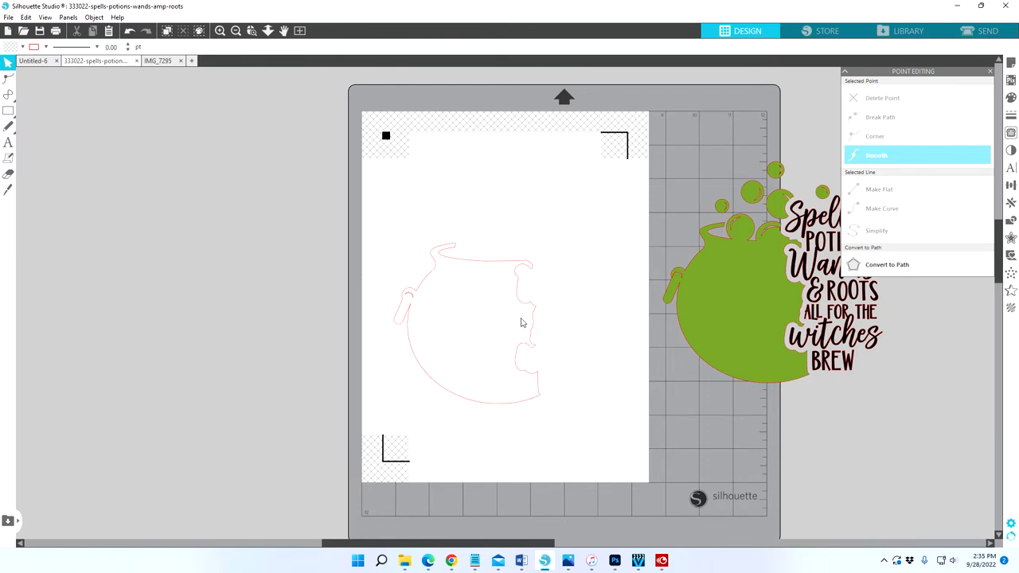
mouse_move(528, 309)
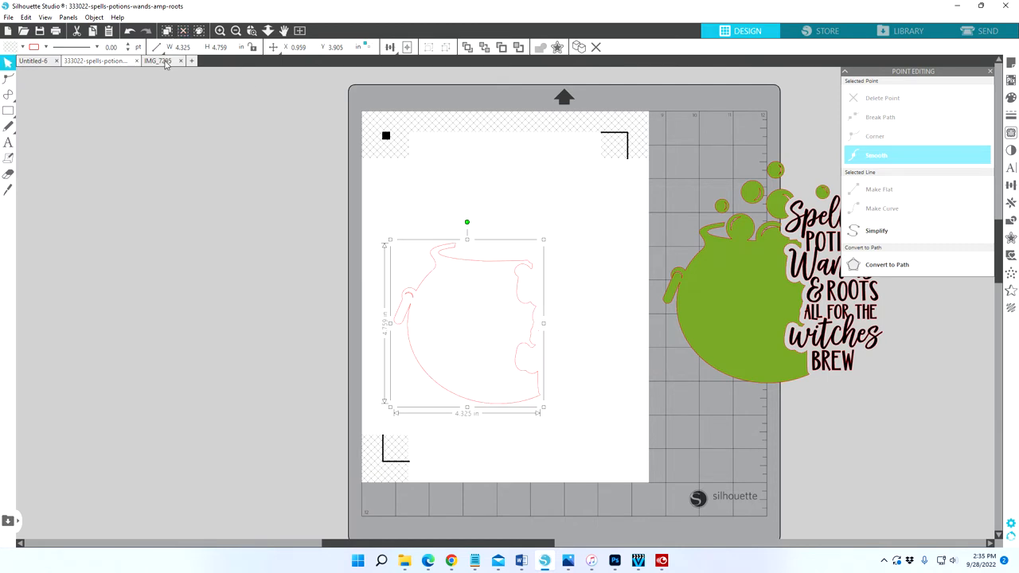
Turn on registration marks for IMG_7295 and shrink the photo to 6.8 in
left_click(157, 61)
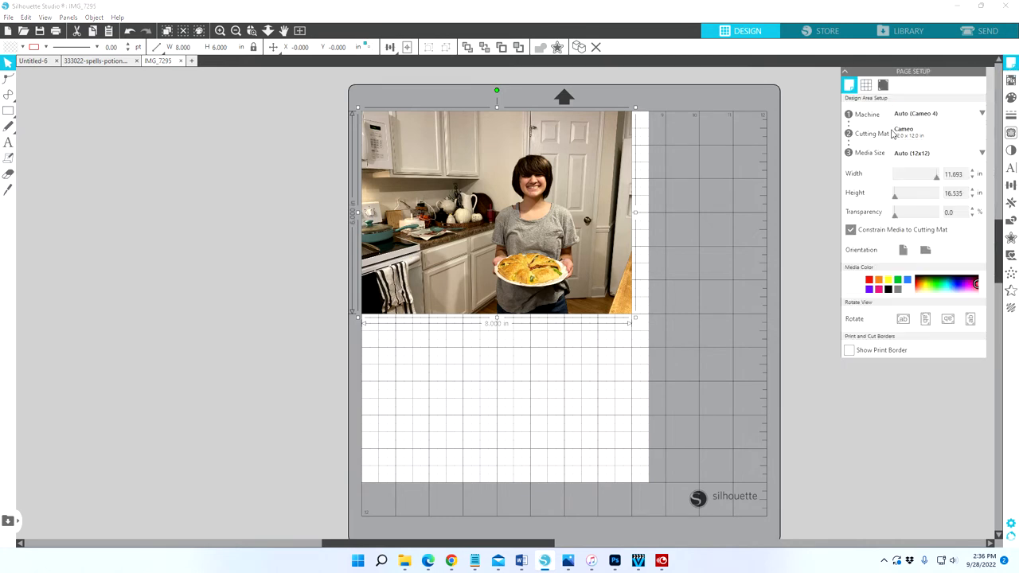
left_click(882, 85)
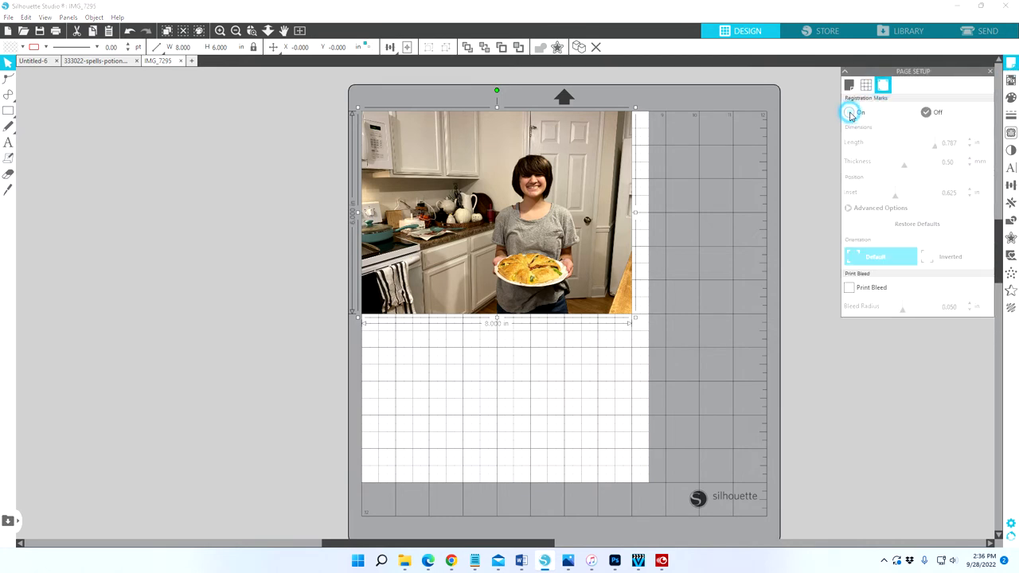
left_click(849, 112)
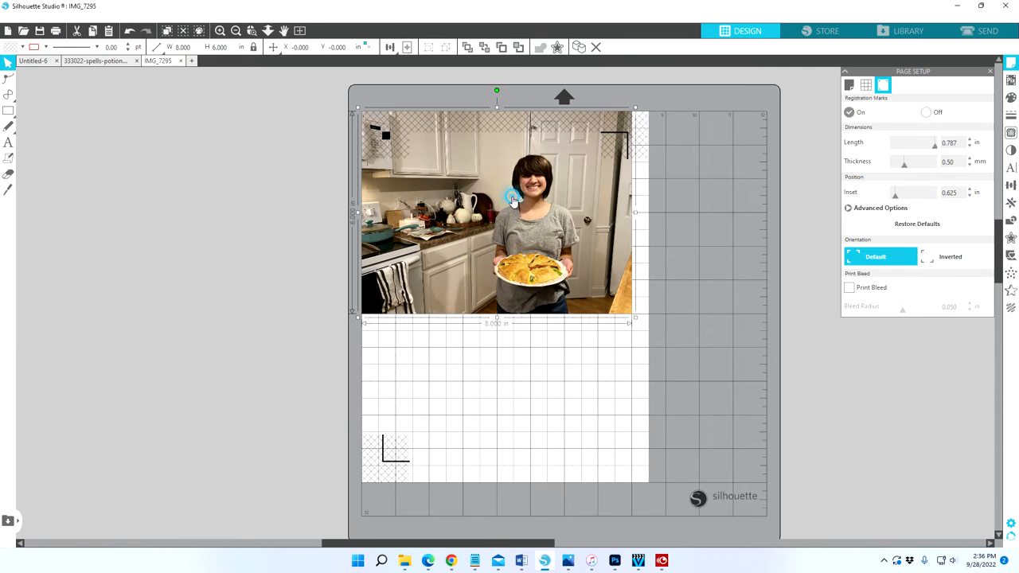
left_click_drag(497, 210, 539, 317)
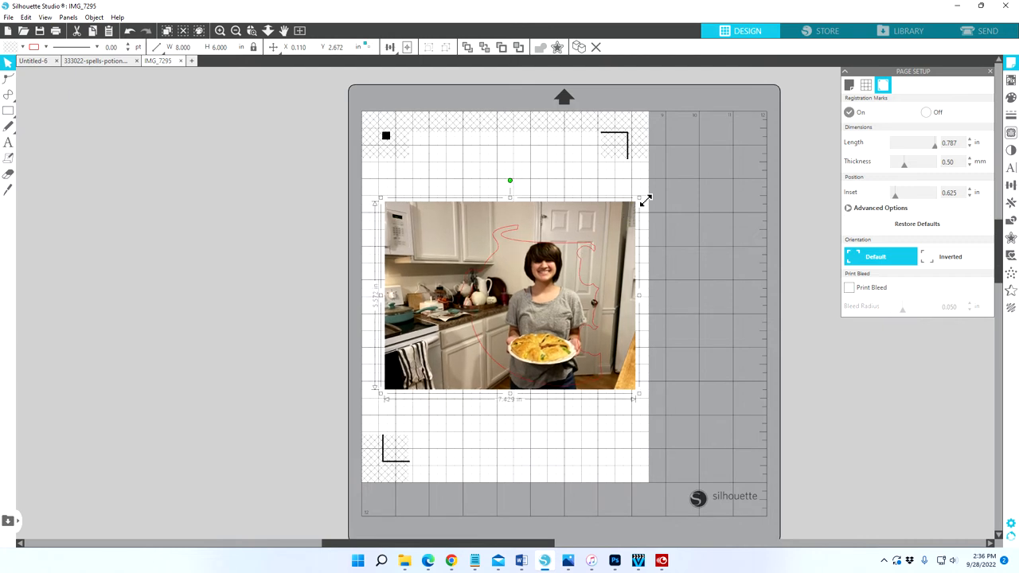
left_click_drag(647, 199, 626, 211)
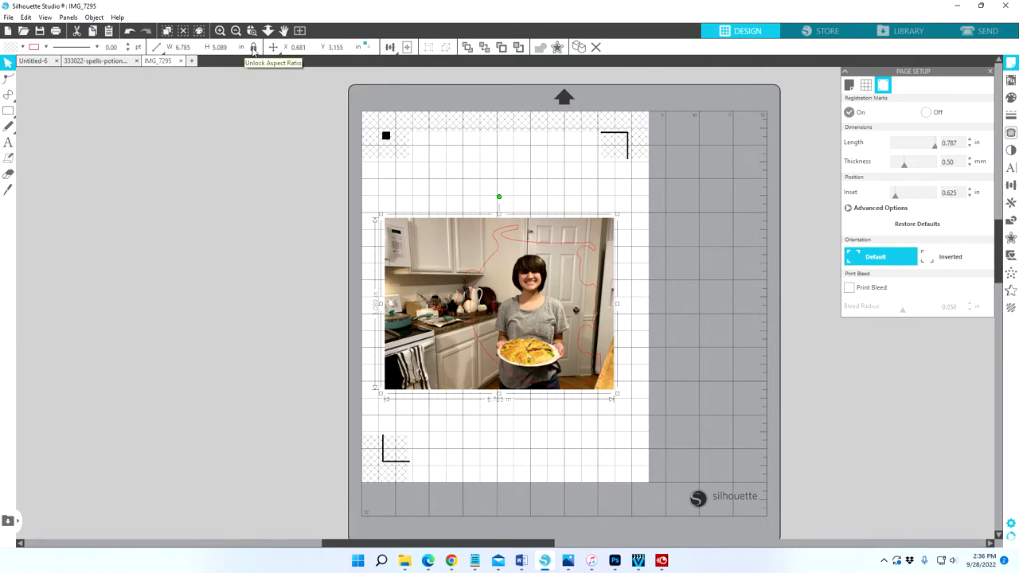
mouse_move(254, 50)
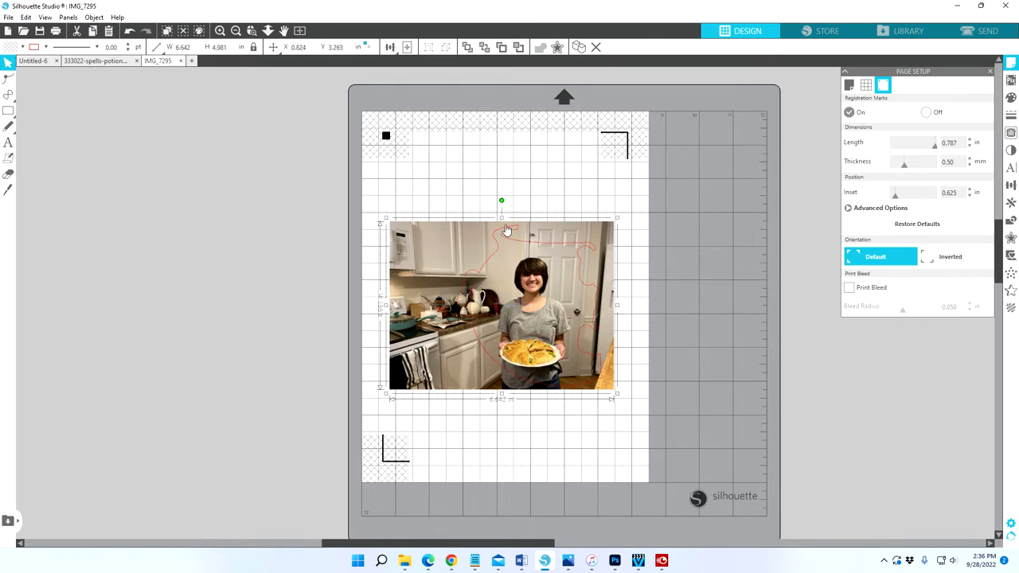
mouse_move(501, 245)
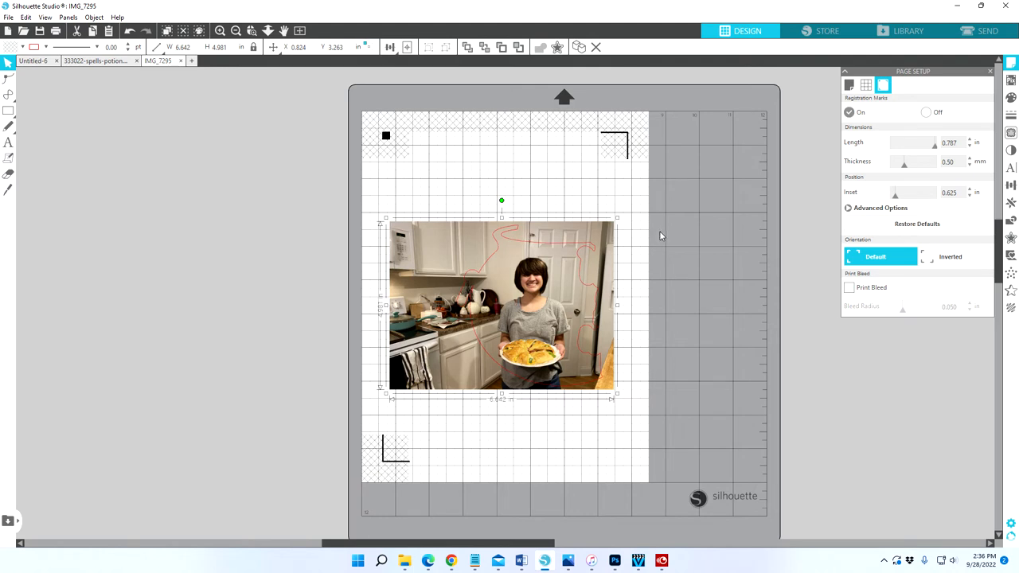
mouse_move(419, 361)
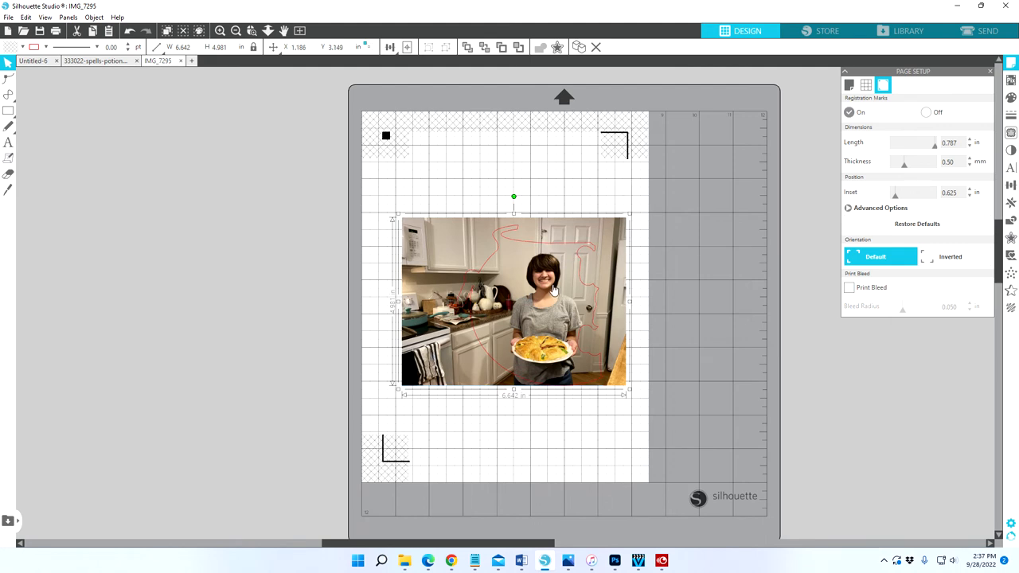
mouse_move(595, 326)
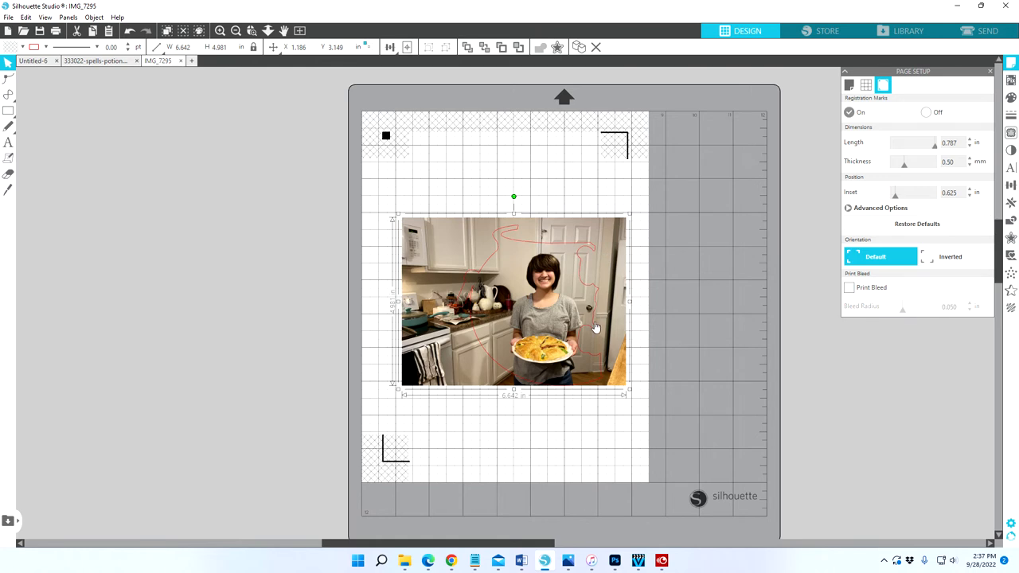
mouse_move(579, 372)
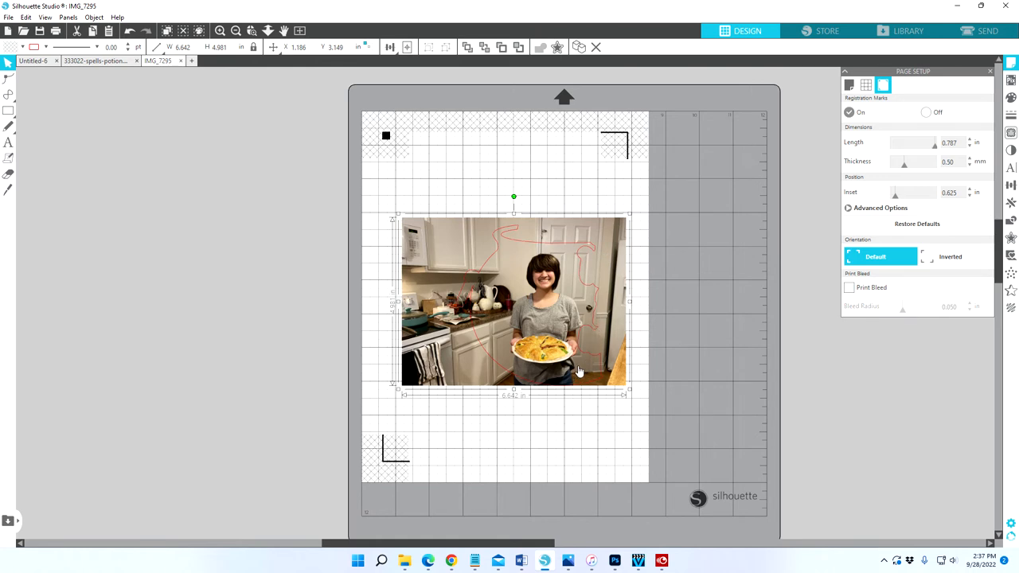
mouse_move(427, 395)
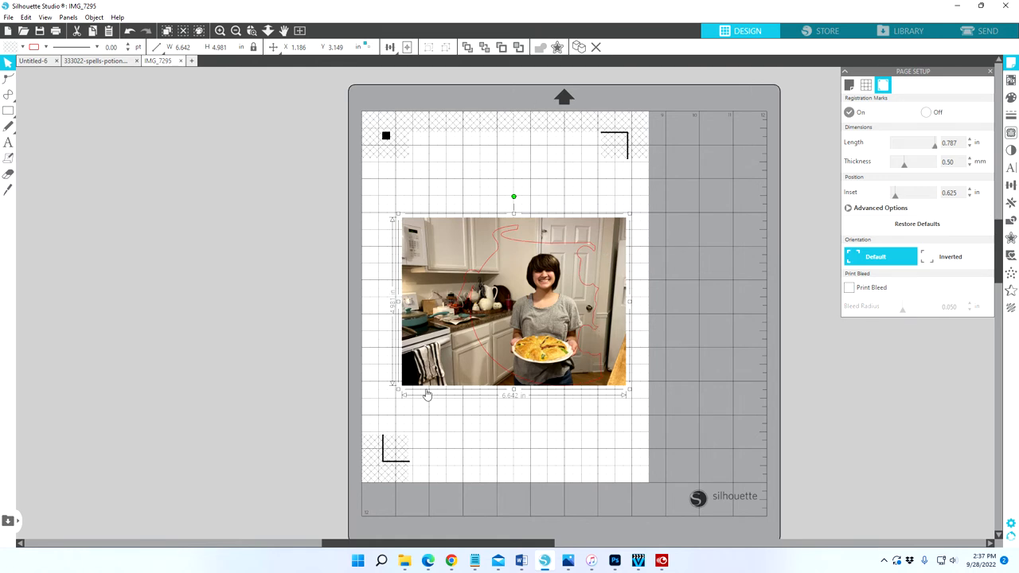
mouse_move(541, 406)
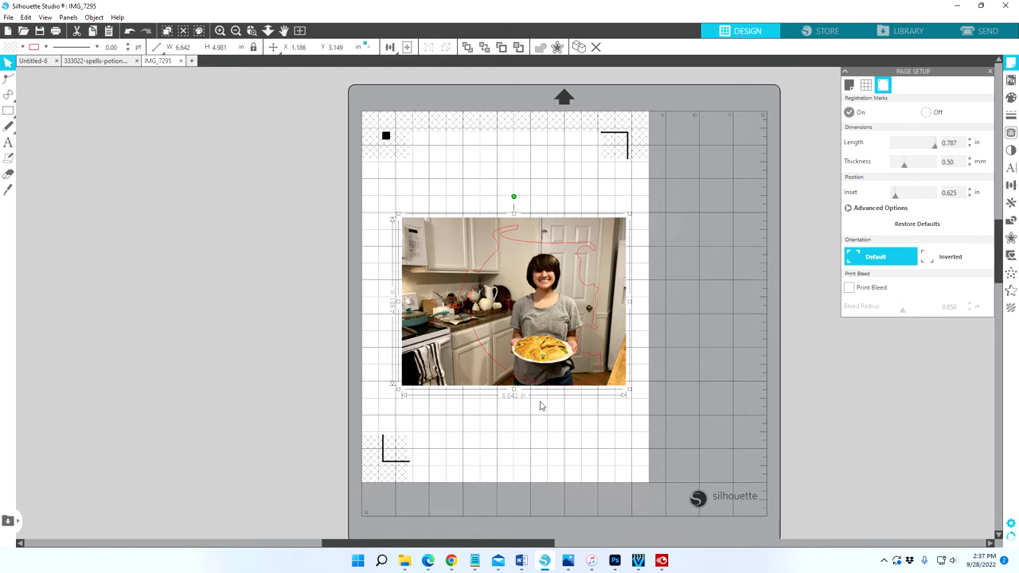
mouse_move(648, 373)
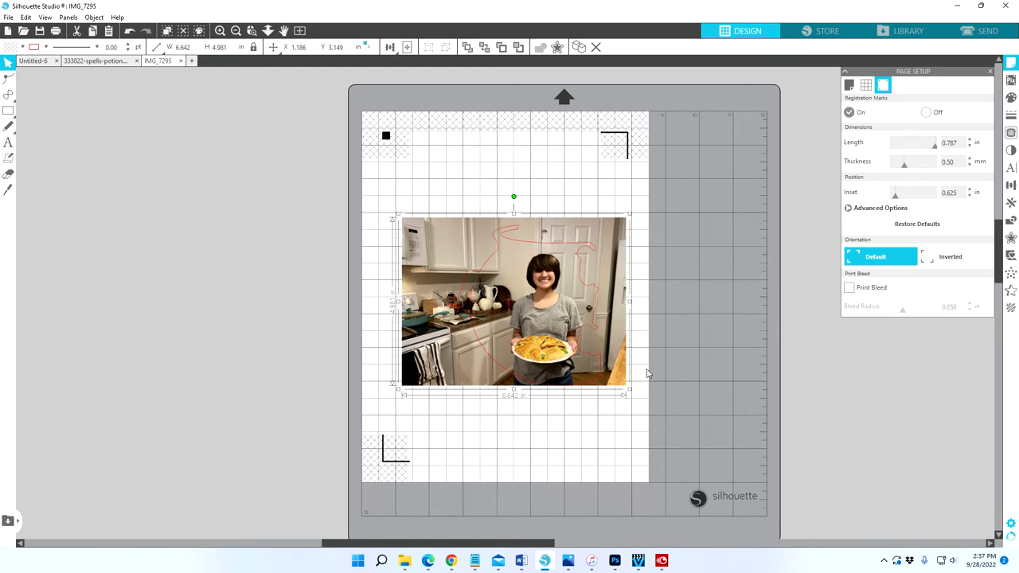
mouse_move(601, 245)
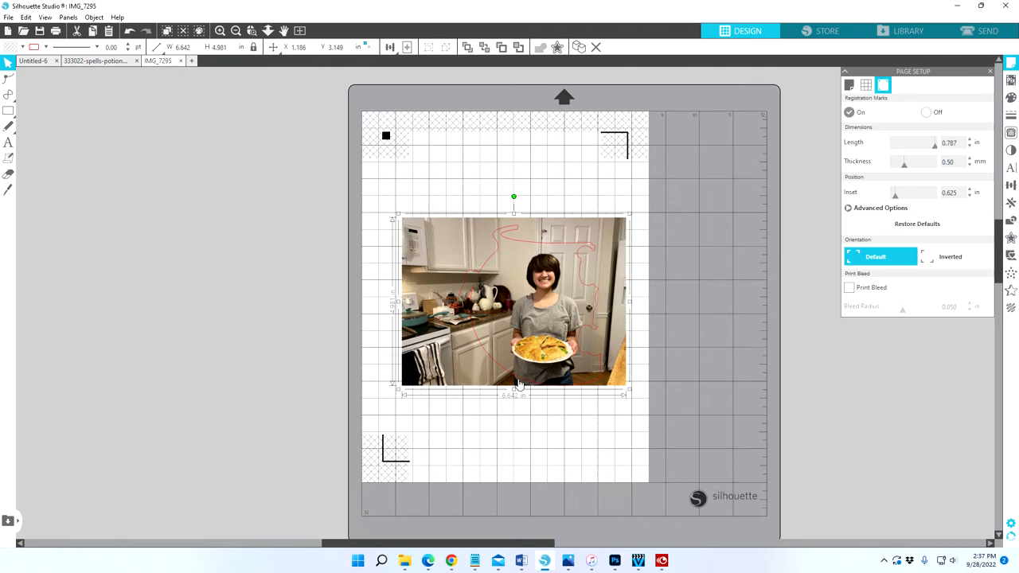
mouse_move(201, 83)
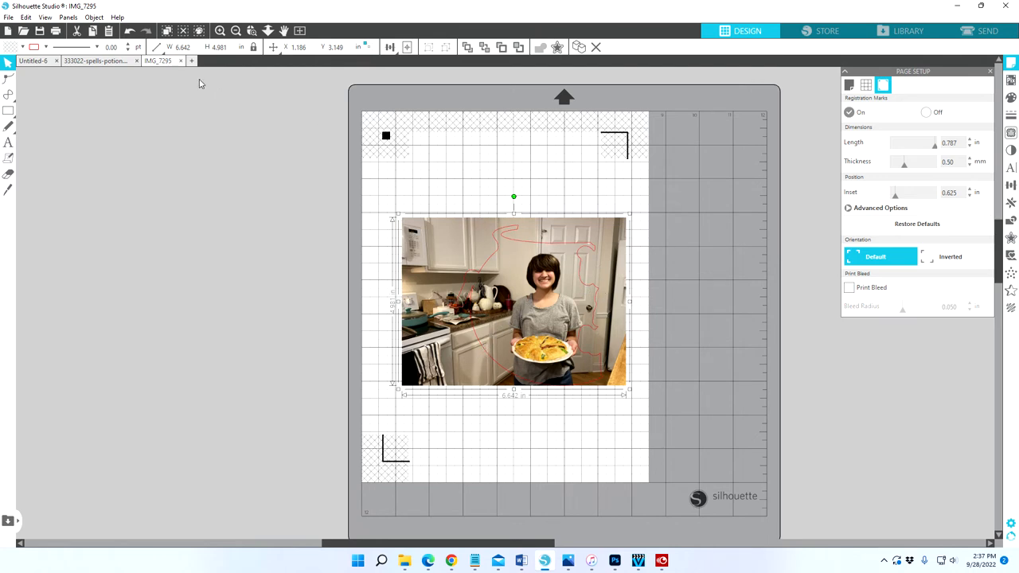
mouse_move(191, 119)
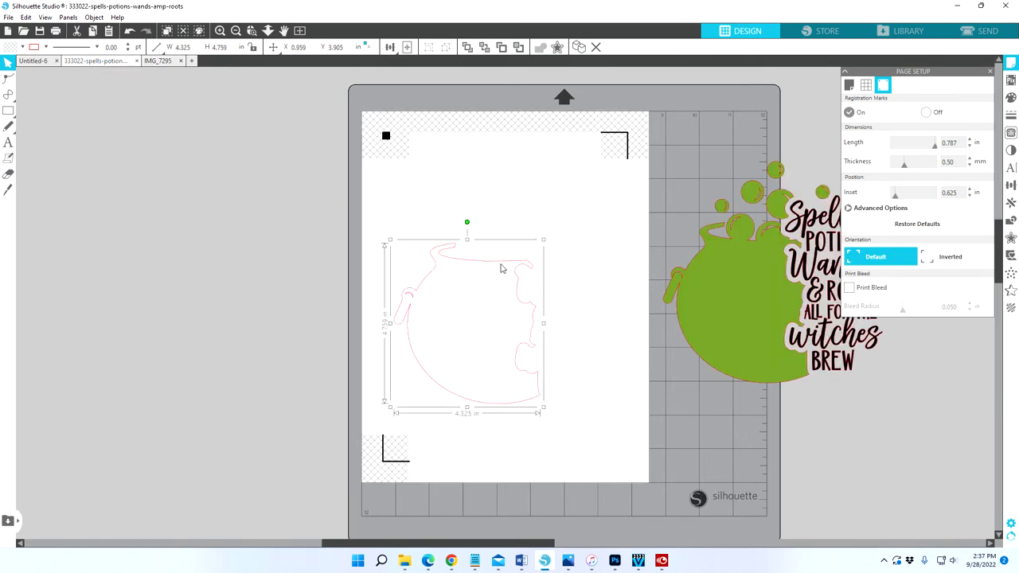
mouse_move(494, 279)
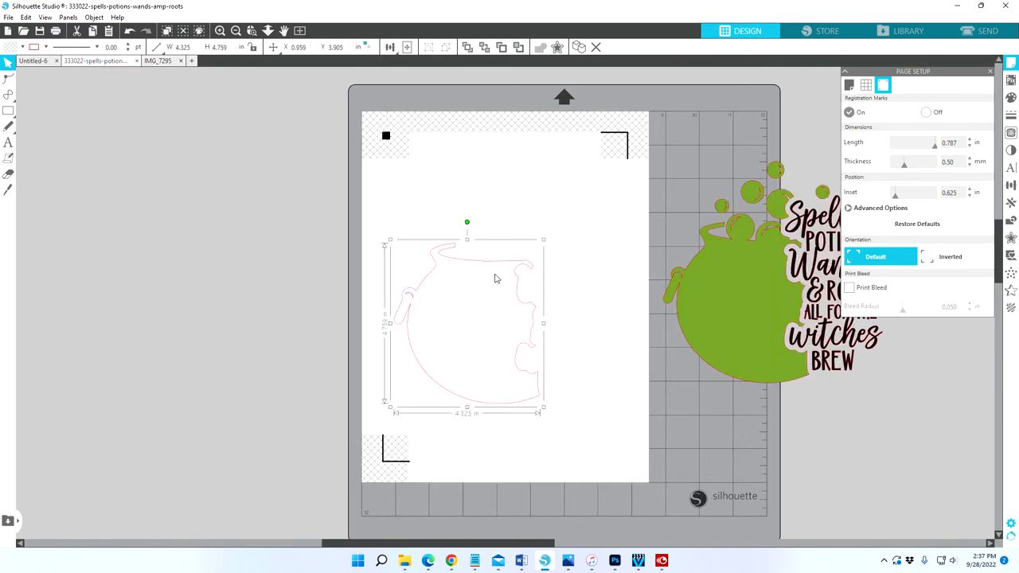
mouse_move(522, 339)
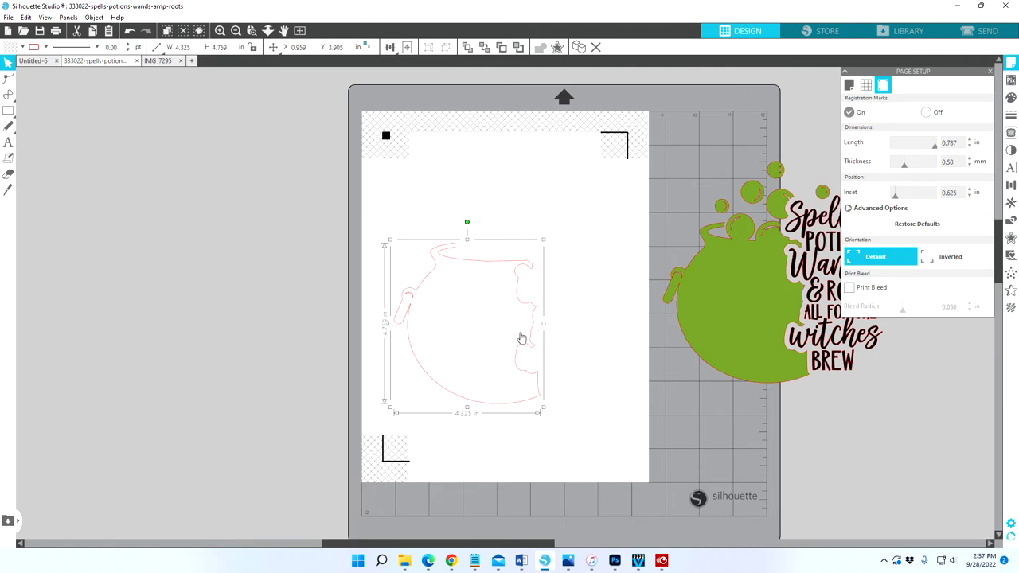
mouse_move(500, 285)
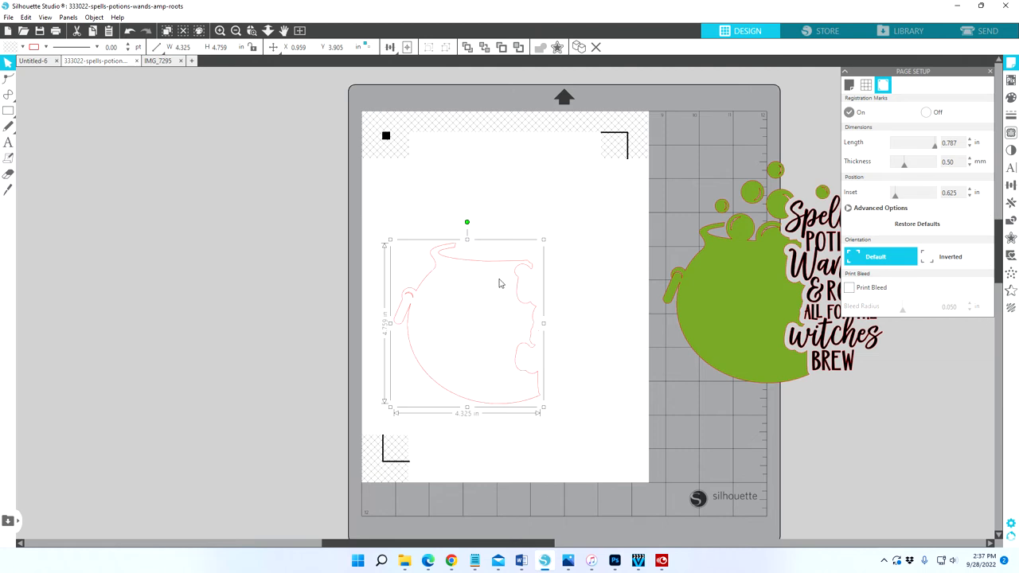
mouse_move(509, 274)
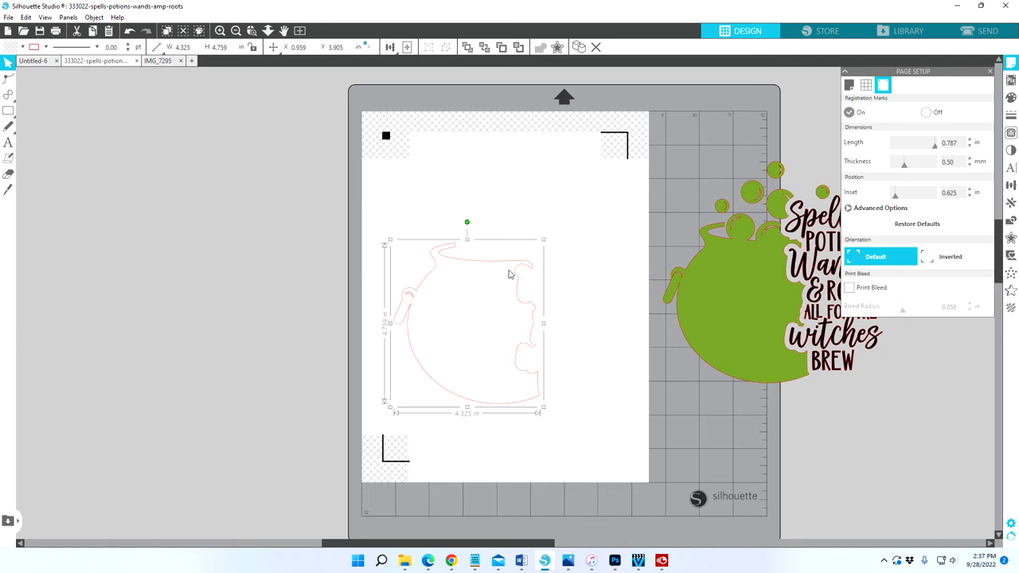
mouse_move(507, 276)
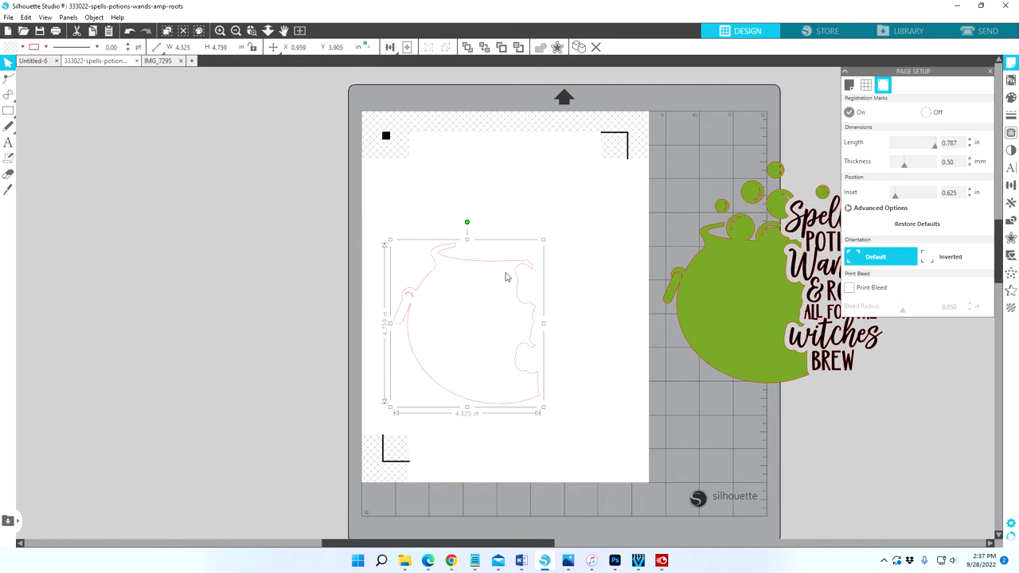
mouse_move(490, 364)
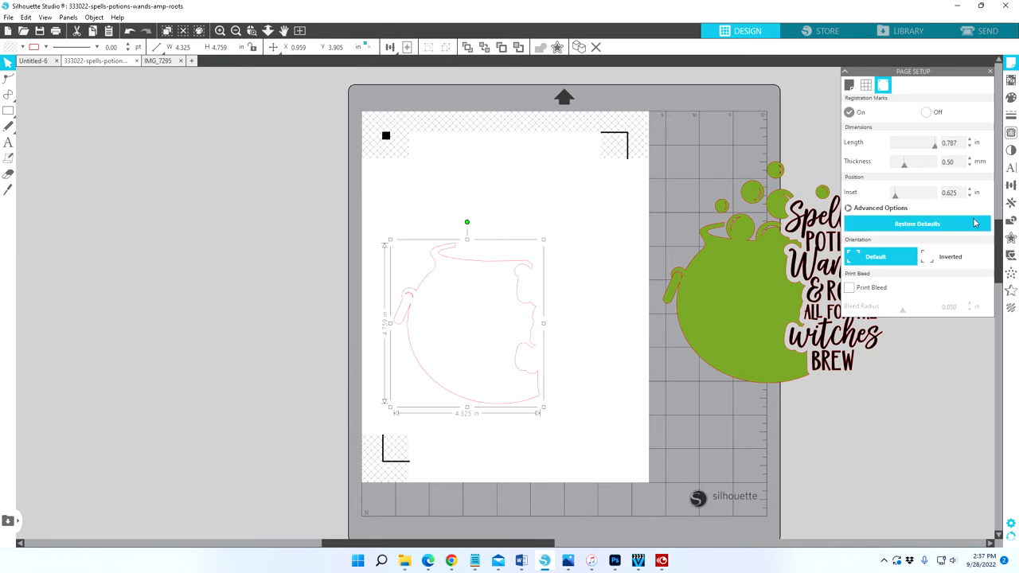
mouse_move(1011, 238)
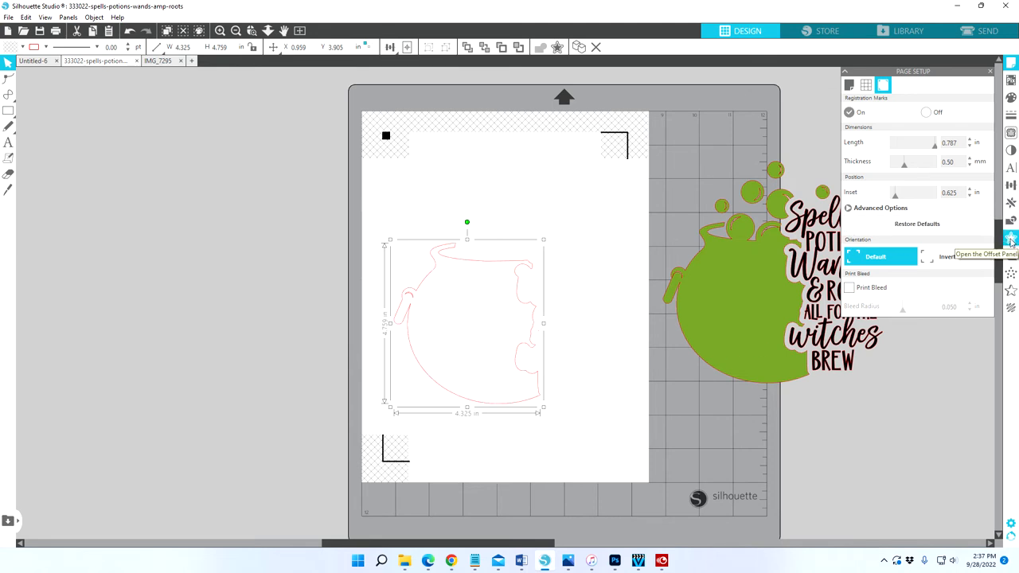
Set the cauldron outline's offset to Internal after testing an outward offset
left_click(1011, 237)
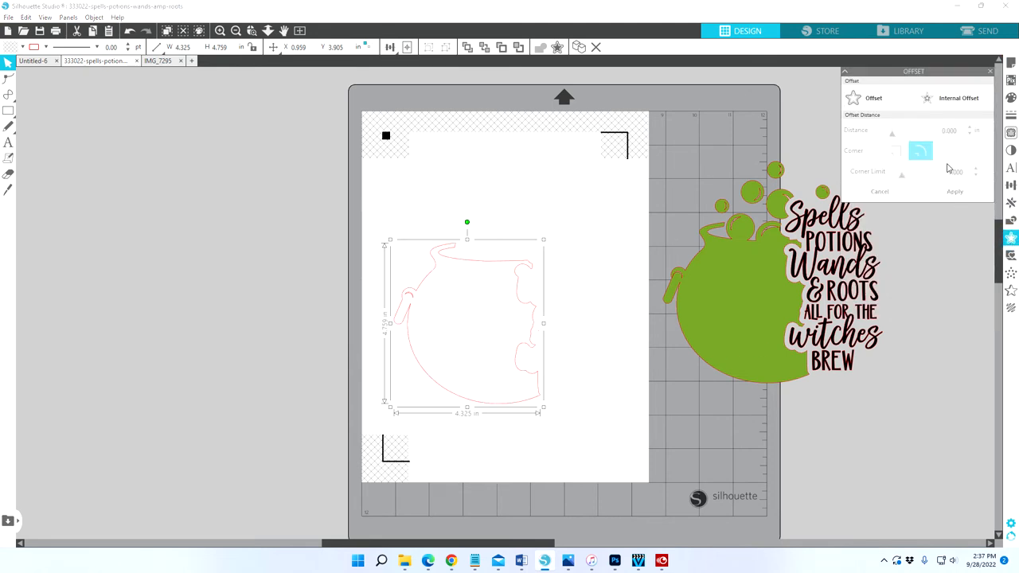
left_click(873, 98)
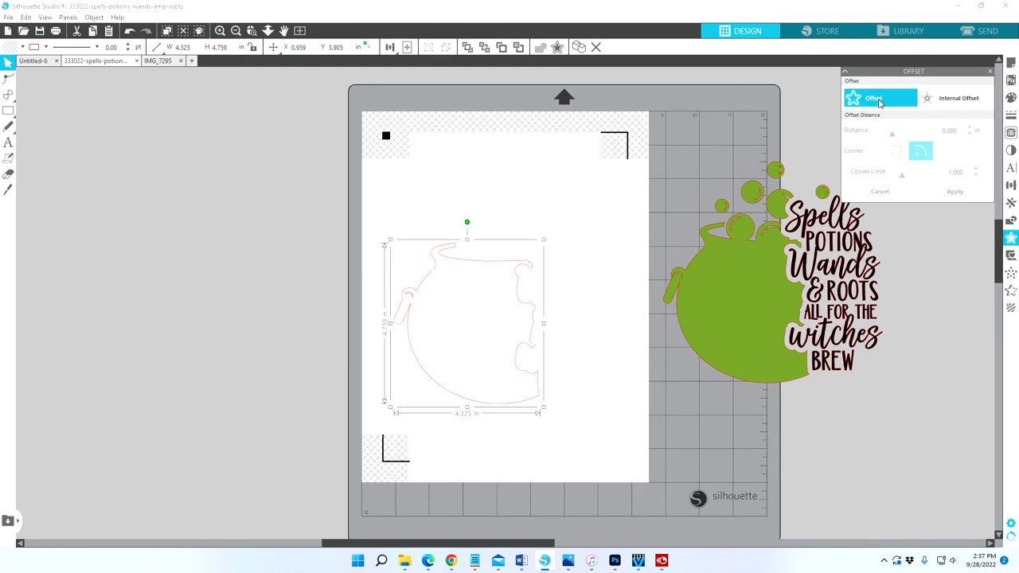
left_click(955, 97)
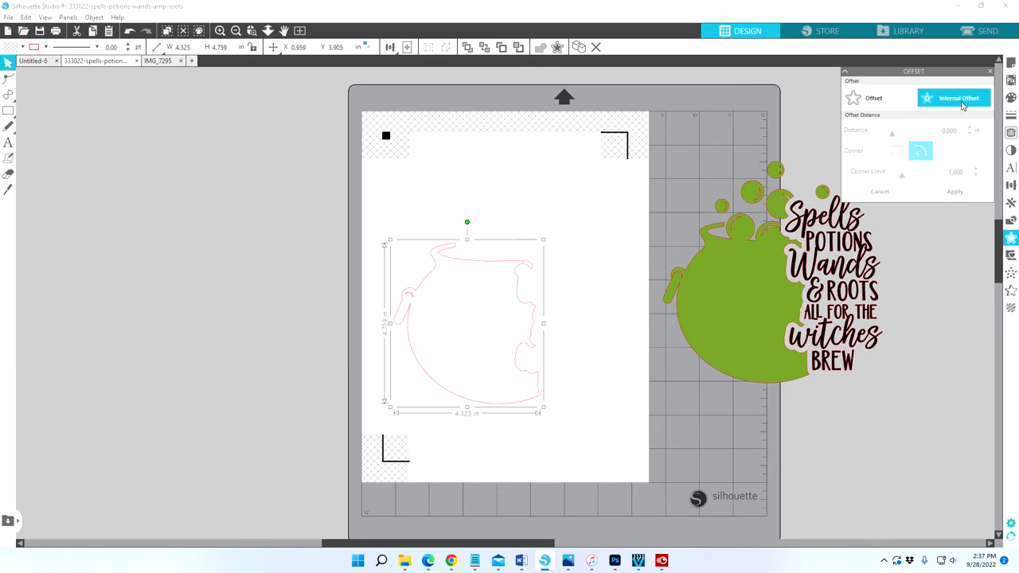
left_click(873, 97)
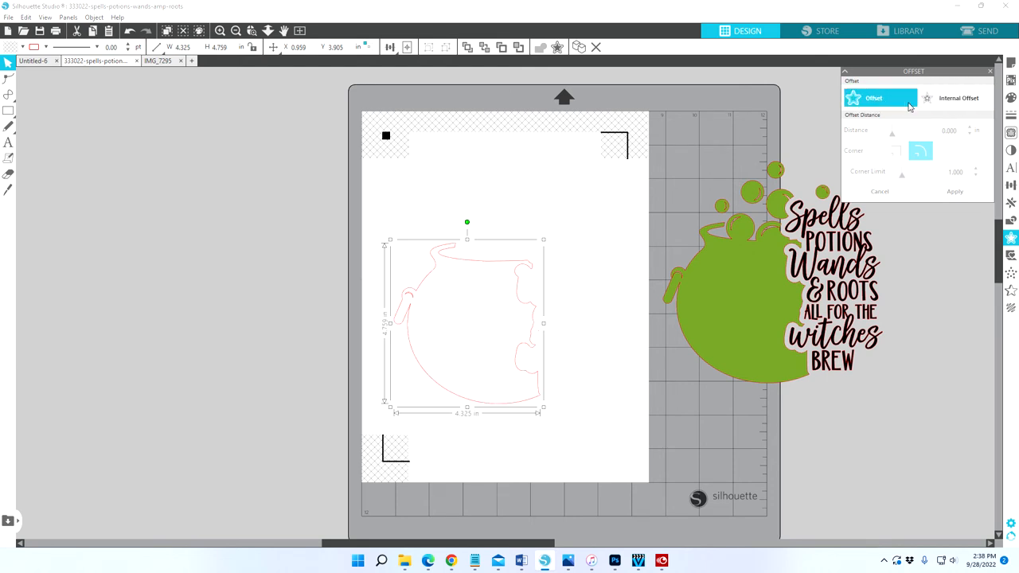
mouse_move(875, 98)
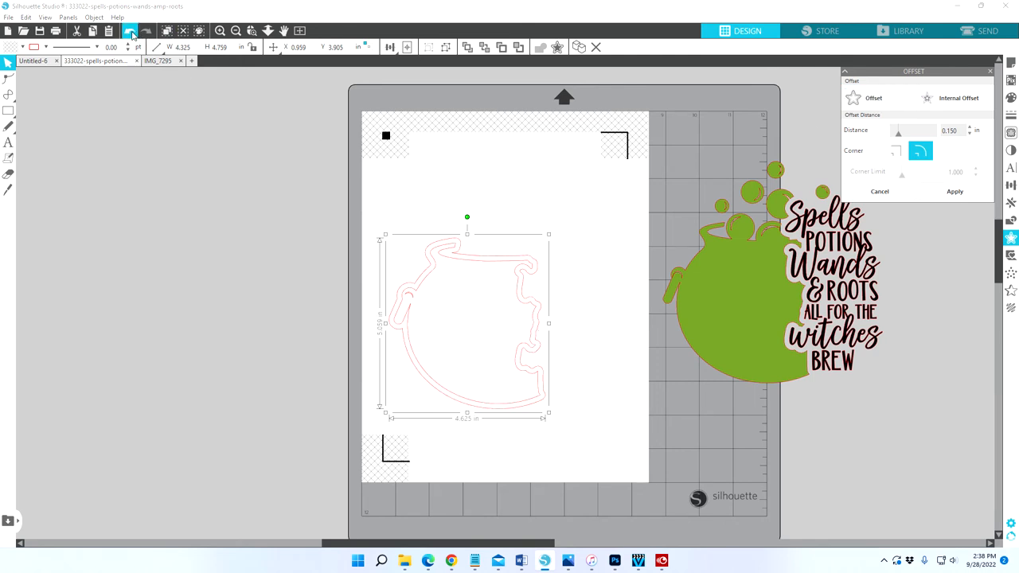
left_click(958, 98)
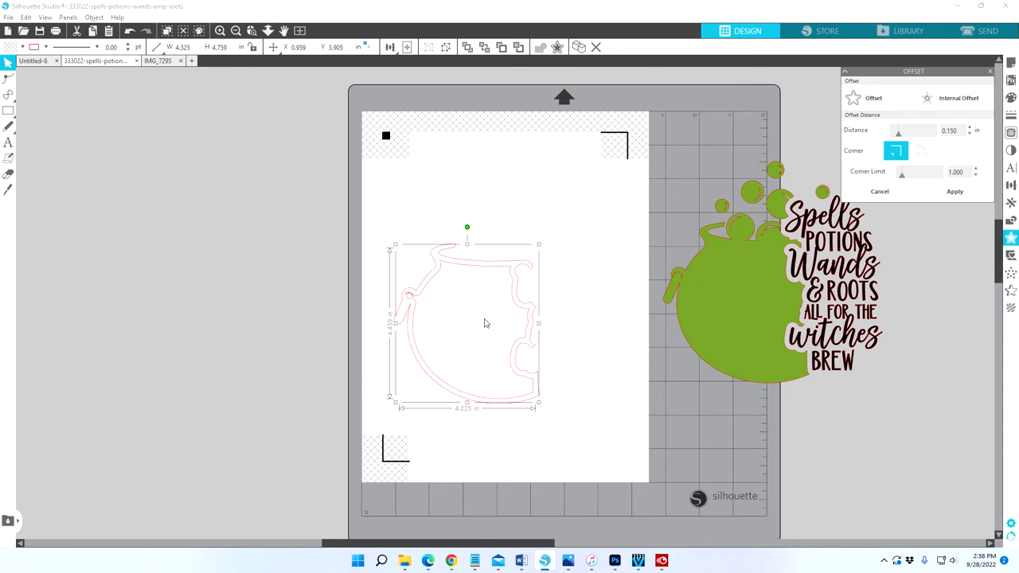
mouse_move(468, 350)
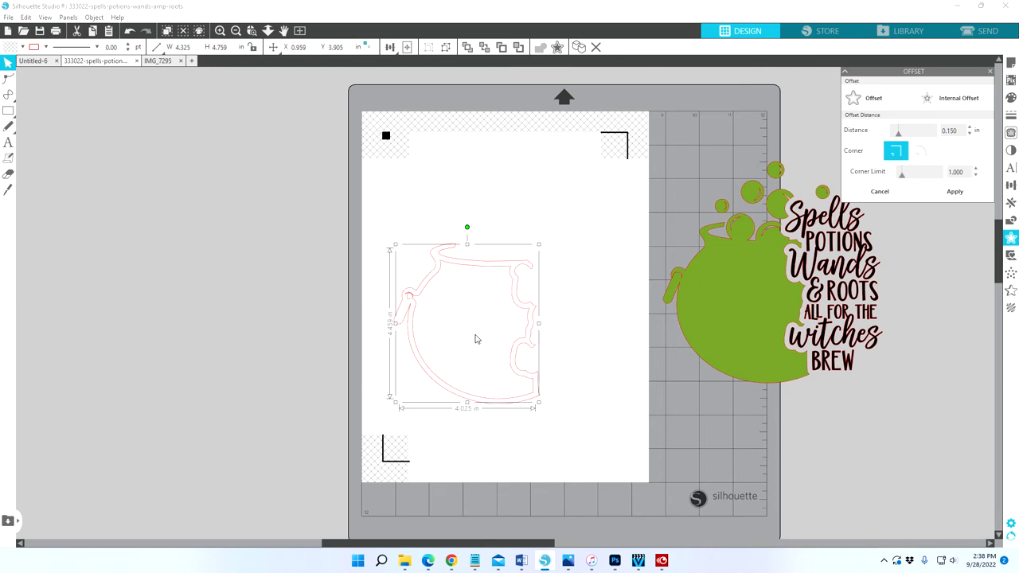
mouse_move(557, 285)
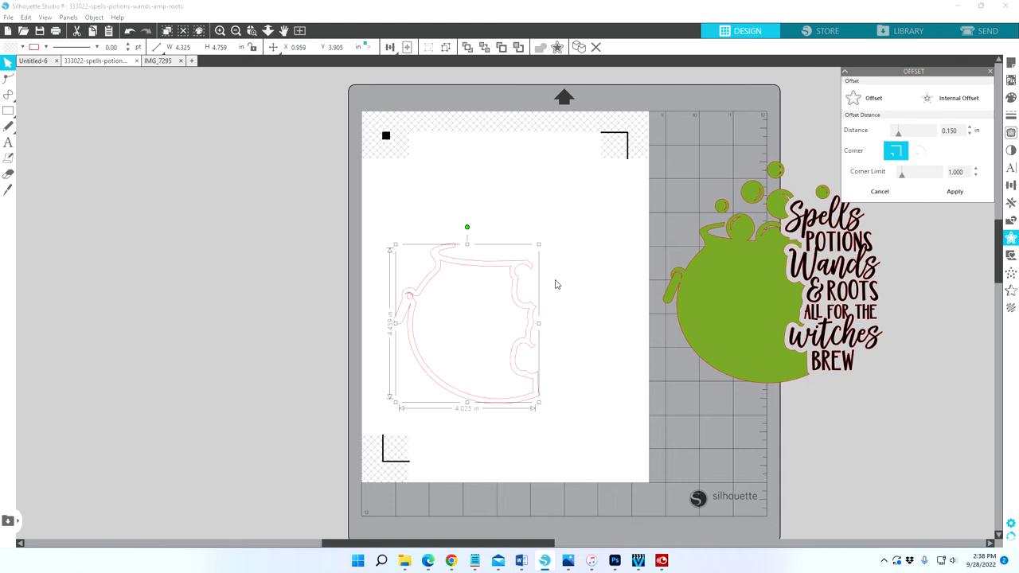
mouse_move(487, 375)
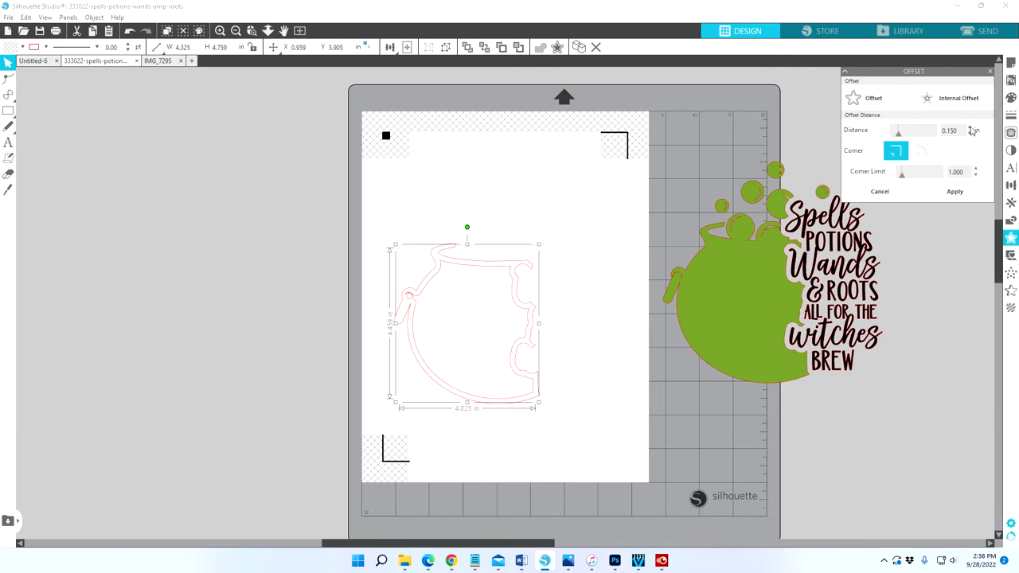
Step the internal offset distance down to 0.100 in, then back up to 0.155 in
left_click(972, 128)
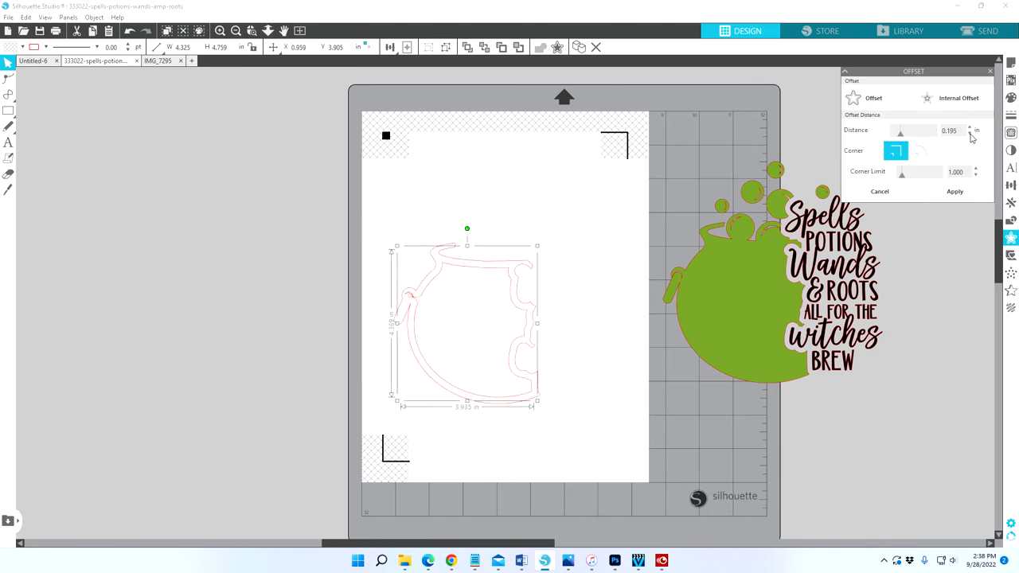
left_click(970, 132)
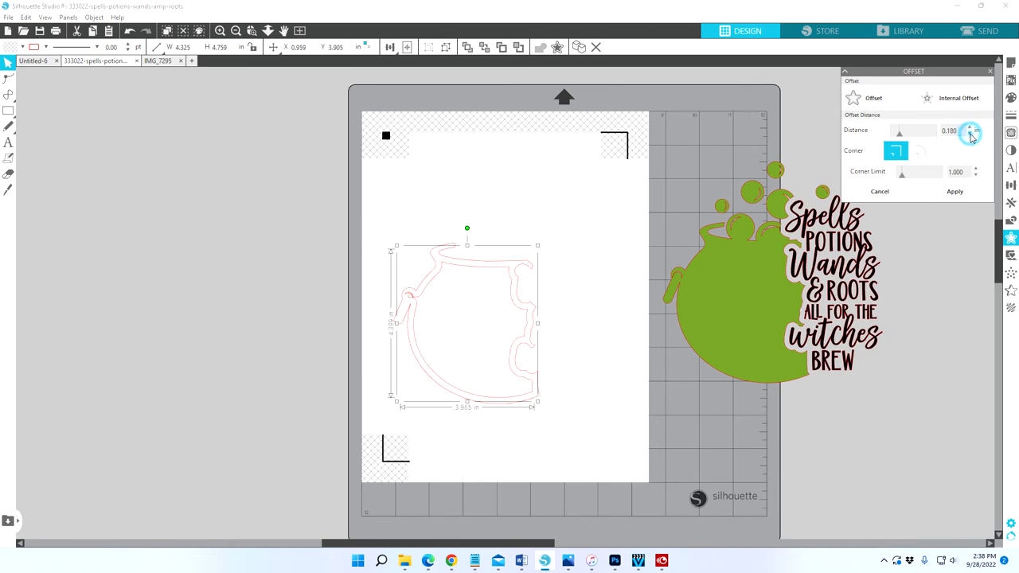
left_click(970, 133)
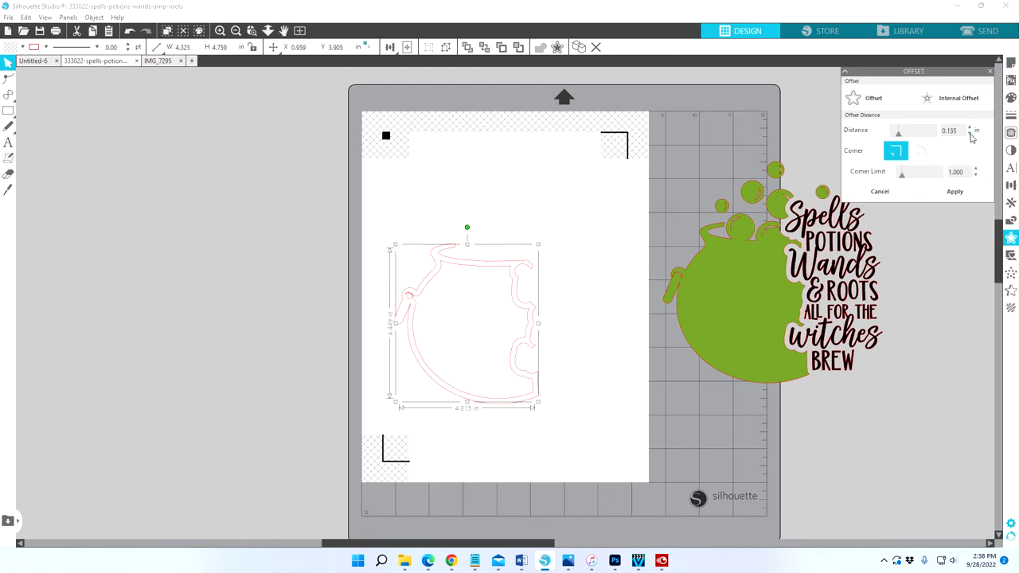
left_click(969, 133)
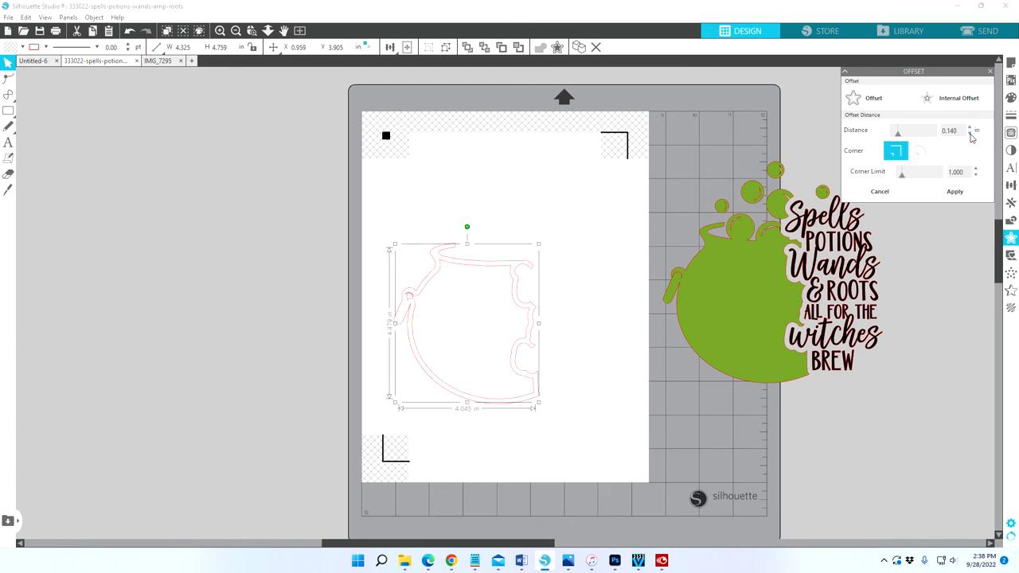
left_click(970, 133)
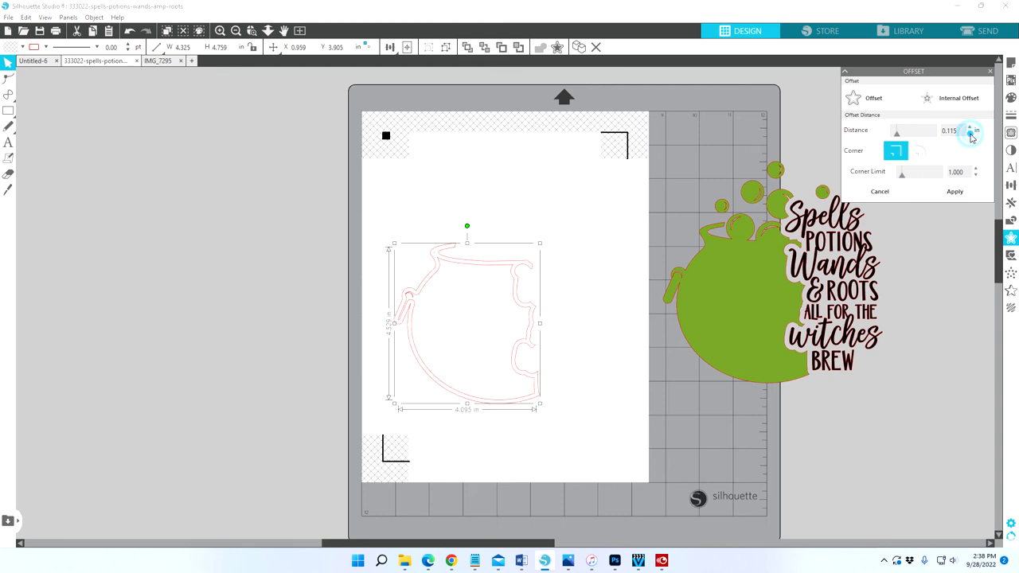
left_click(970, 134)
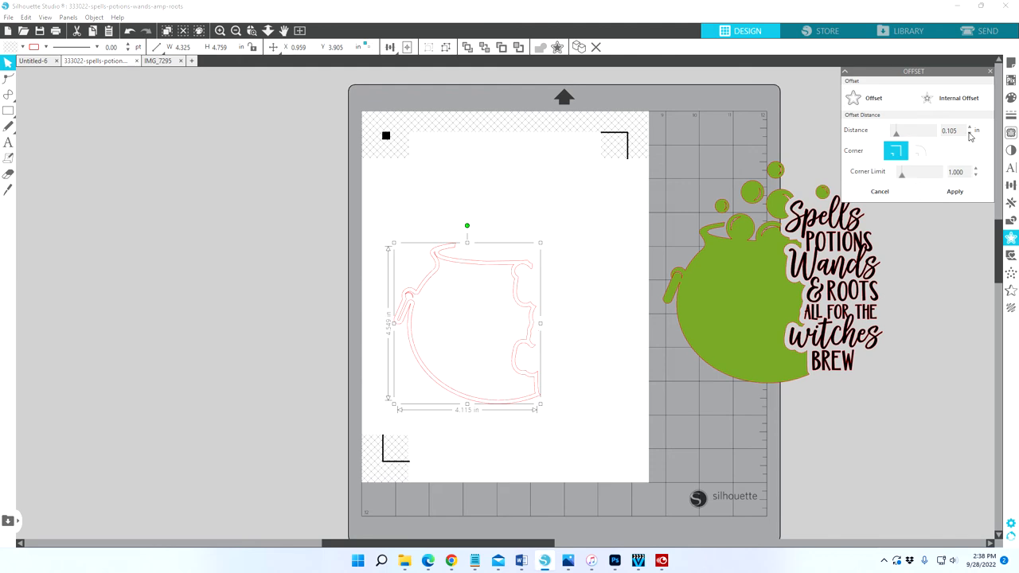
left_click(970, 134)
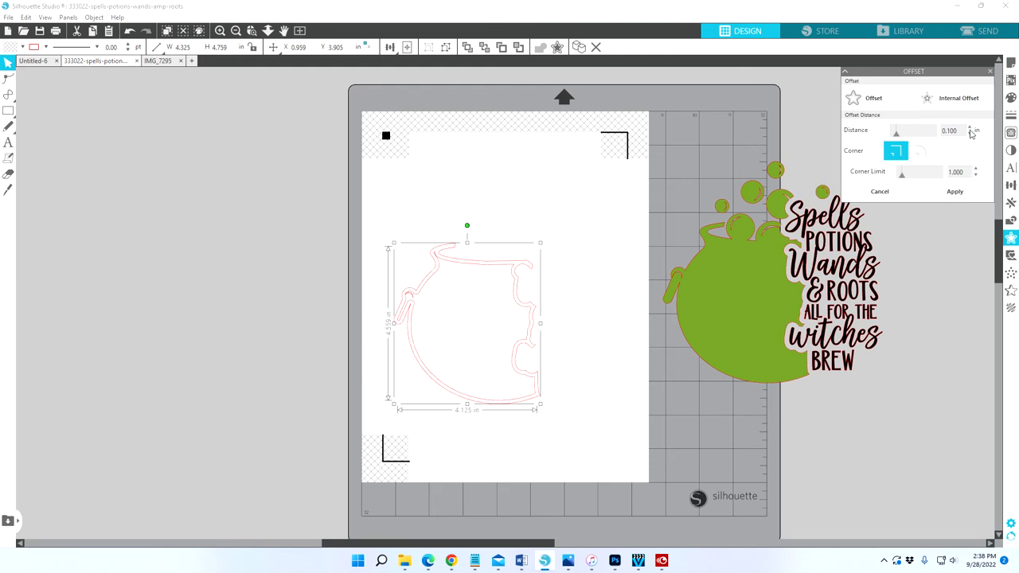
mouse_move(971, 133)
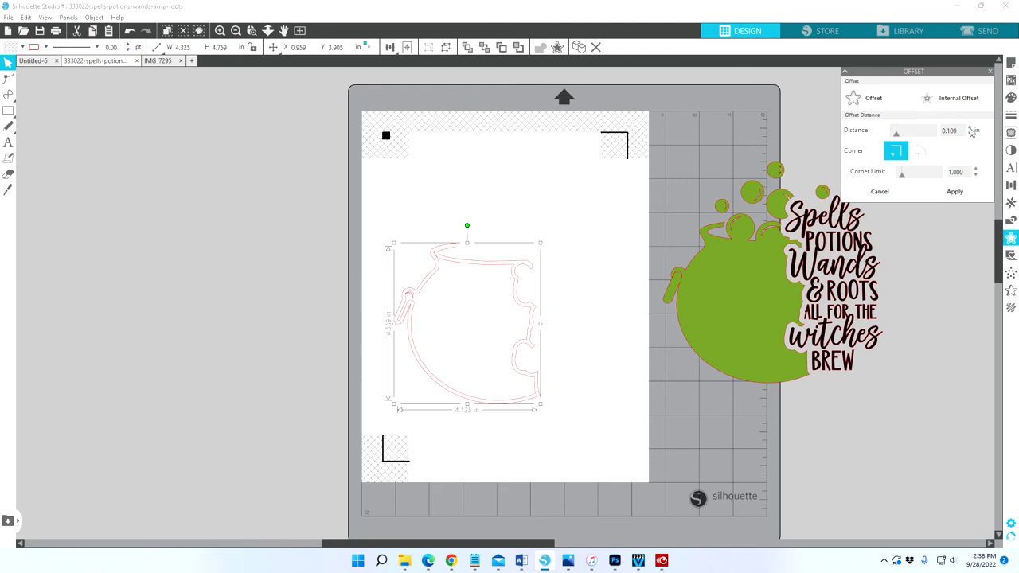
left_click(972, 128)
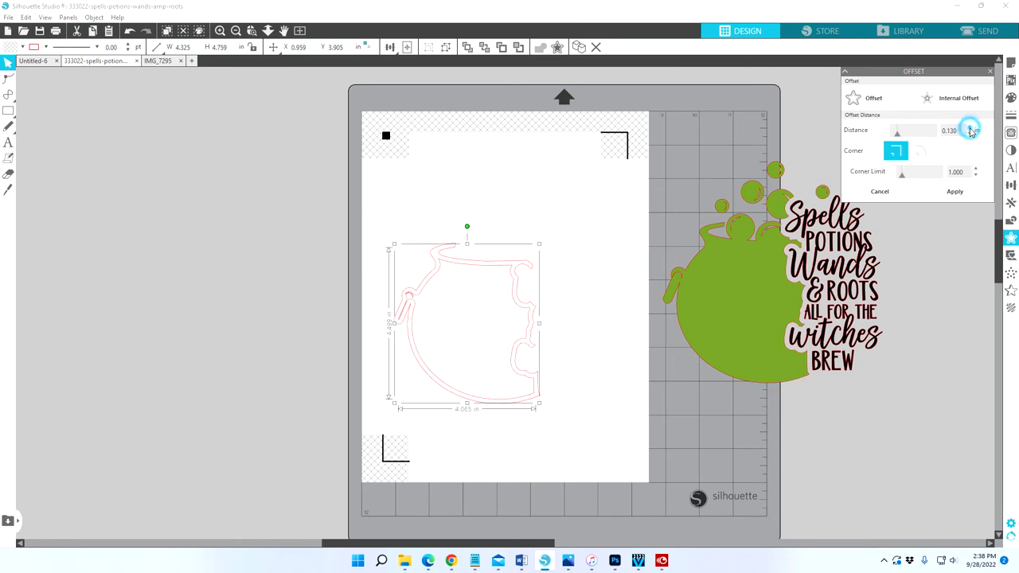
left_click(974, 128)
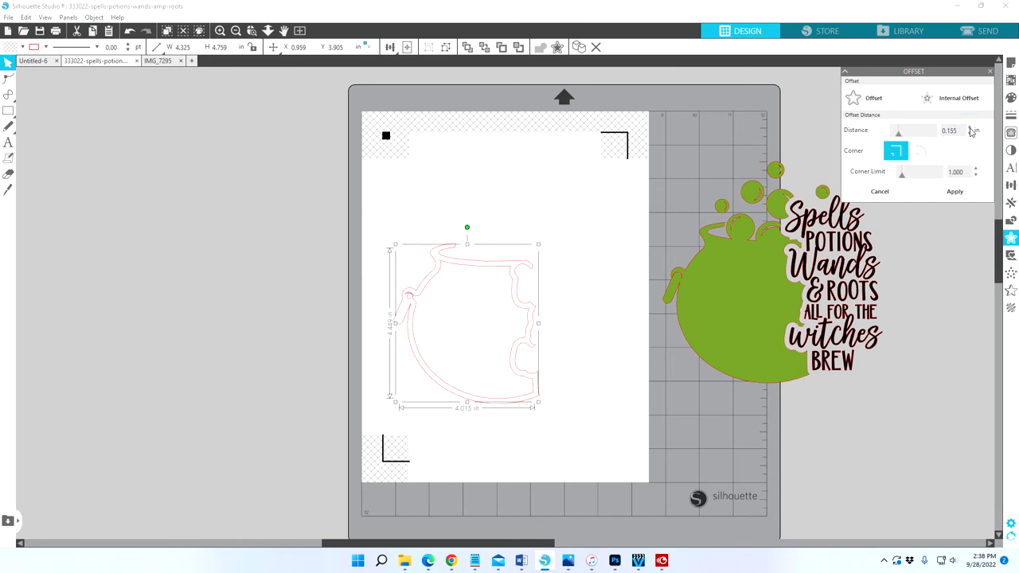
left_click(975, 129)
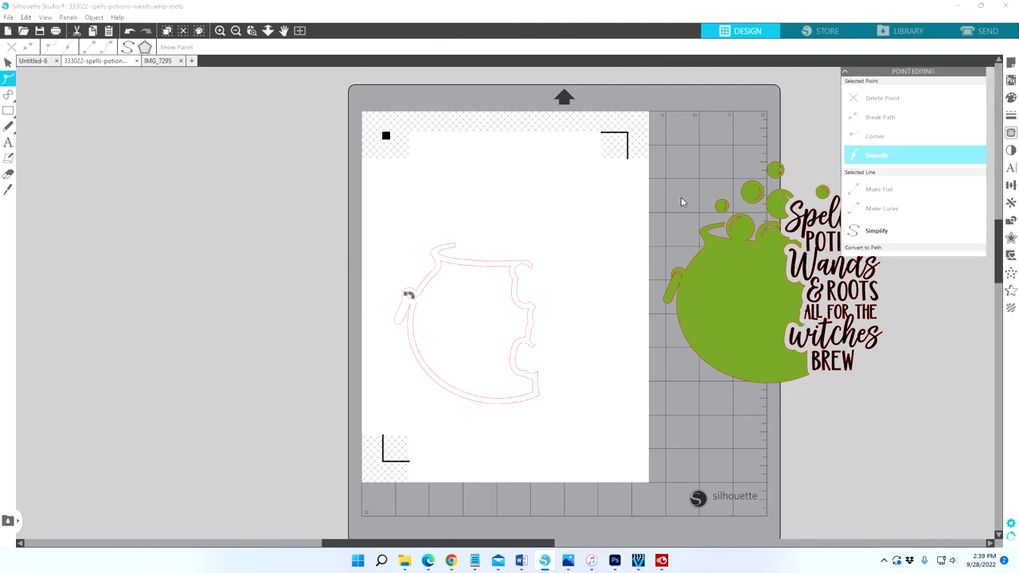
Delete the stray point on the inner border line near the cauldron's left handle
left_click(409, 293)
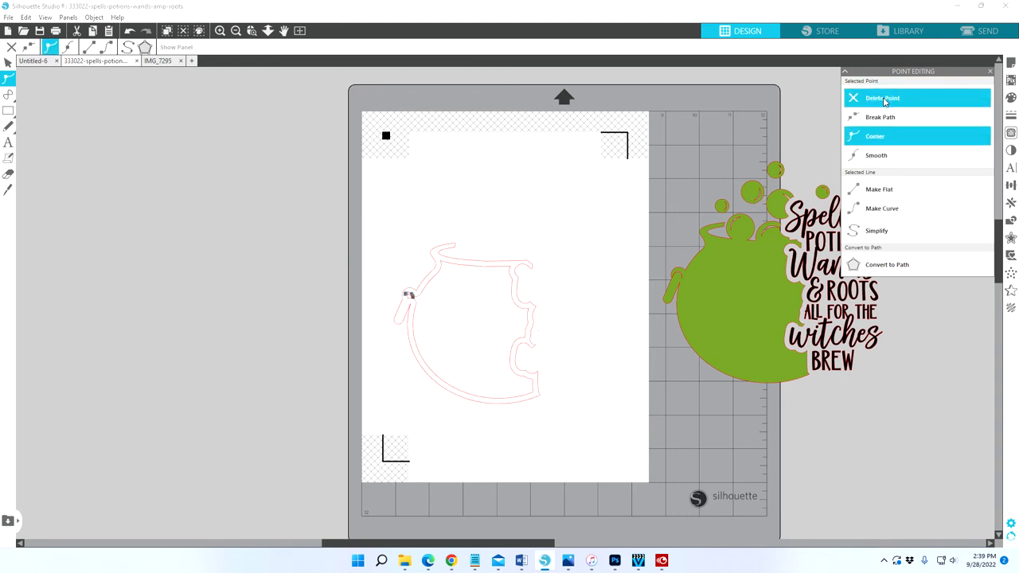
left_click(875, 155)
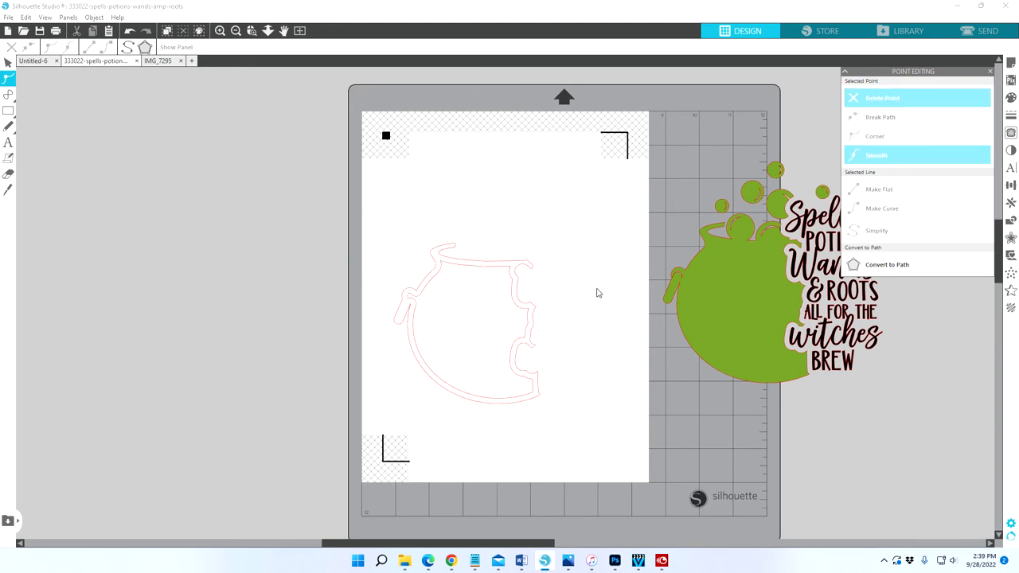
mouse_move(569, 356)
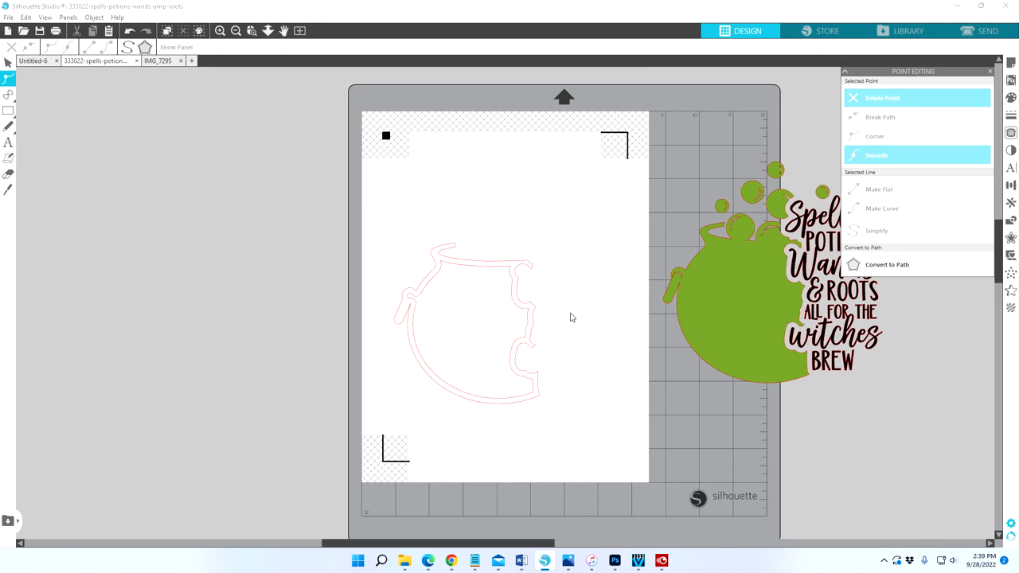
mouse_move(570, 310)
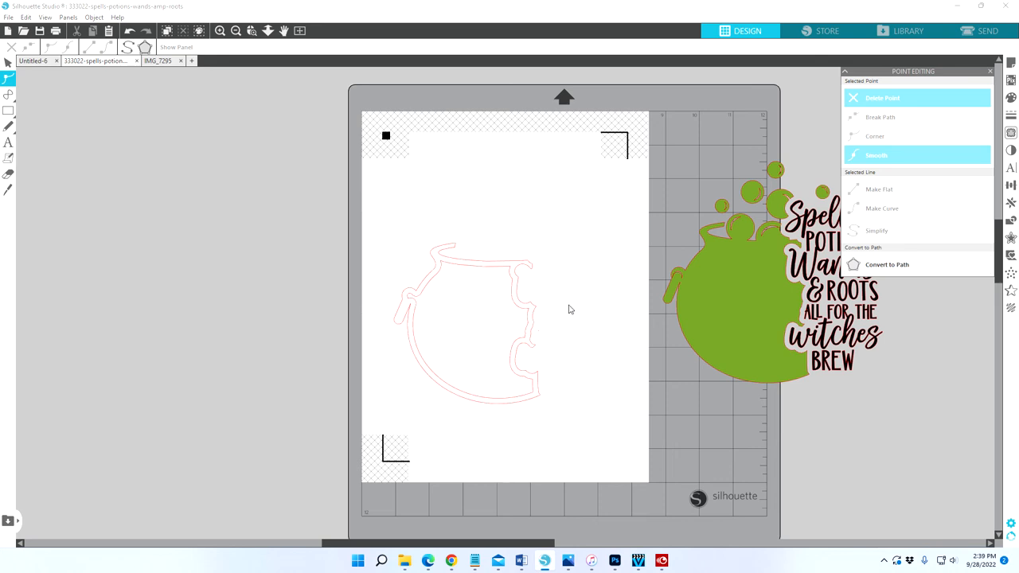
mouse_move(572, 318)
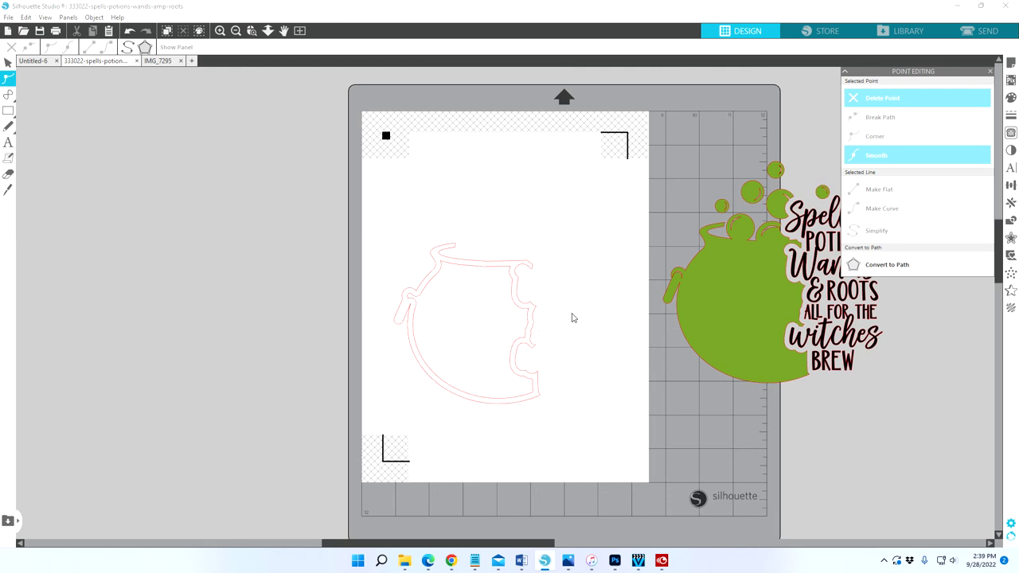
mouse_move(579, 295)
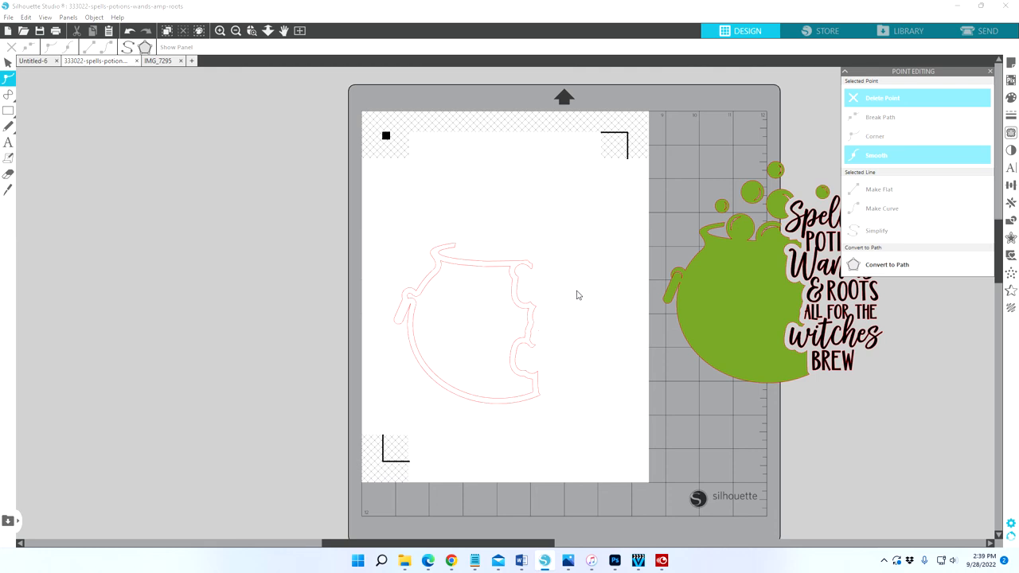
mouse_move(577, 287)
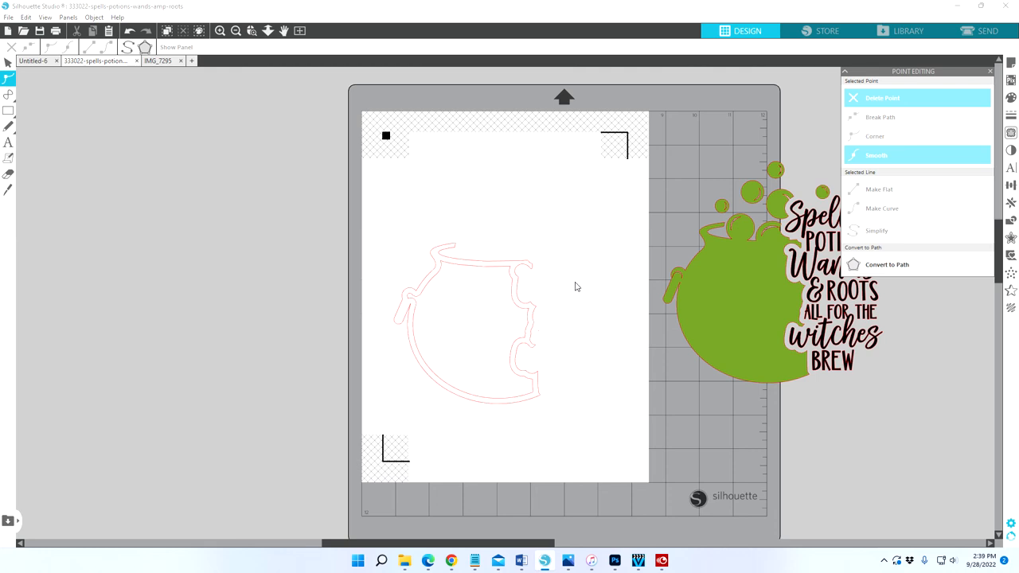